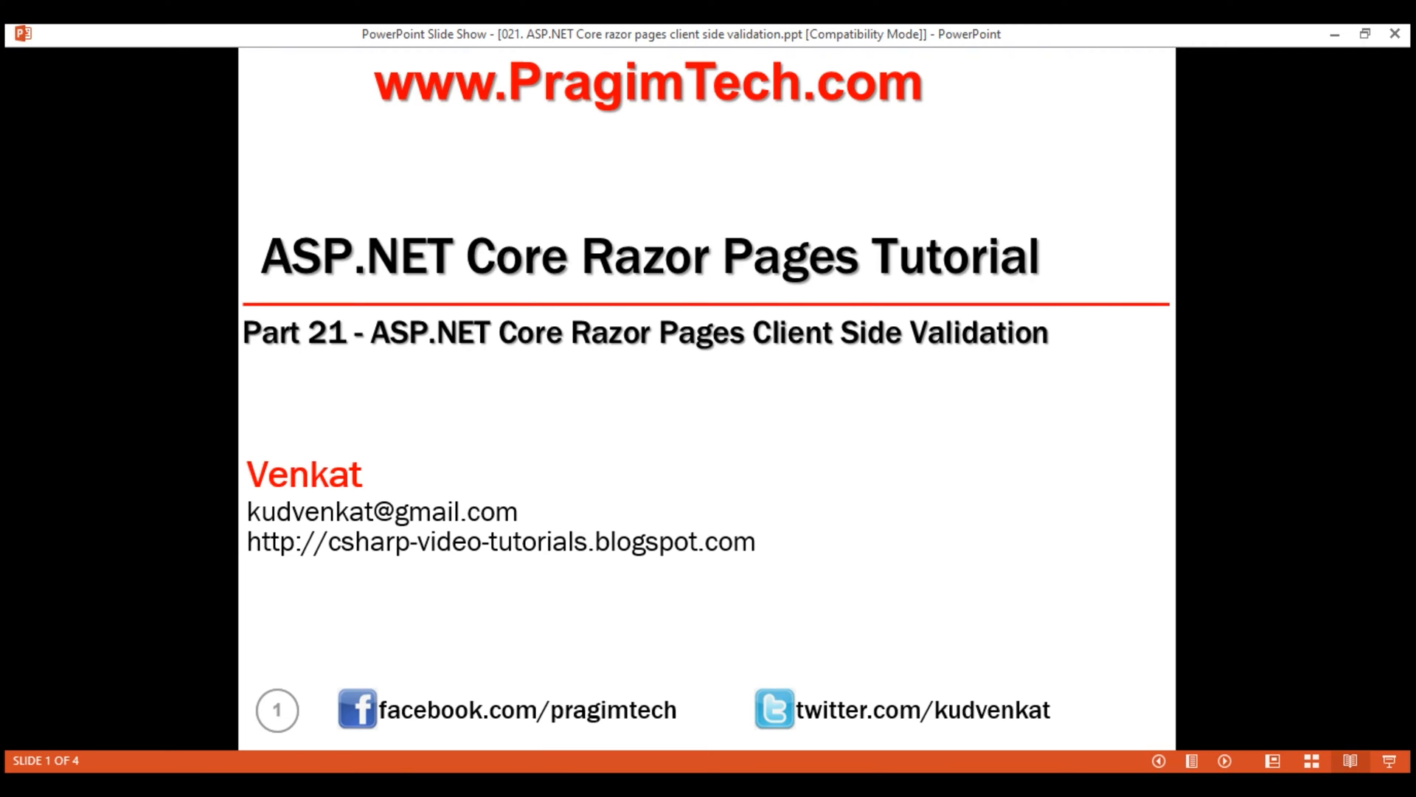
# Scroll to the bottom of _Layout.cshtml and highlight 'jquery' in the first script tag.
pyautogui.press('right')
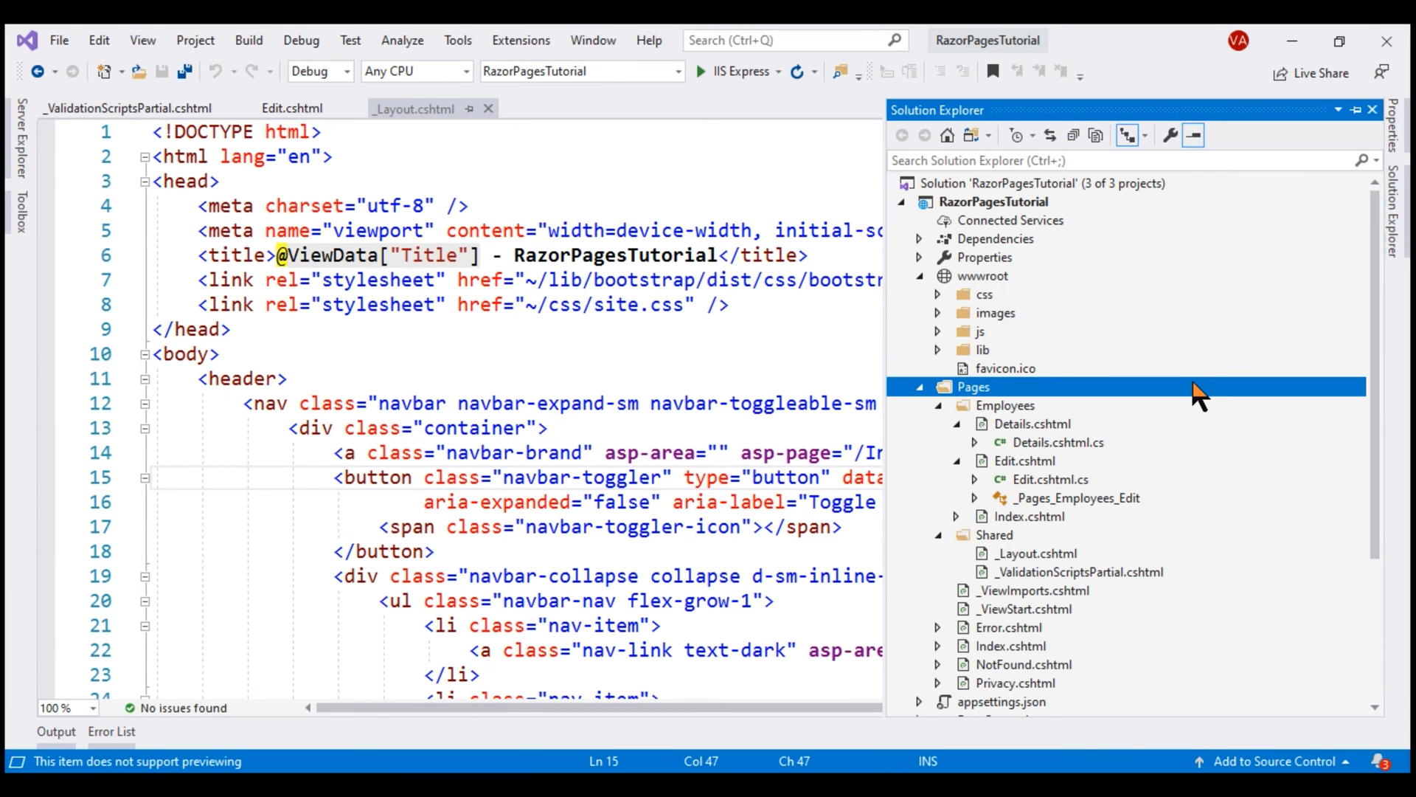
pyautogui.moveTo(1043, 524)
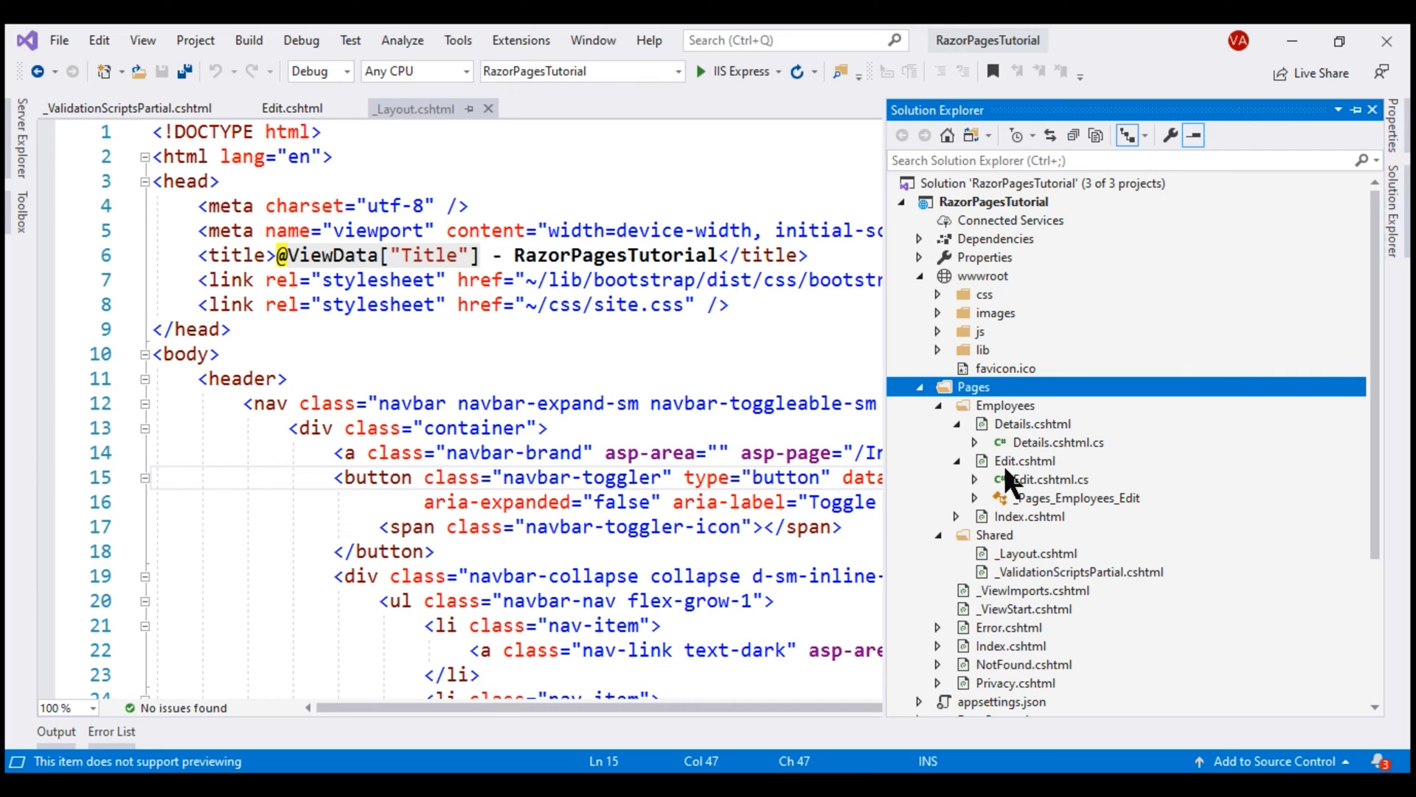
pyautogui.moveTo(1012, 478)
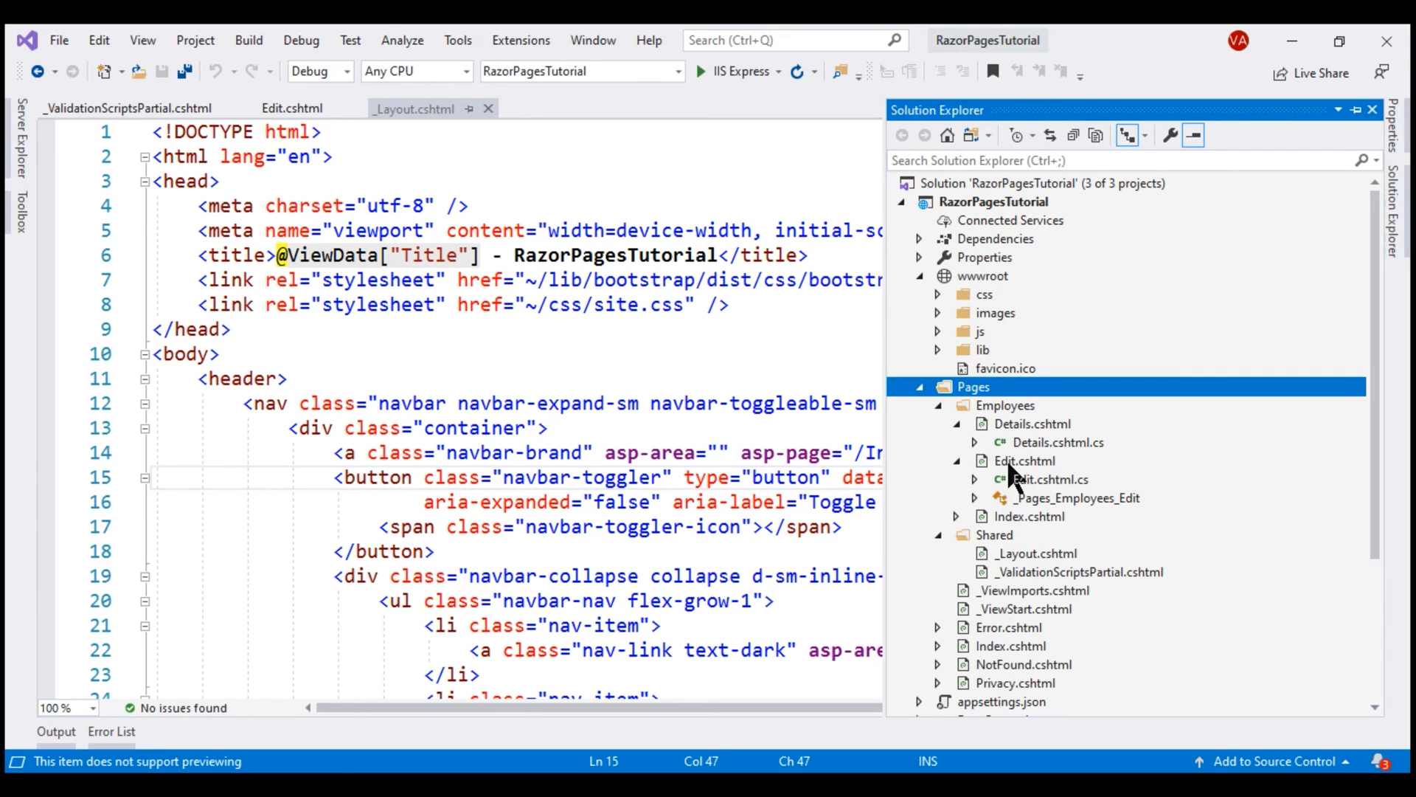
pyautogui.moveTo(1009, 488)
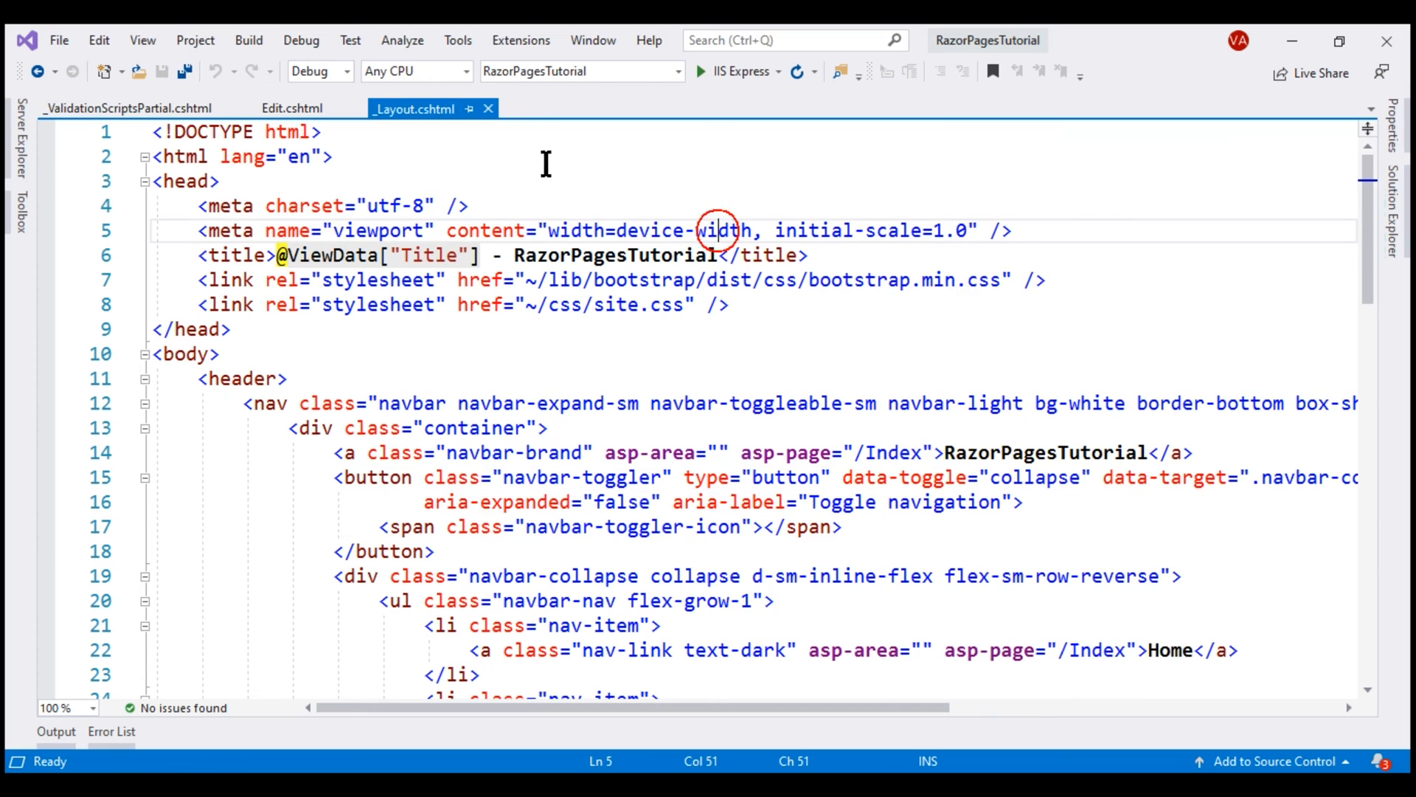
pyautogui.scroll(-3)
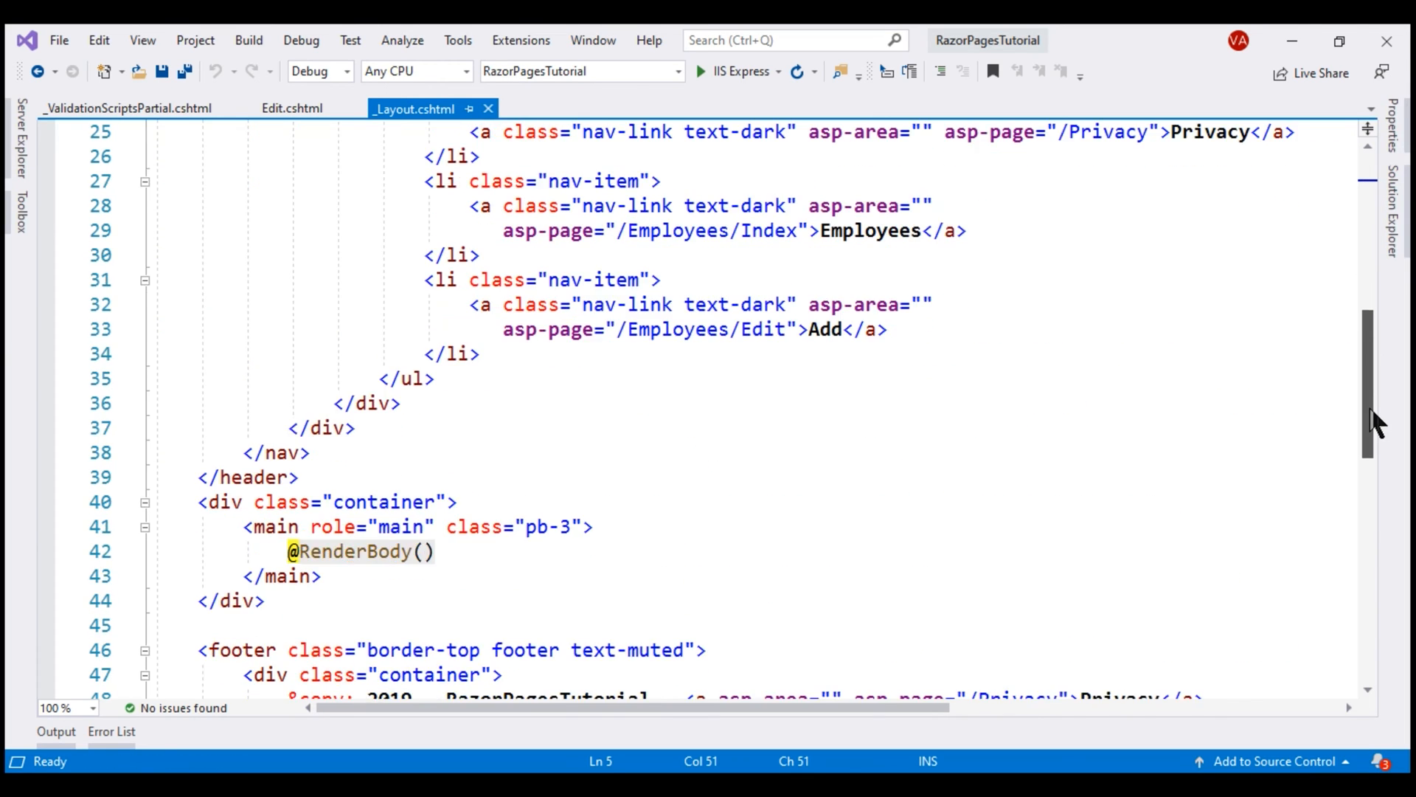
pyautogui.scroll(-3)
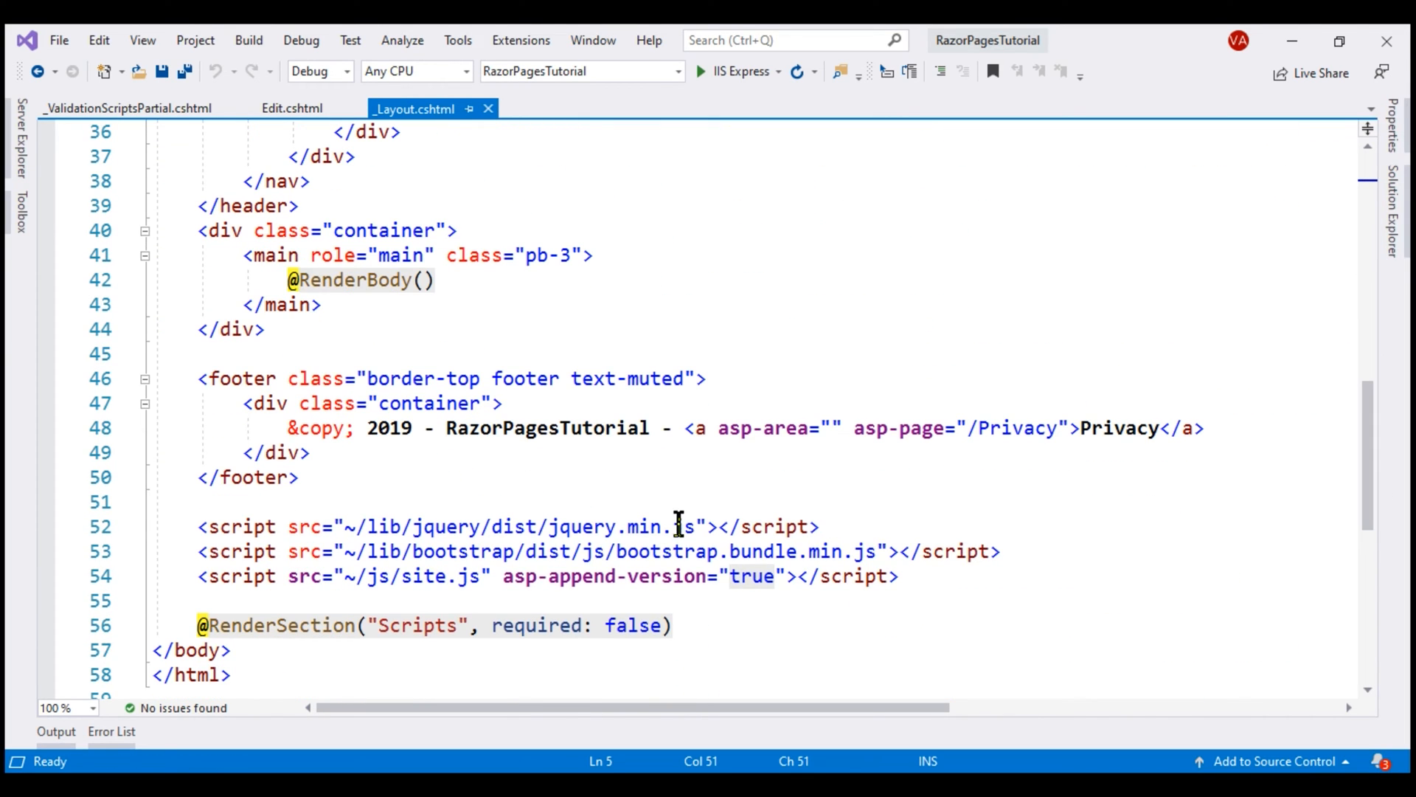
pyautogui.doubleClick(584, 526)
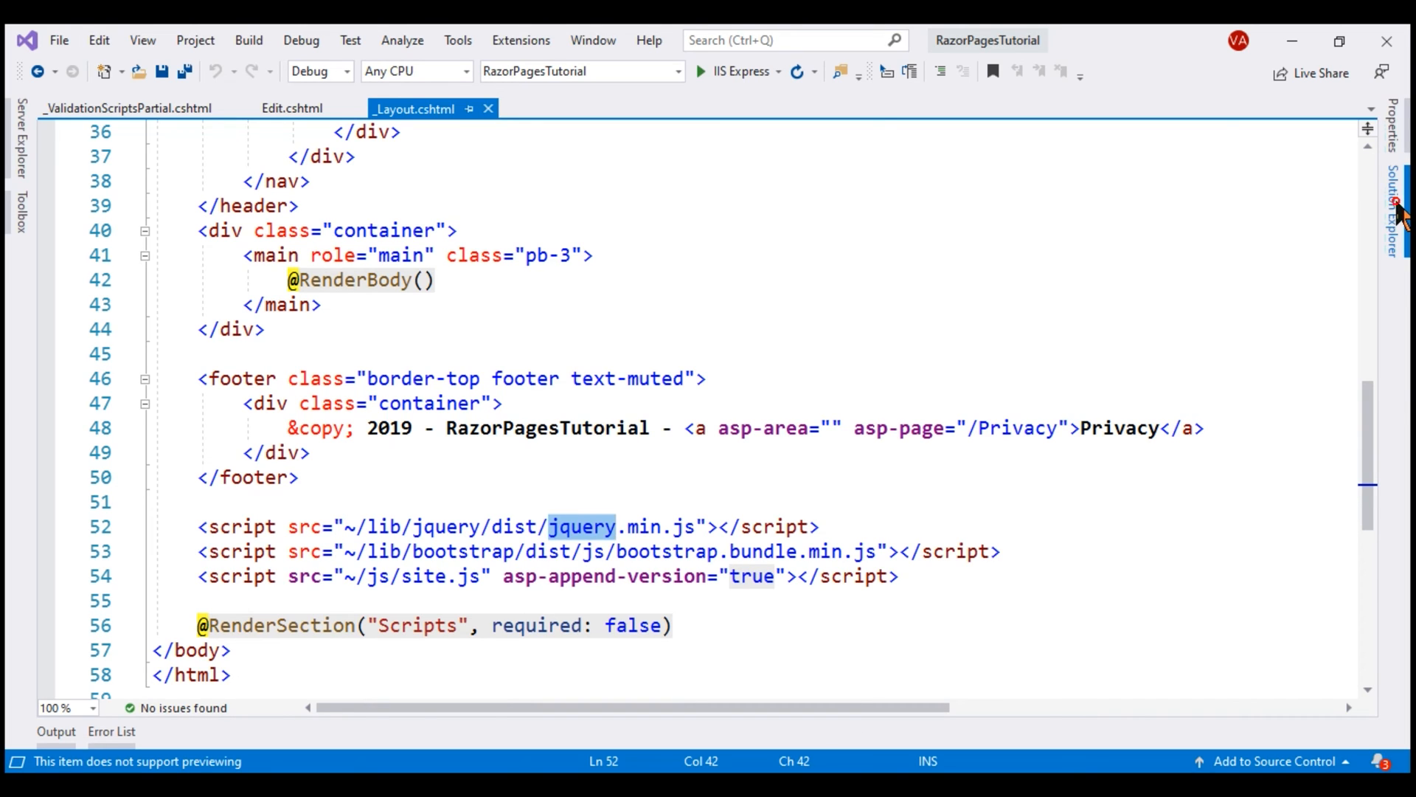
# Open Pages/Shared/_ValidationScriptsPartial.cshtml from Solution Explorer and start building the project.
pyautogui.click(1399, 213)
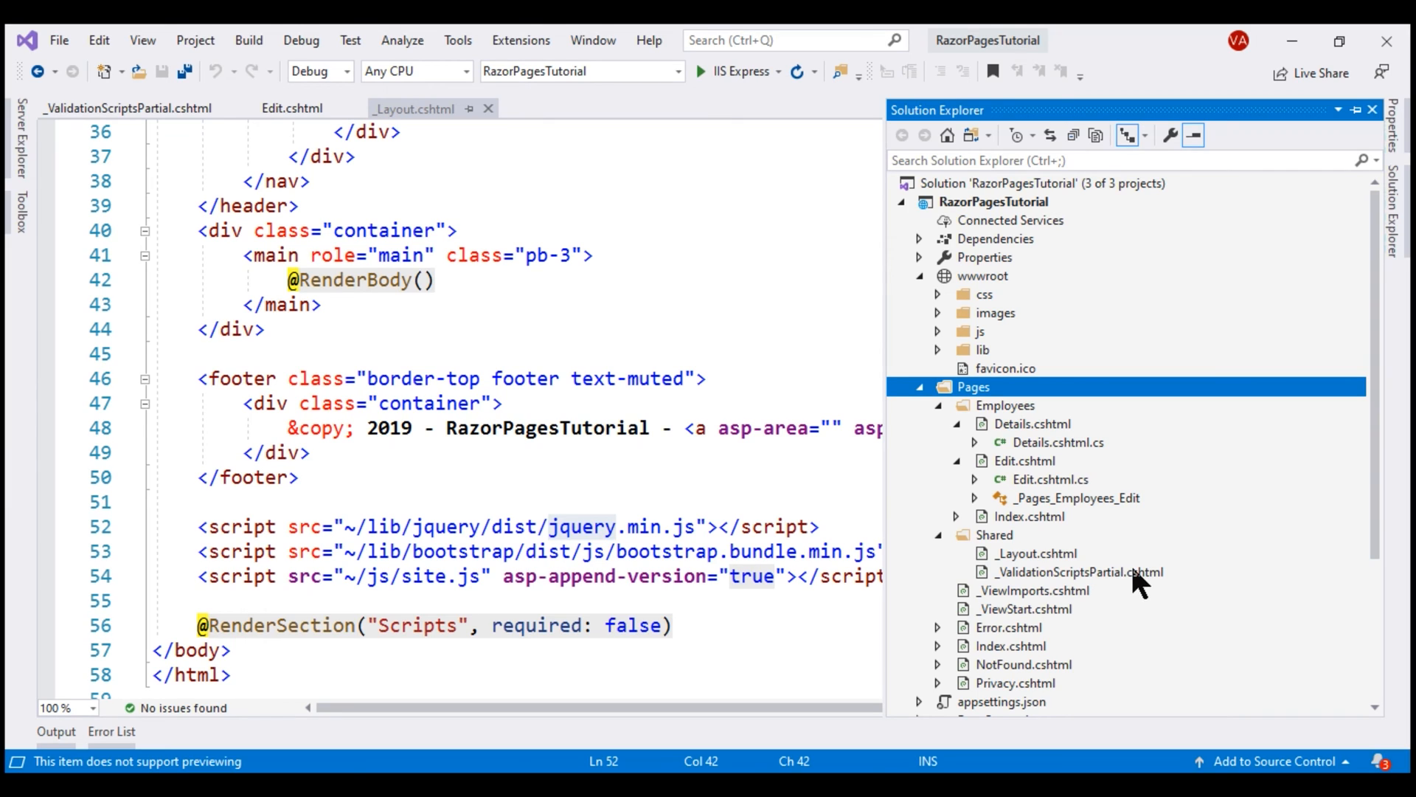
pyautogui.moveTo(993, 546)
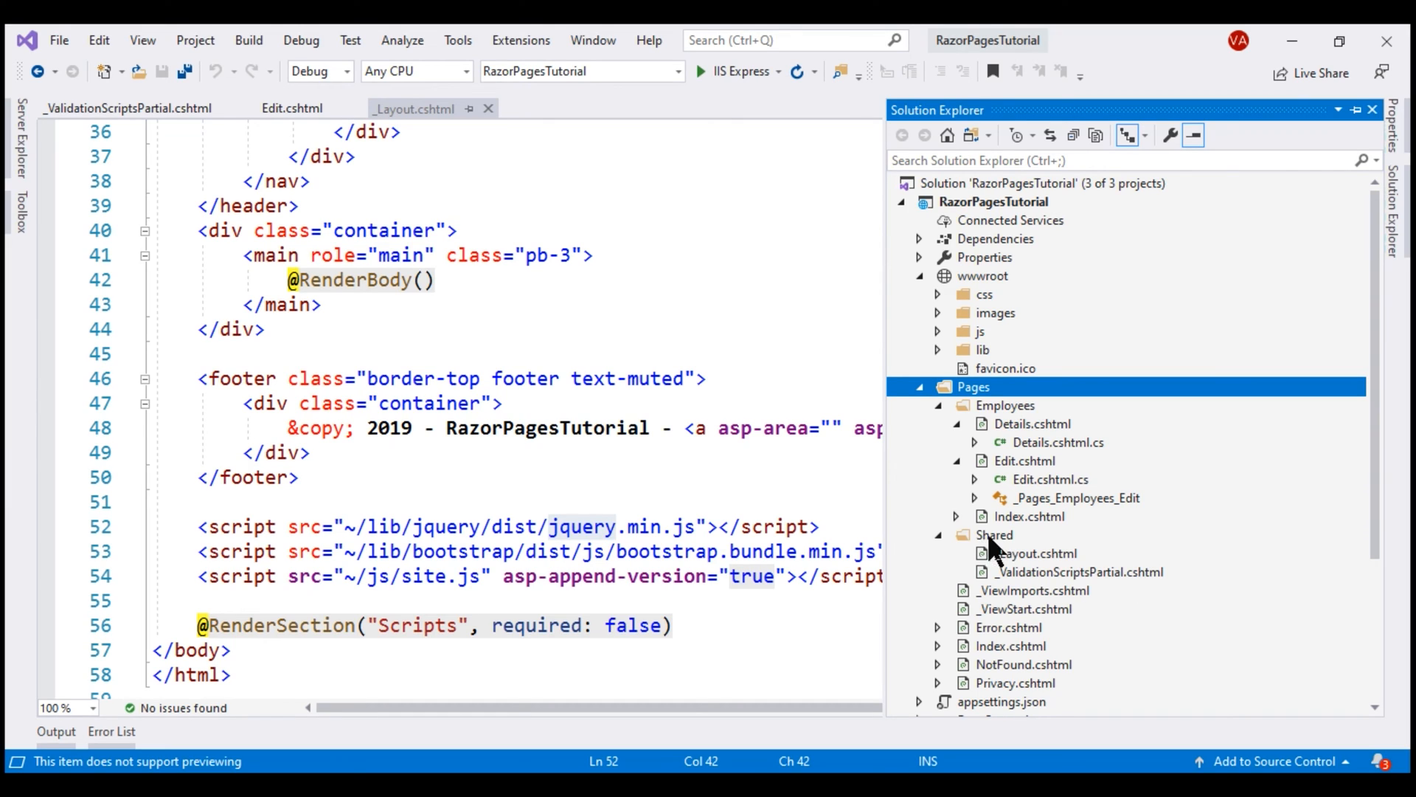
pyautogui.click(1078, 571)
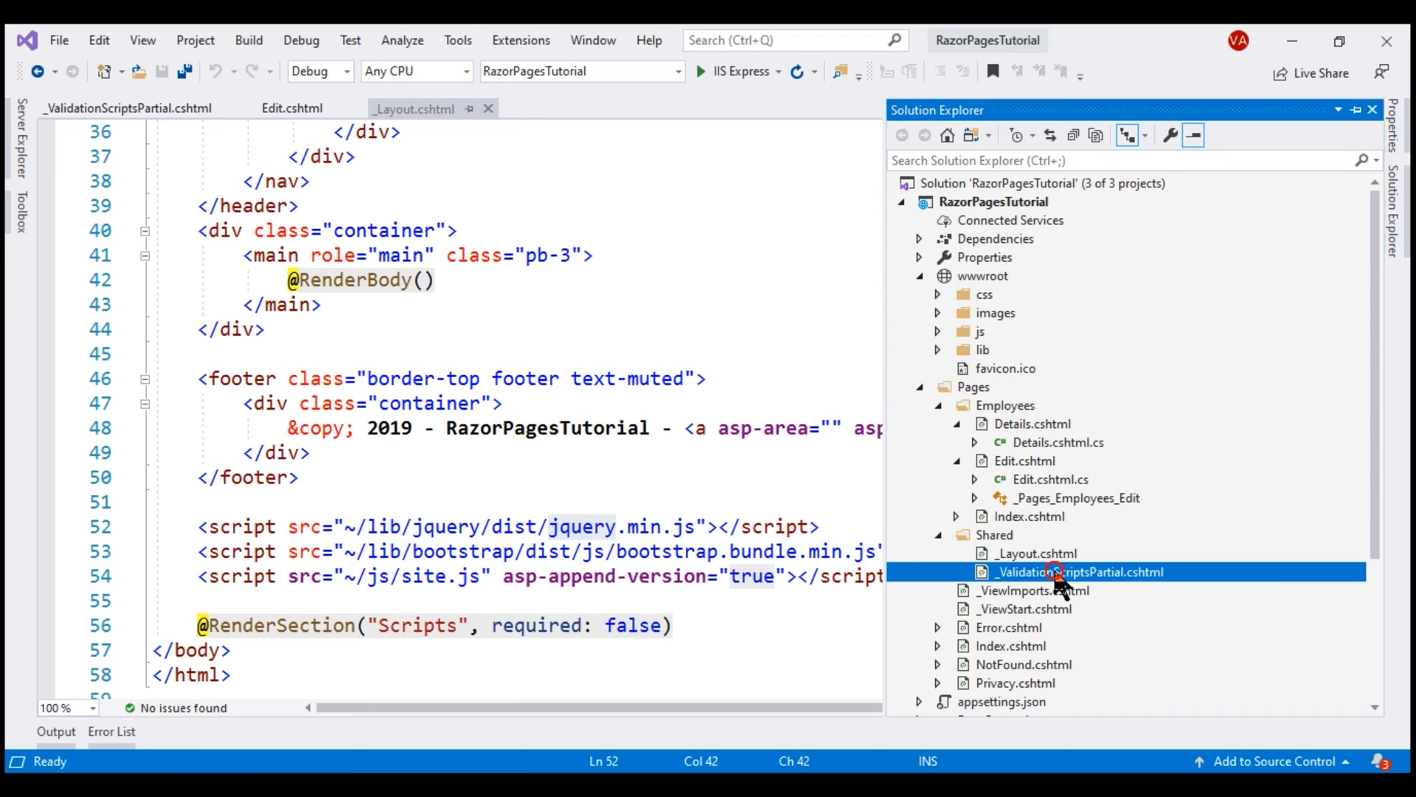
pyautogui.doubleClick(1079, 571)
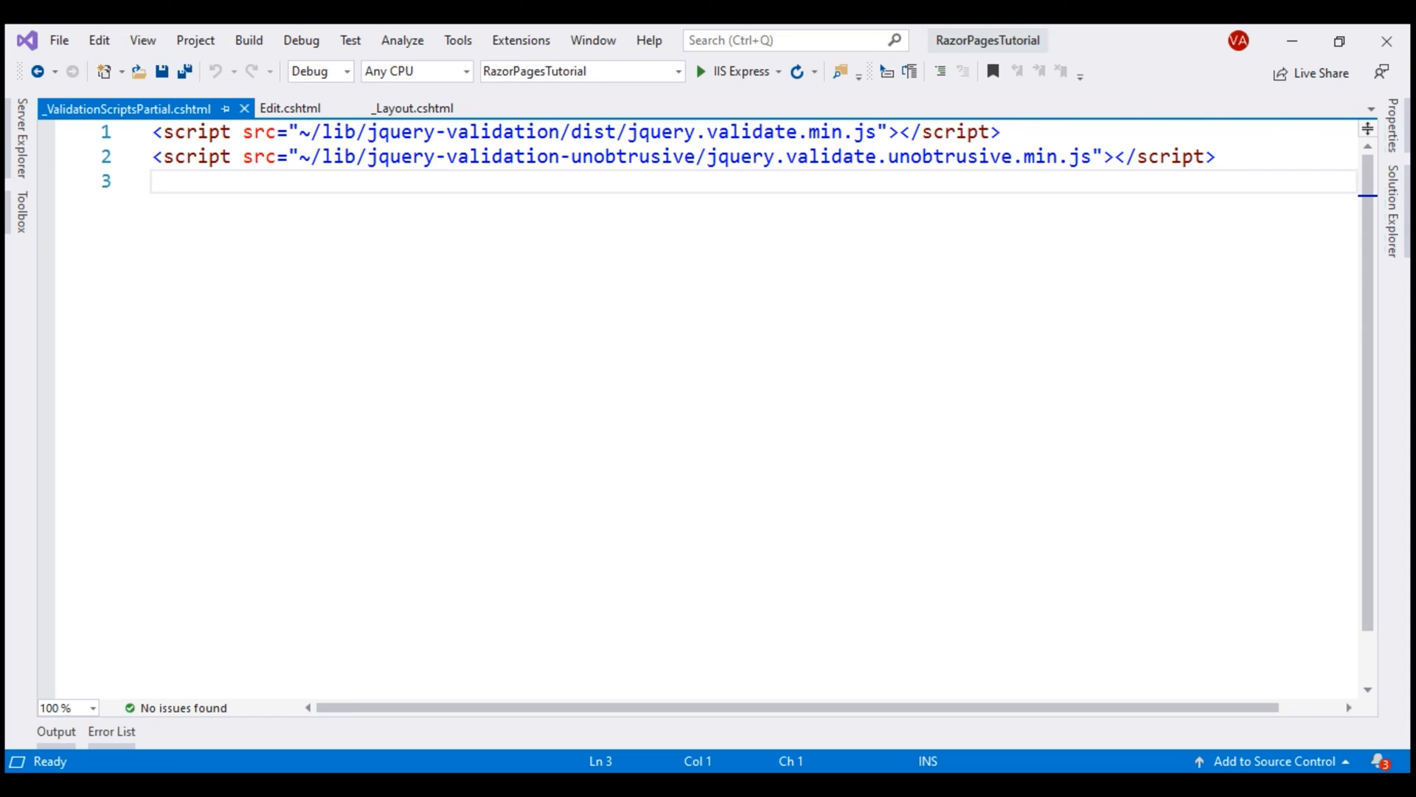
pyautogui.click(154, 180)
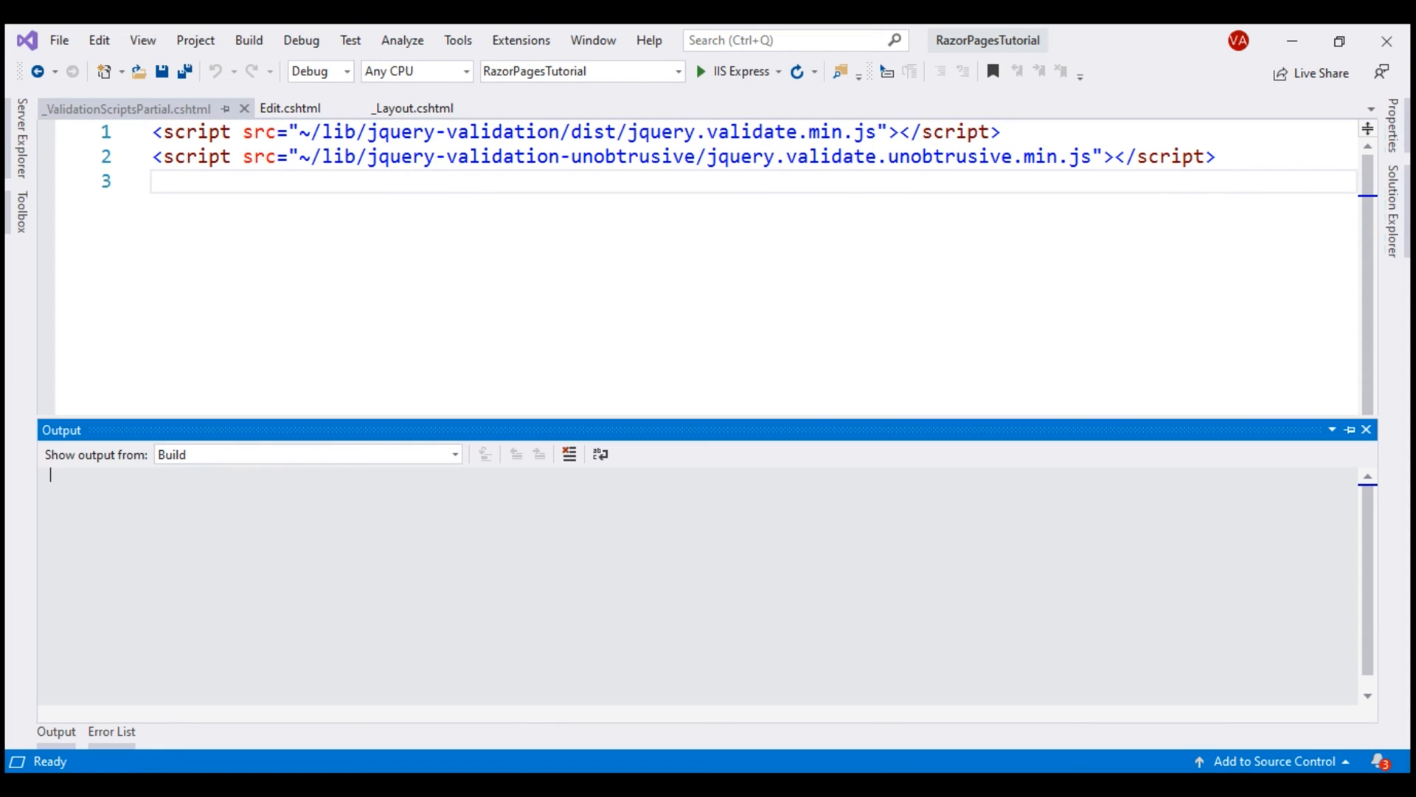
# Run the web app, open Add employee, and submit the empty Create form.
pyautogui.click(736, 72)
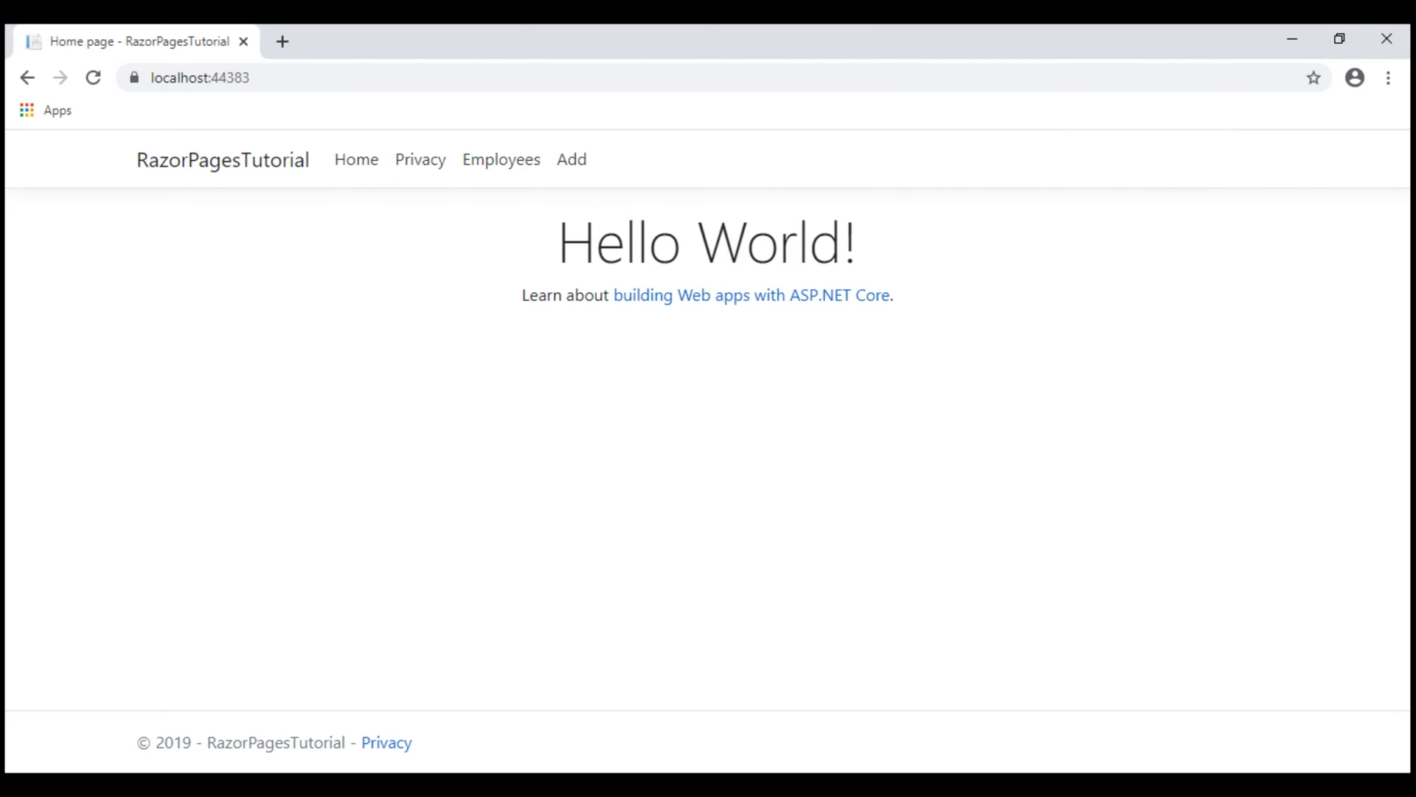
pyautogui.click(563, 159)
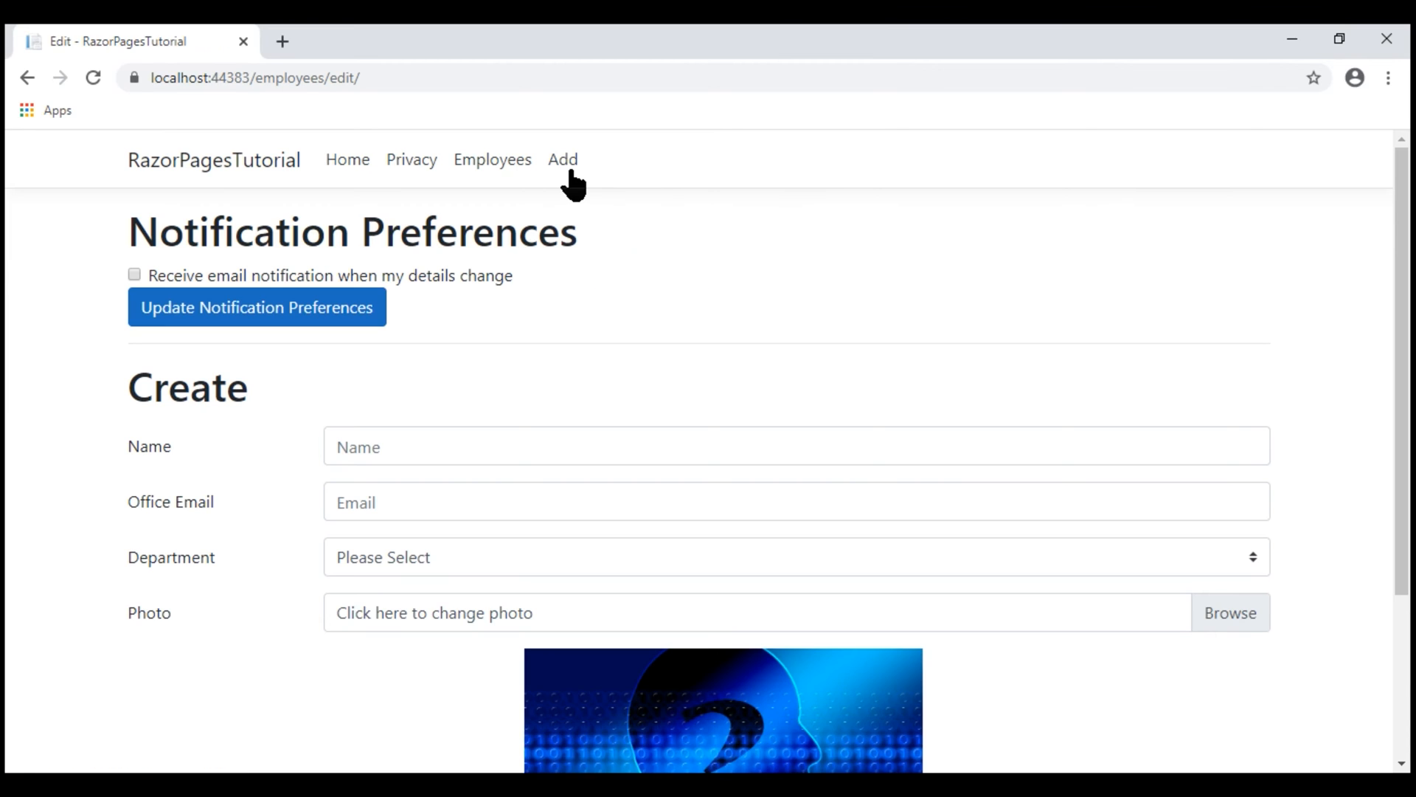
pyautogui.scroll(-3)
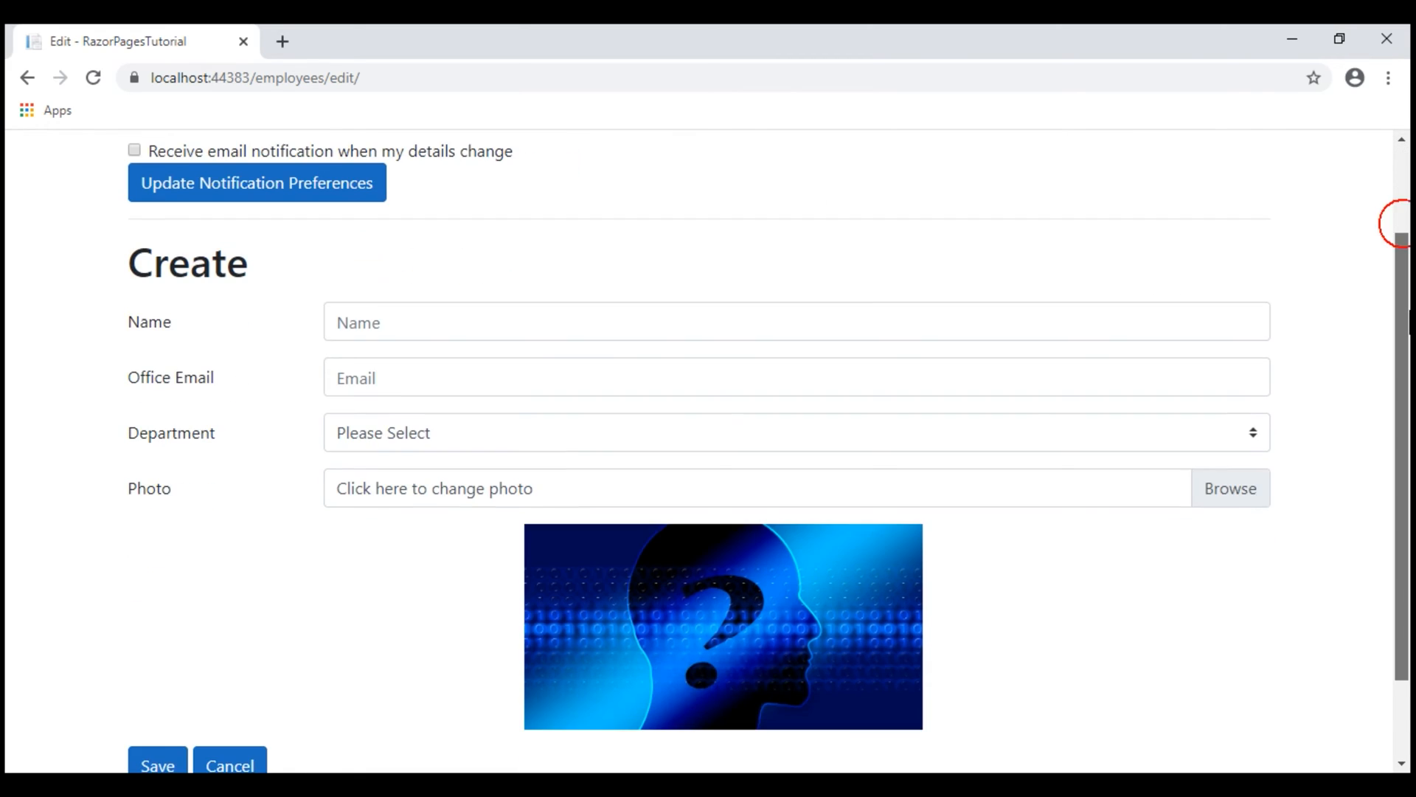
pyautogui.scroll(-3)
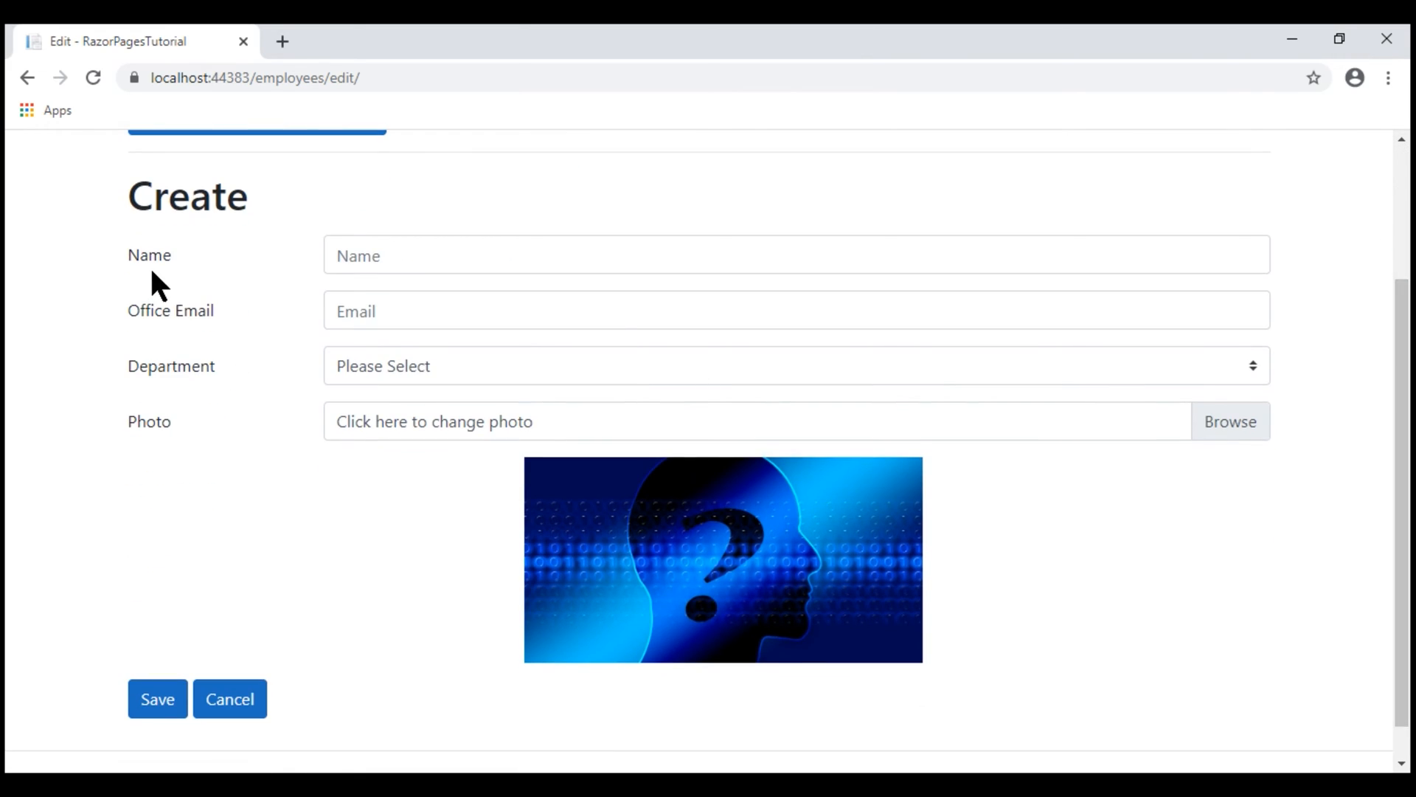
pyautogui.moveTo(383, 410)
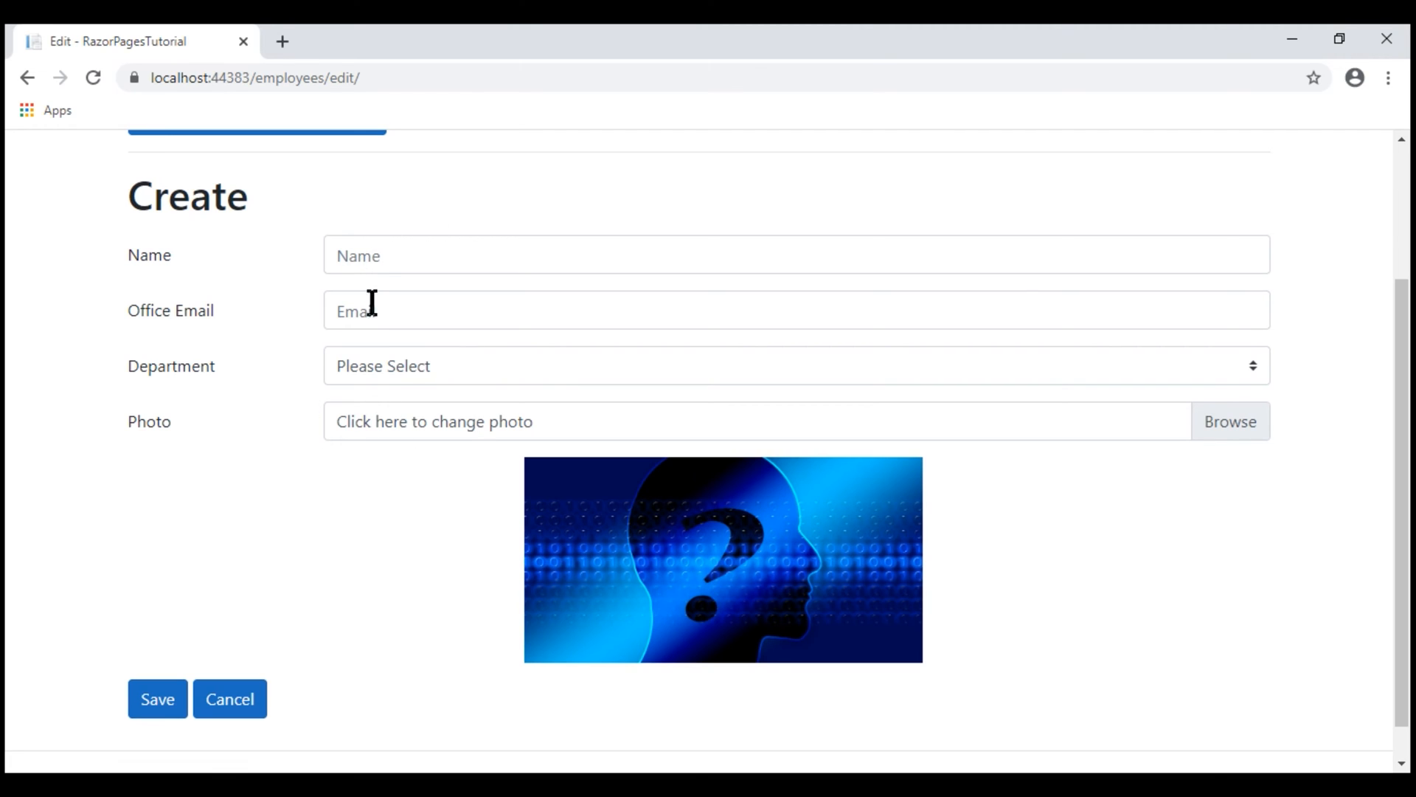
pyautogui.moveTo(515, 313)
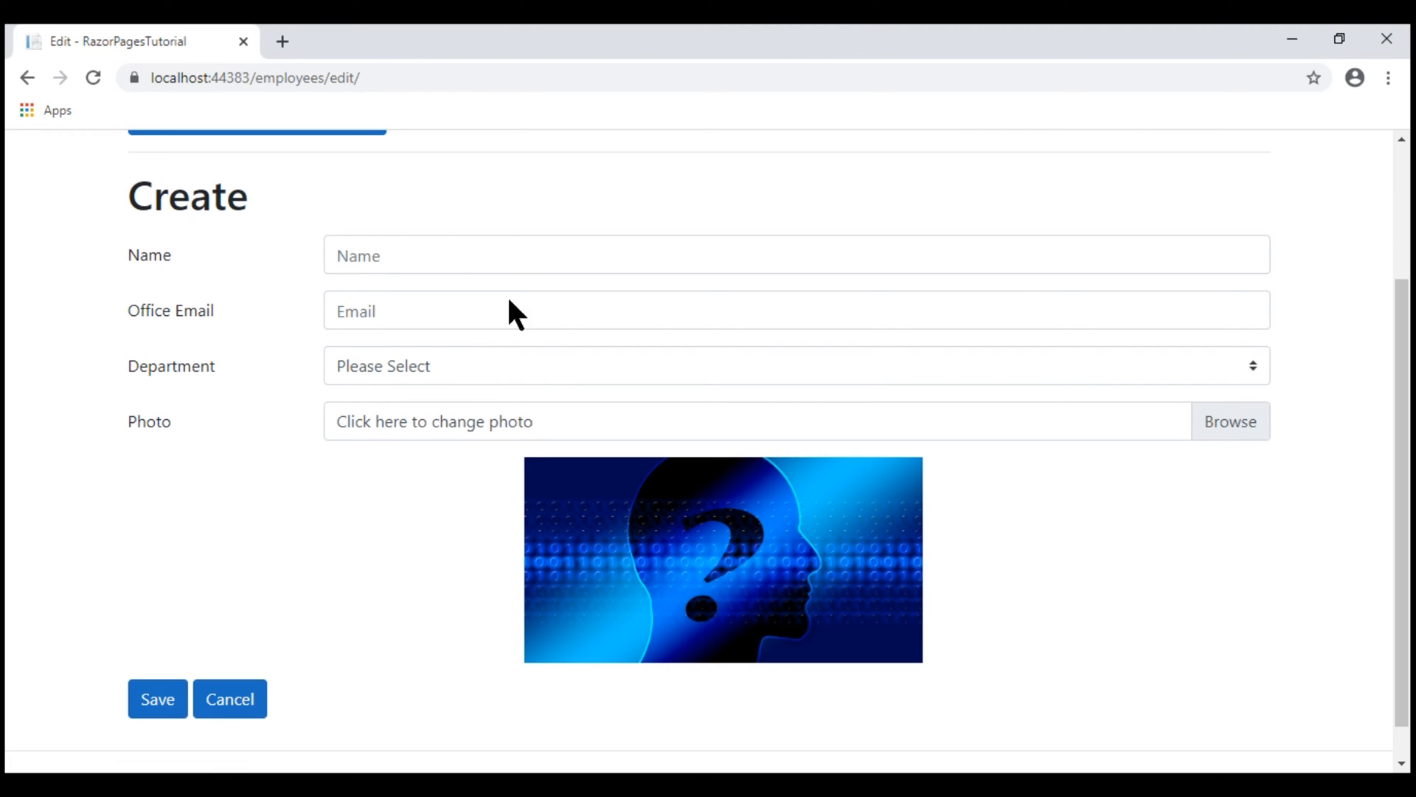
pyautogui.click(157, 699)
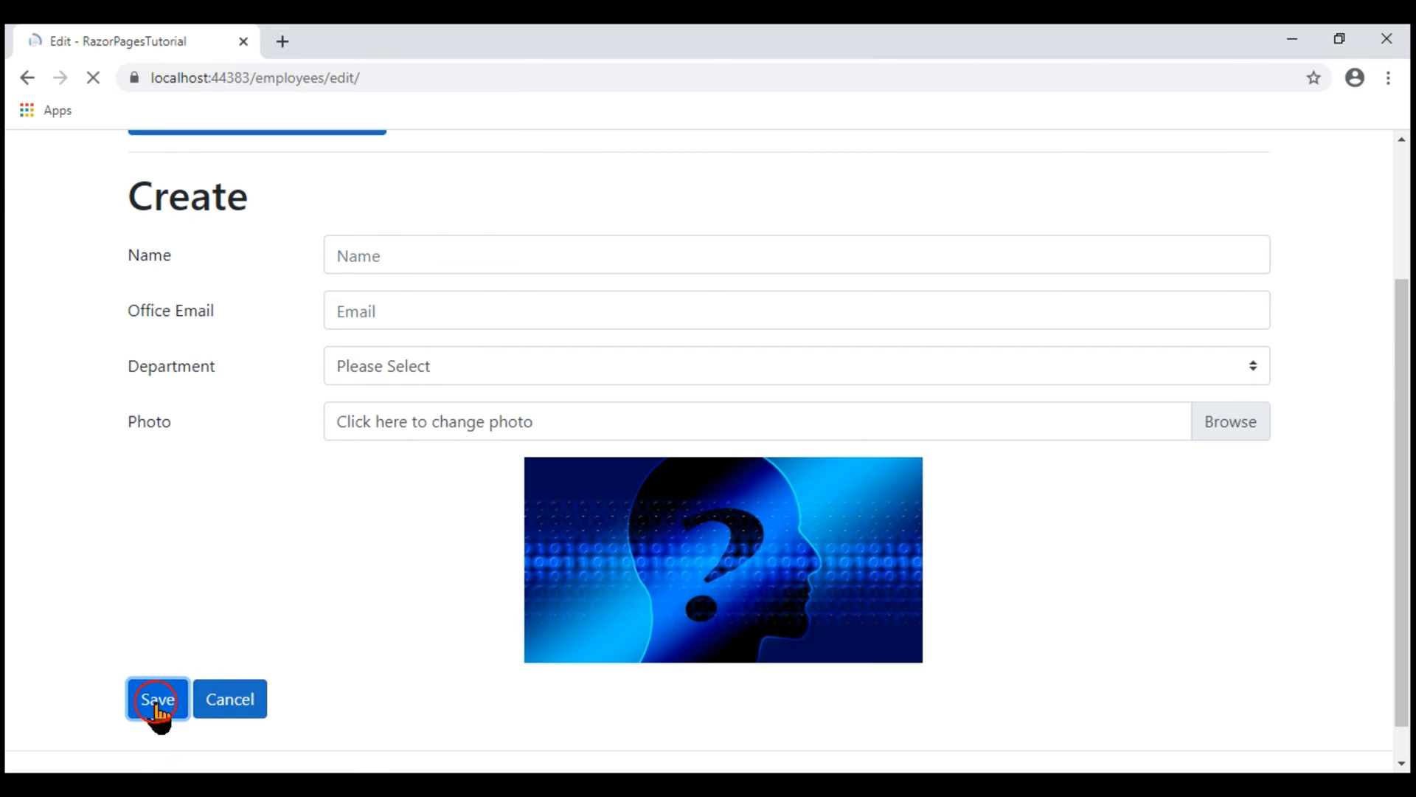
pyautogui.click(157, 698)
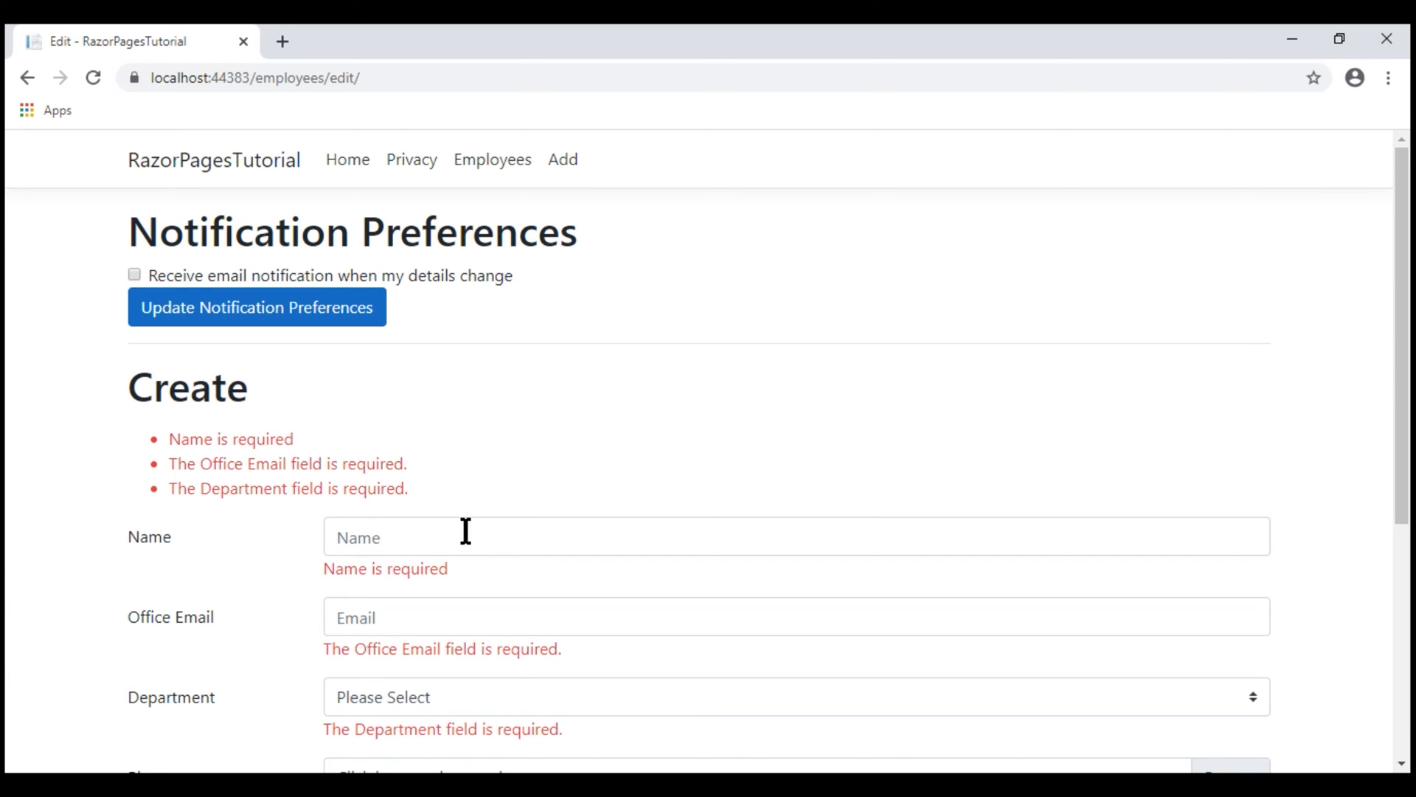
# Type 'Sam' into the Name field and scroll down the form.
pyautogui.write('Sam')
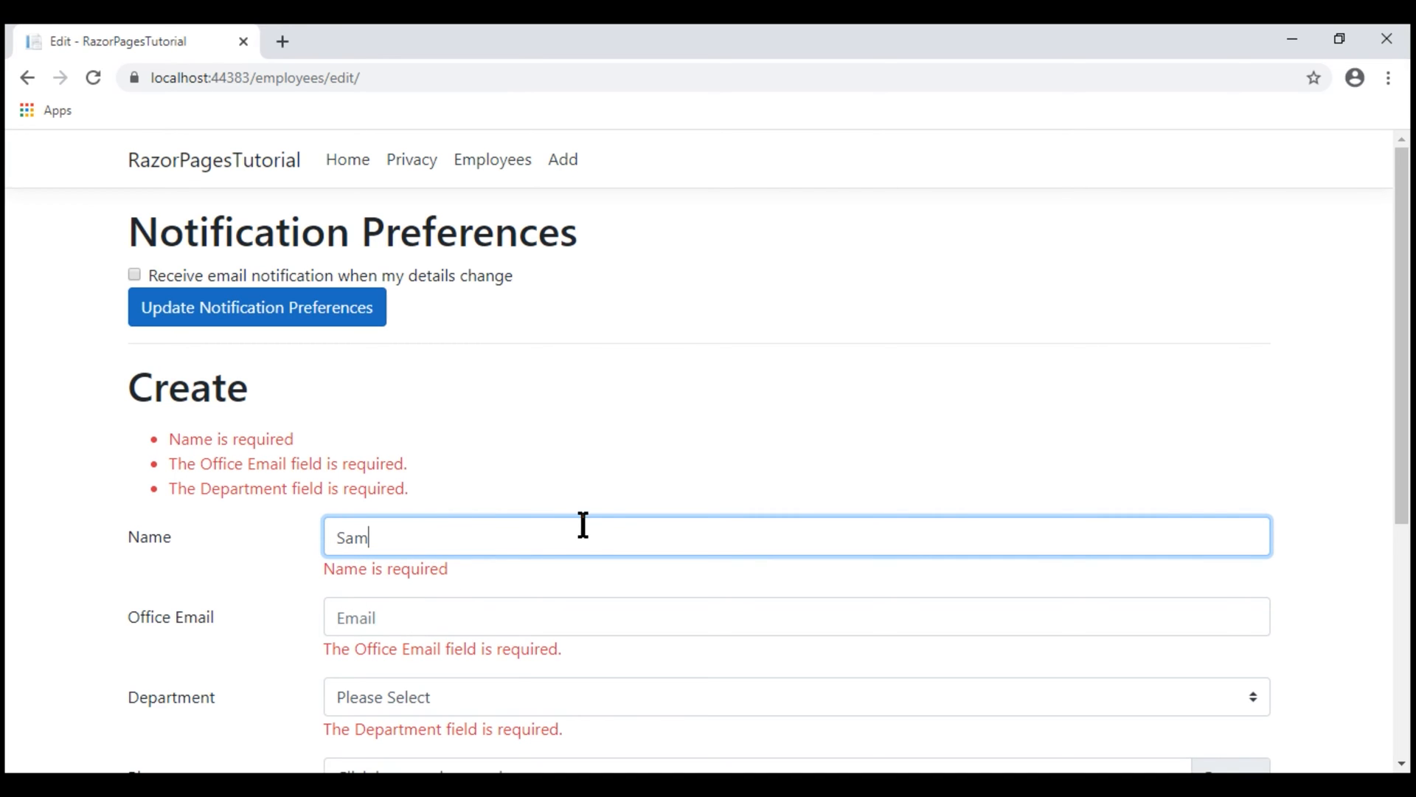
pyautogui.scroll(-3)
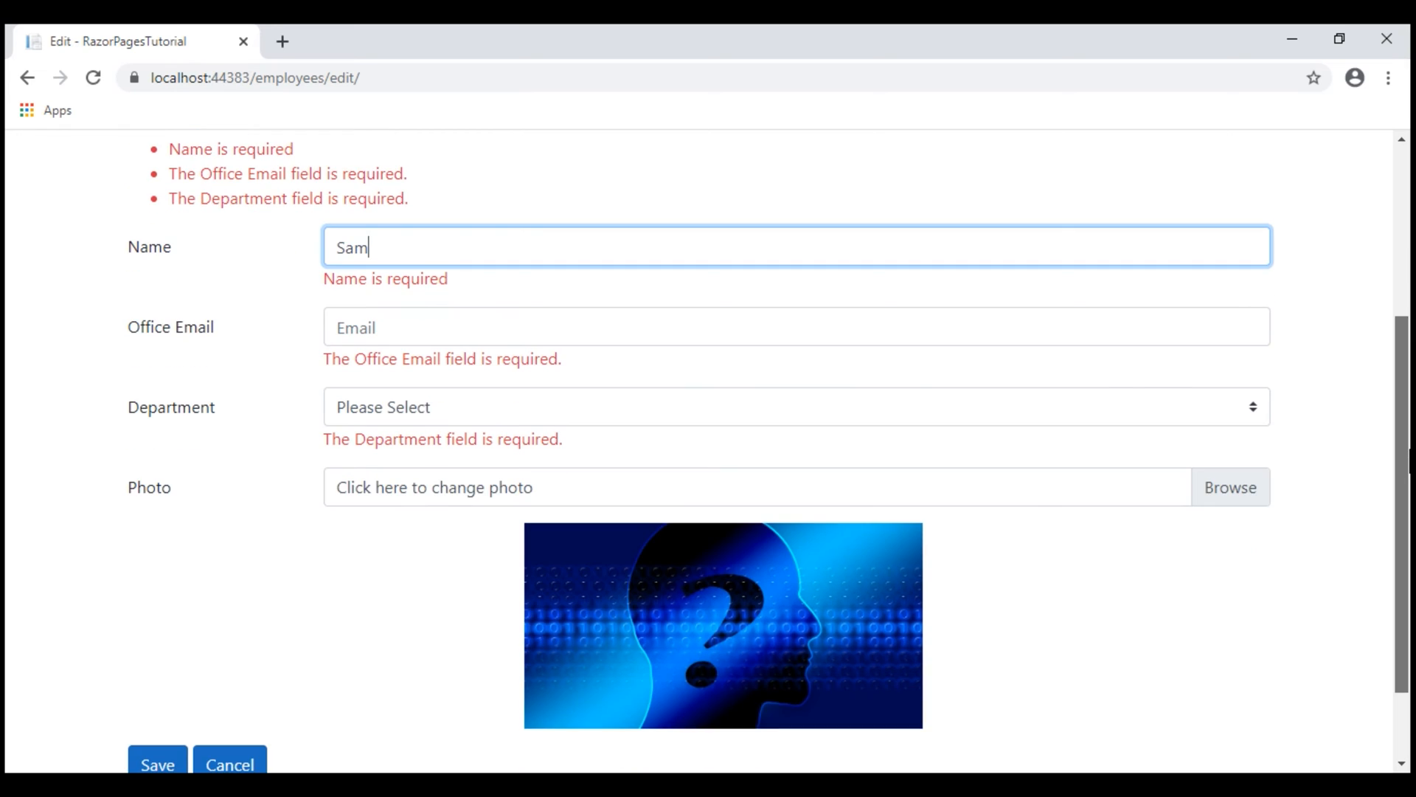
pyautogui.scroll(-3)
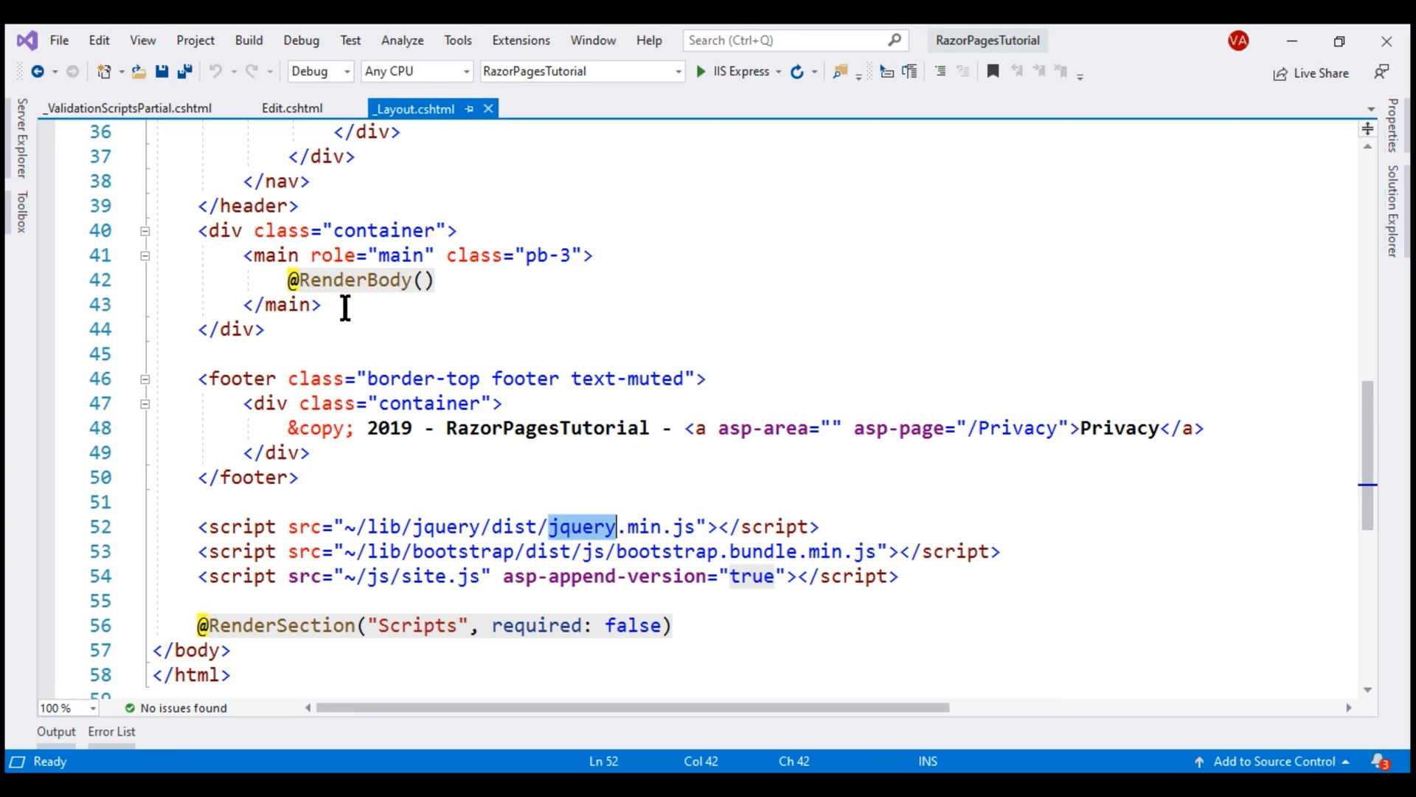
# Inspect the RenderSection Scripts call in _Layout.cshtml.
pyautogui.click(102, 108)
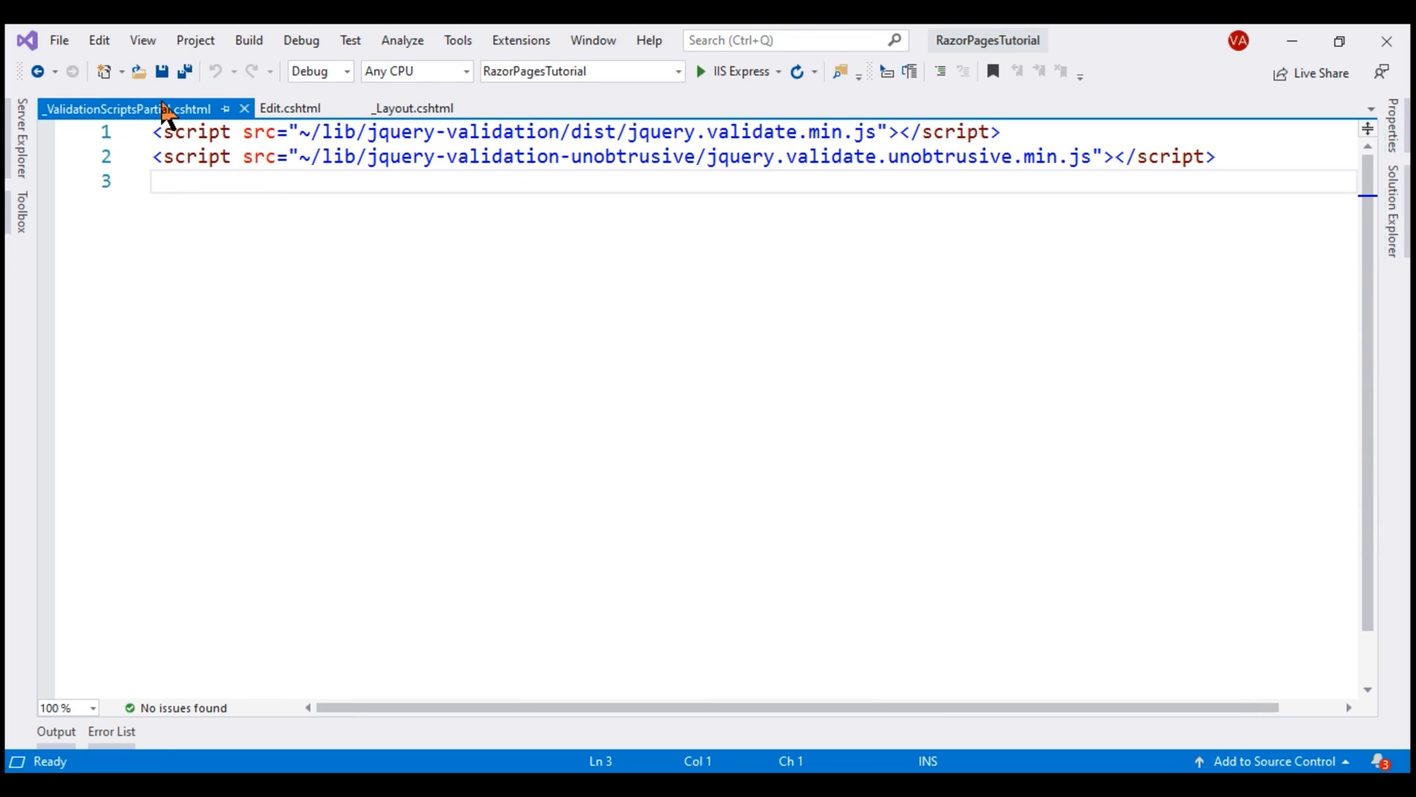
pyautogui.moveTo(305, 165)
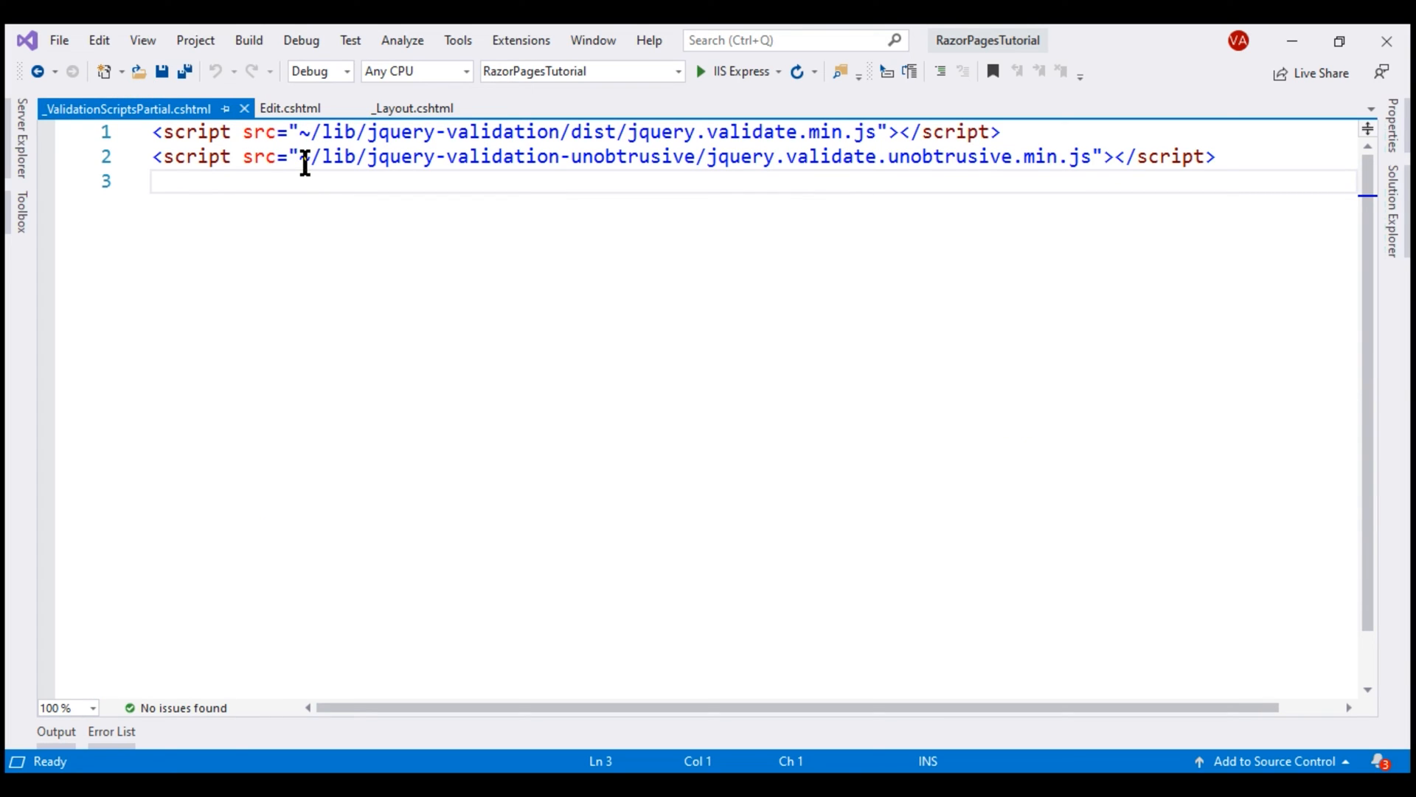
pyautogui.click(290, 107)
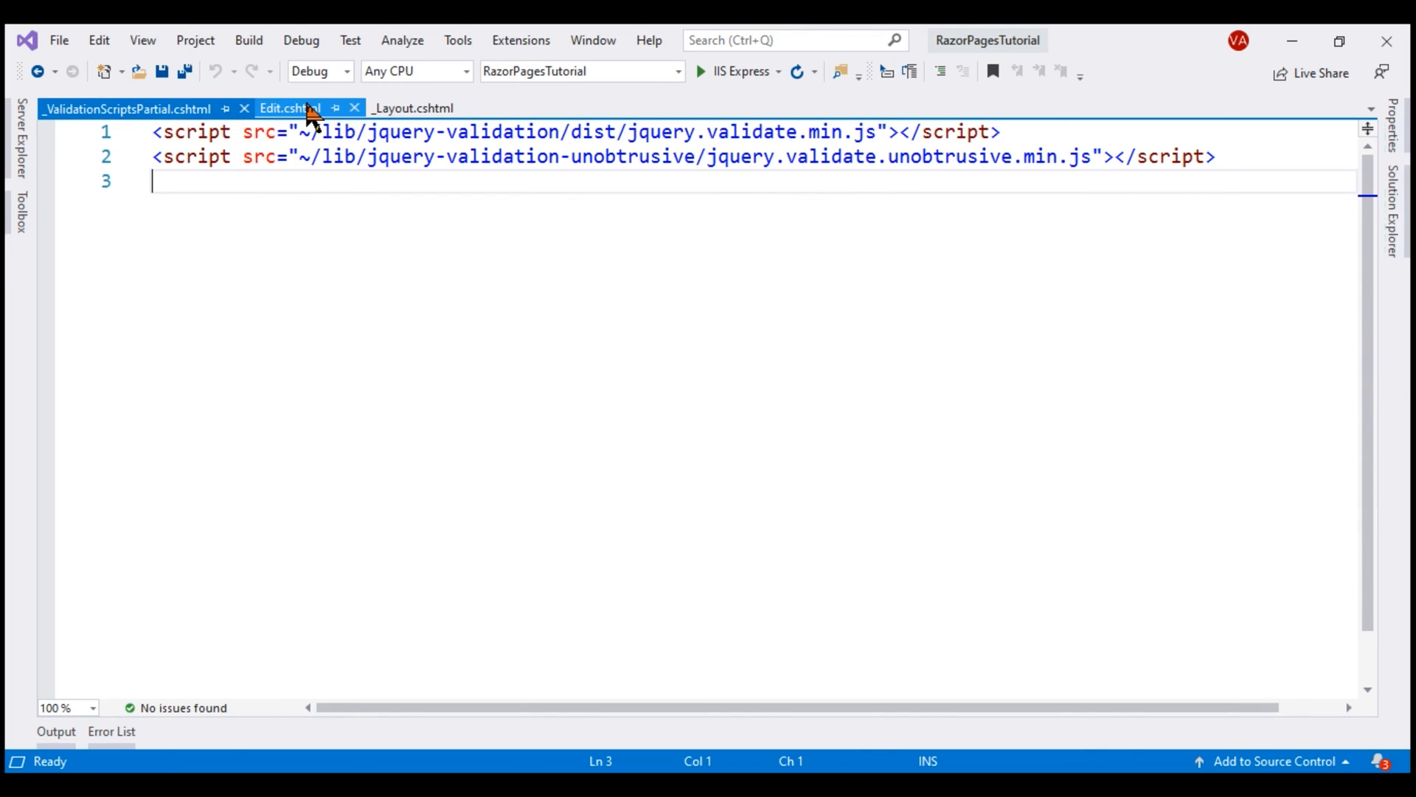
pyautogui.click(289, 107)
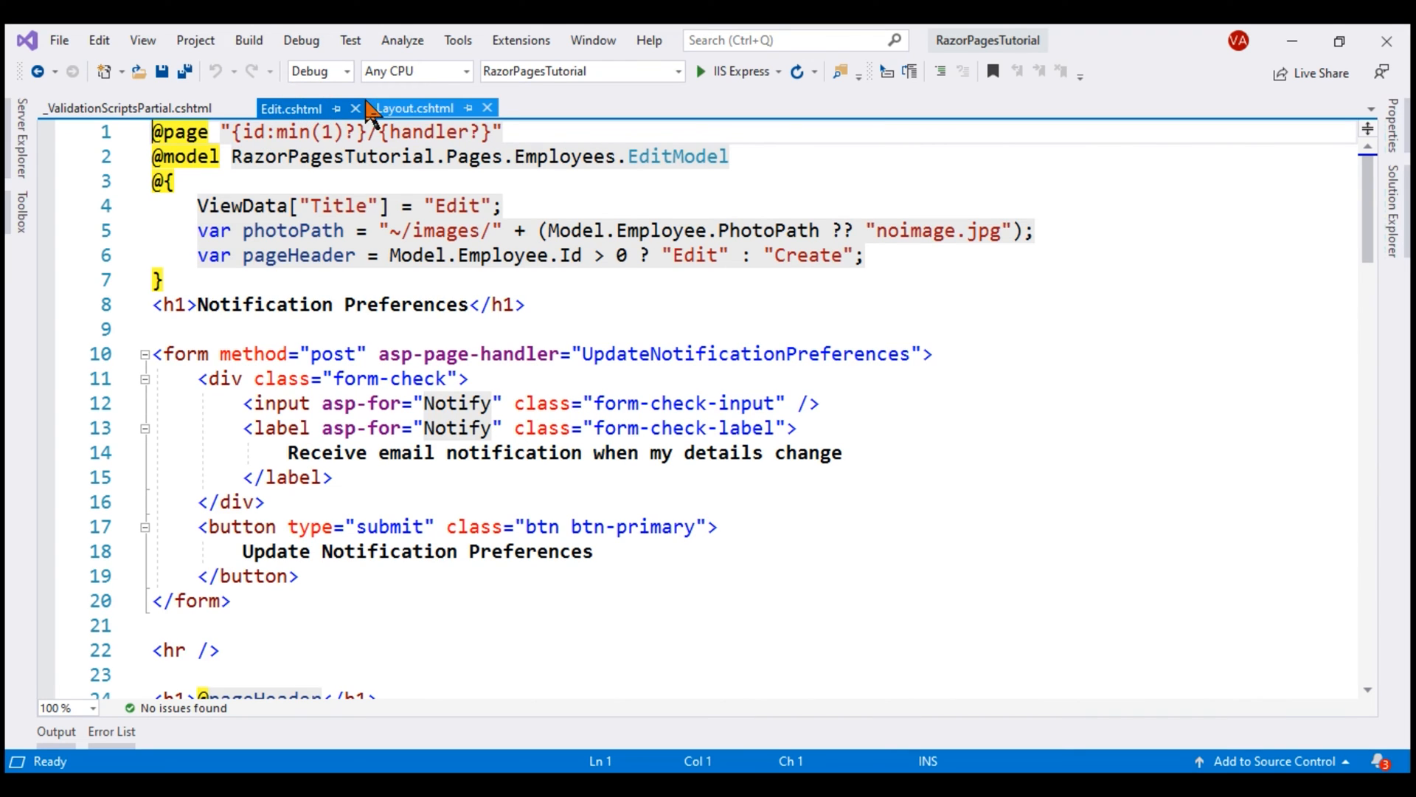
pyautogui.click(415, 109)
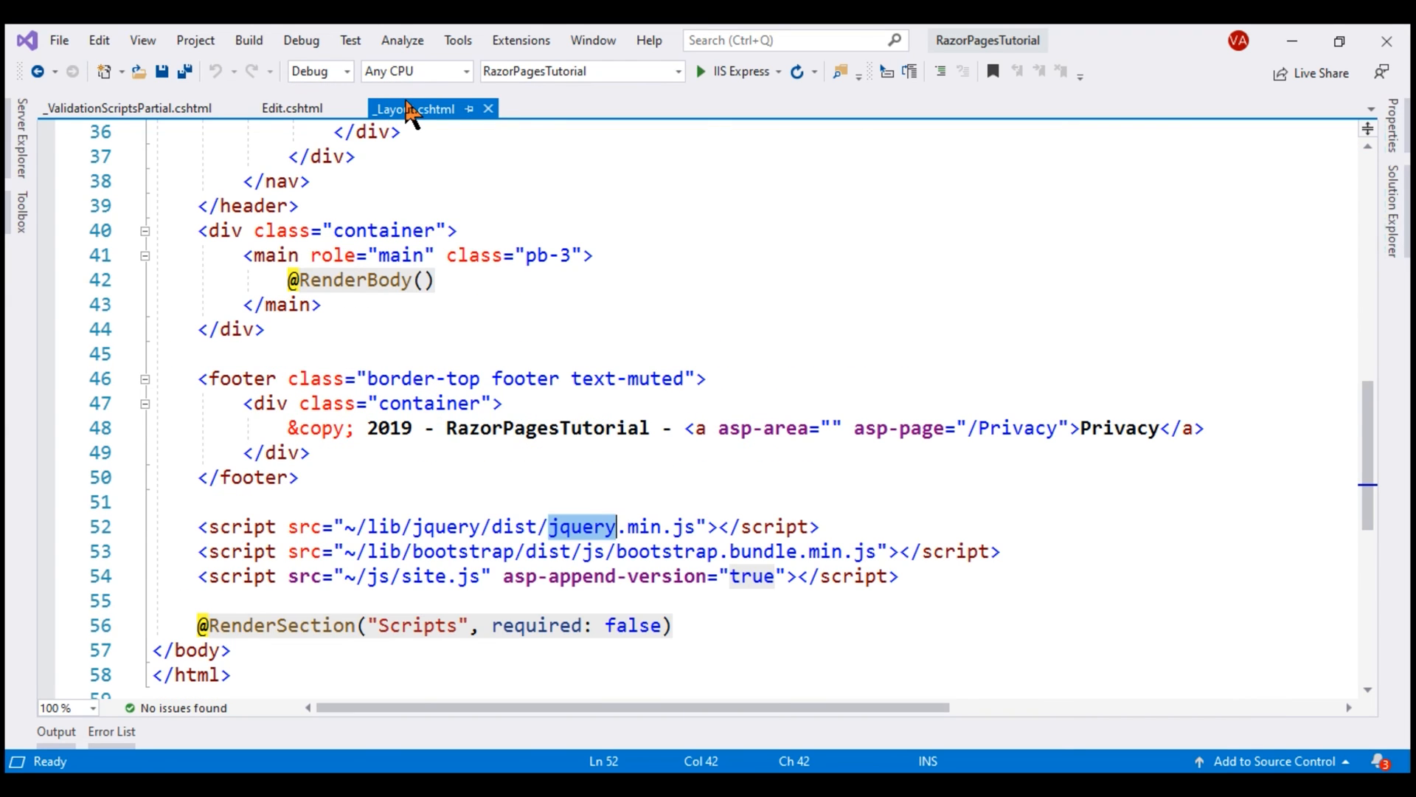
pyautogui.doubleClick(418, 625)
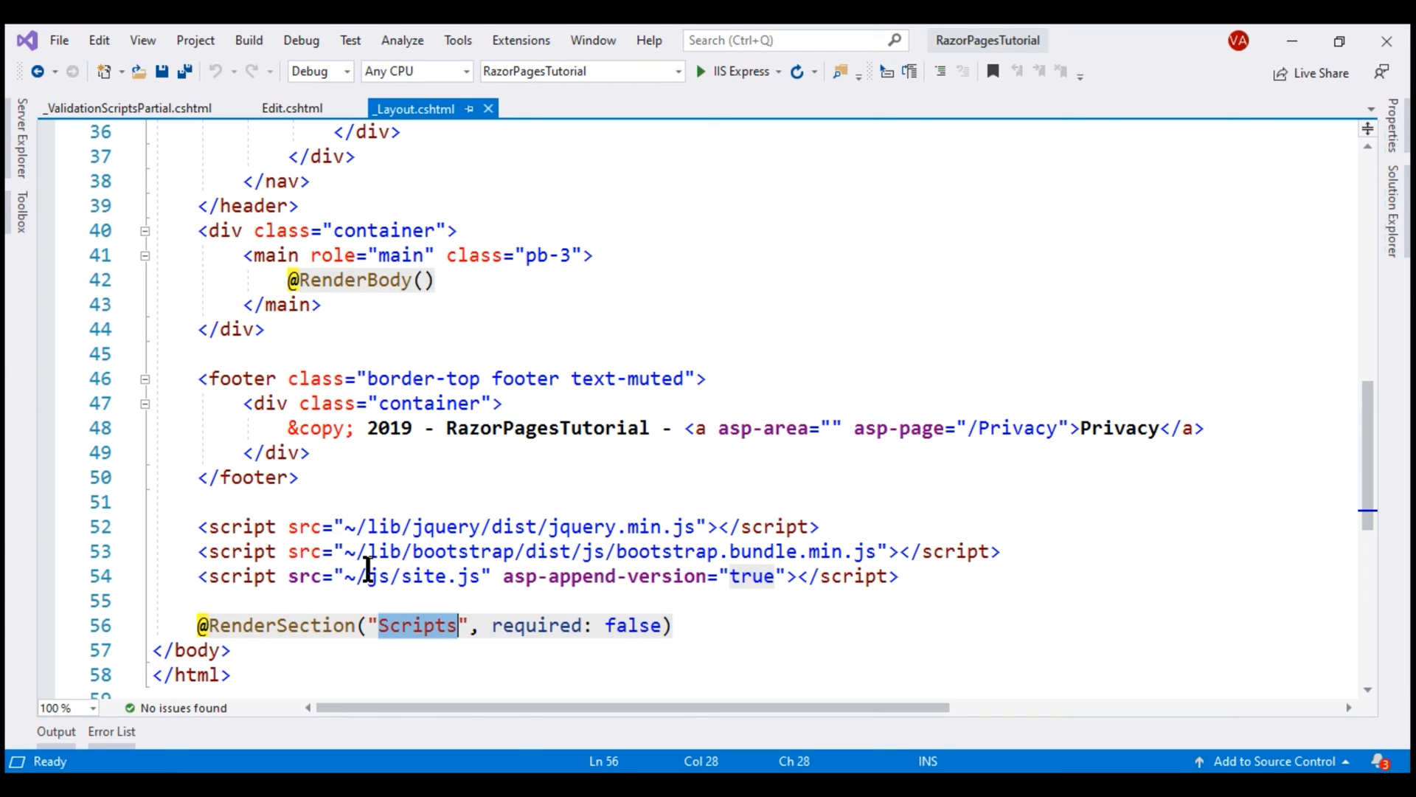
# Compare Edit.cshtml's Scripts section with _ValidationScriptsPartial's script references.
pyautogui.click(291, 109)
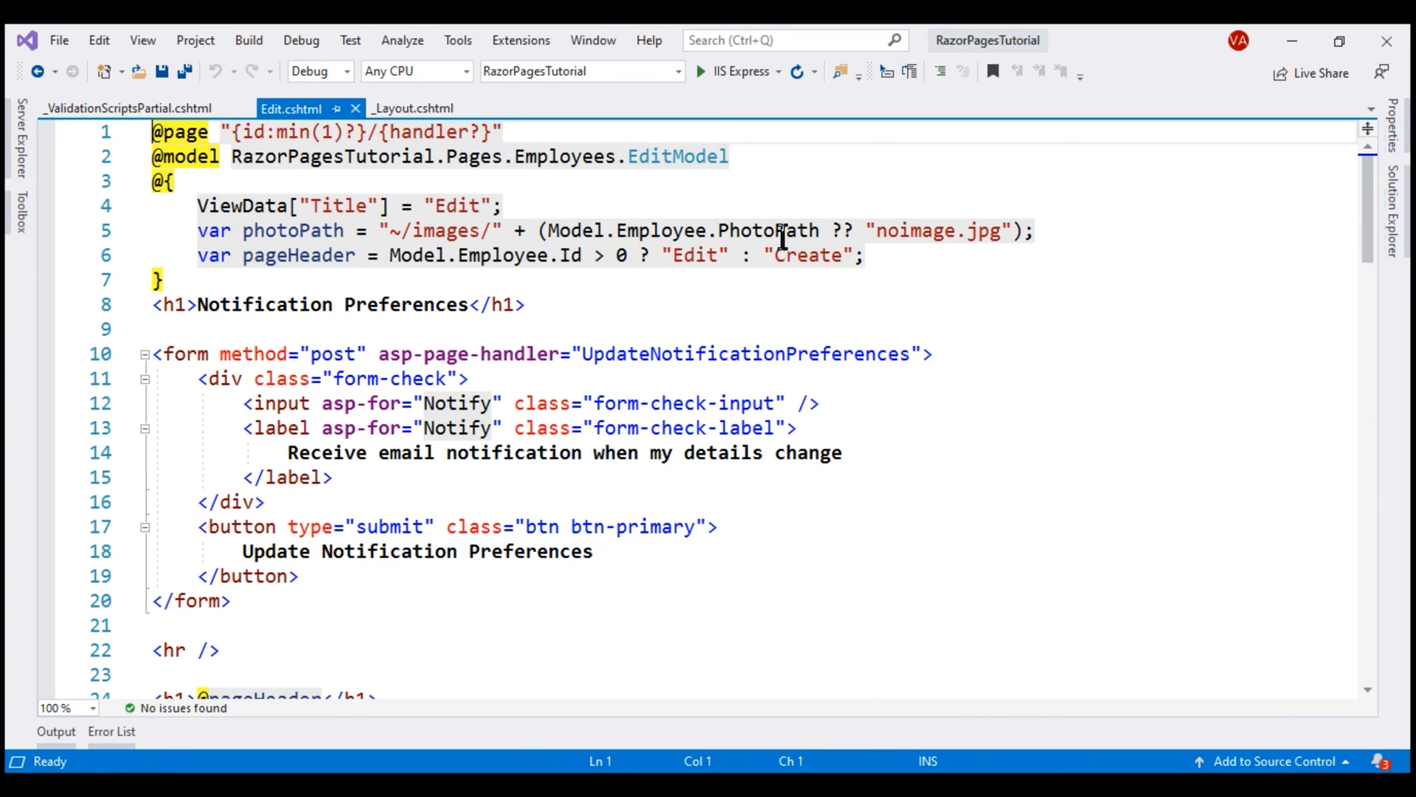
pyautogui.scroll(-3)
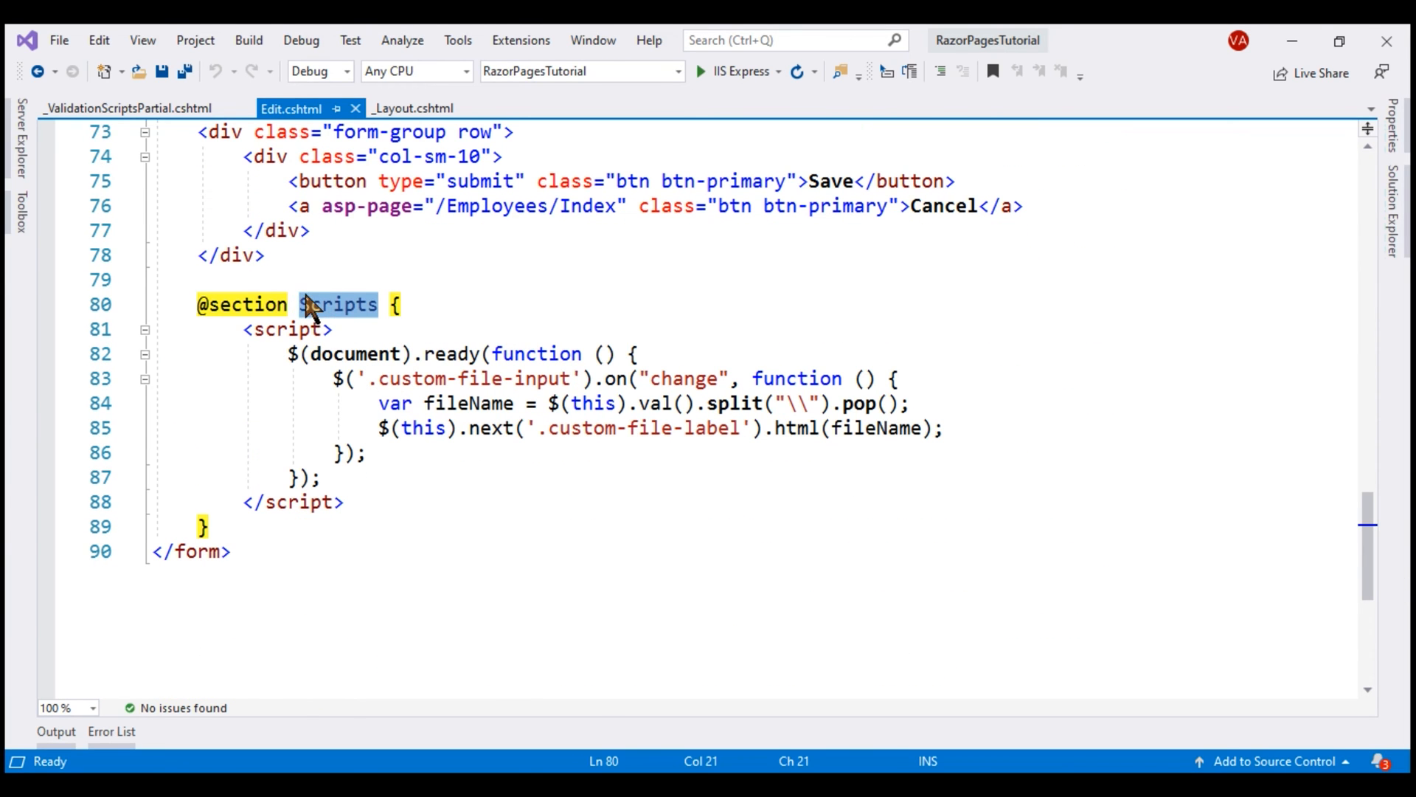
pyautogui.click(126, 109)
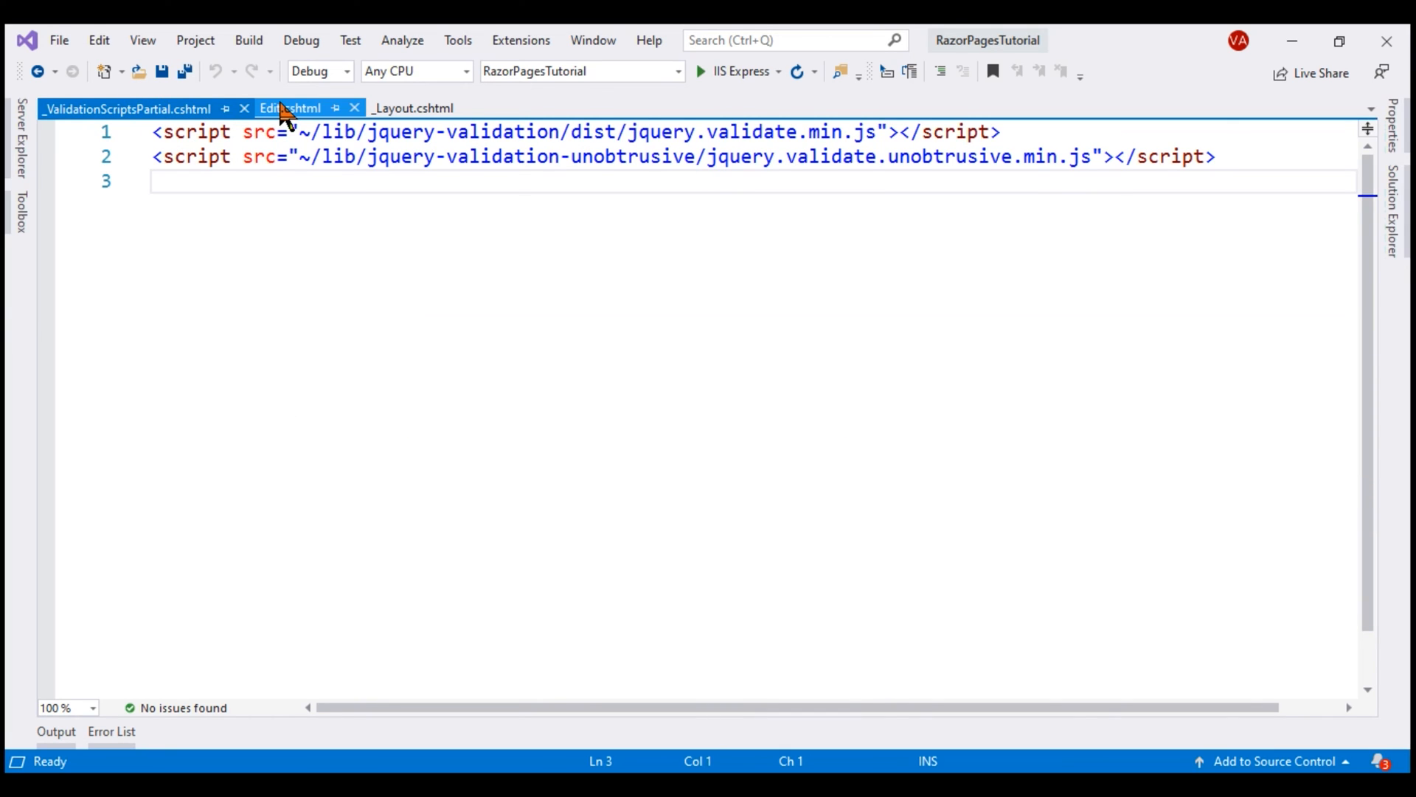
pyautogui.click(287, 108)
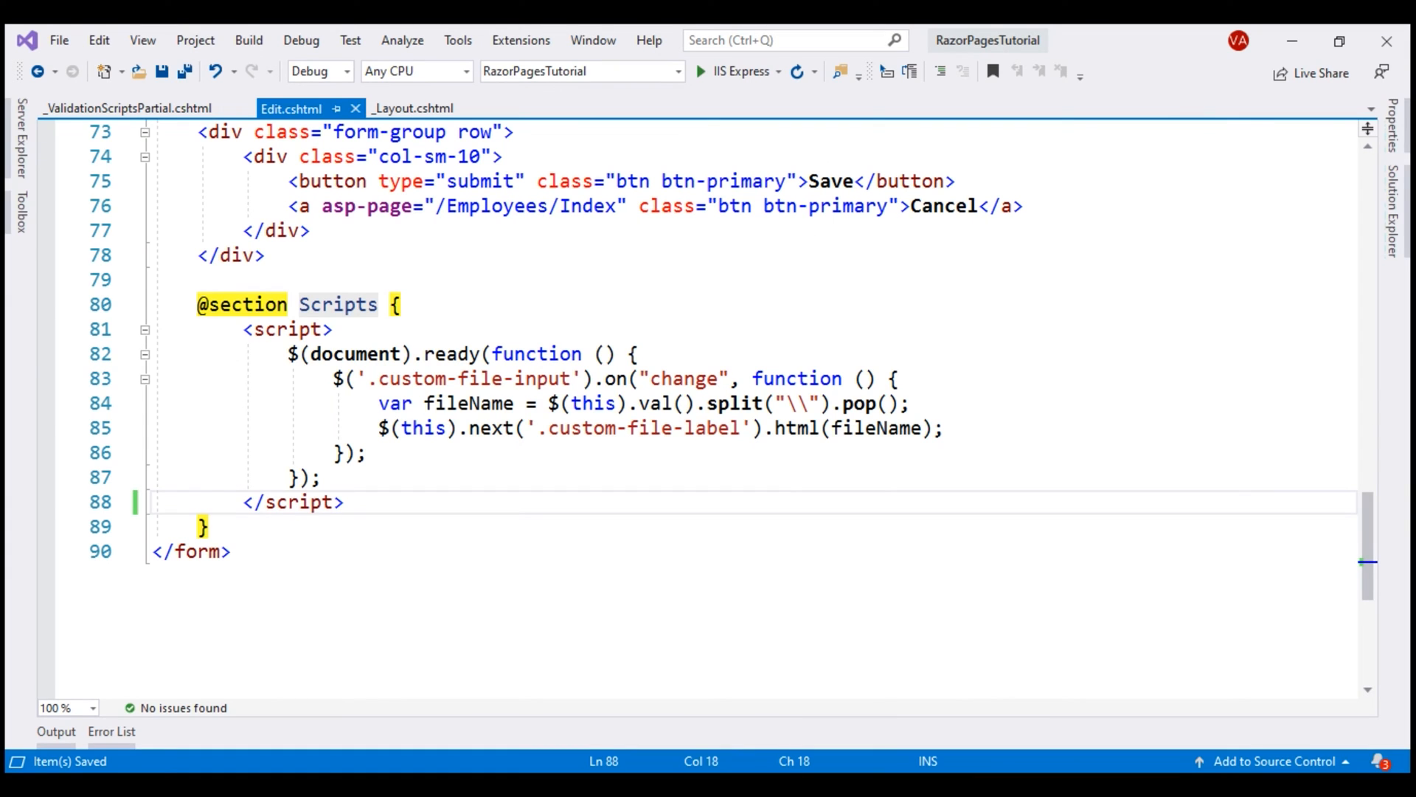
# Add <partial name="_ValidationScriptsPartial" /> below the script in Edit.cshtml's Scripts section.
pyautogui.write('<')
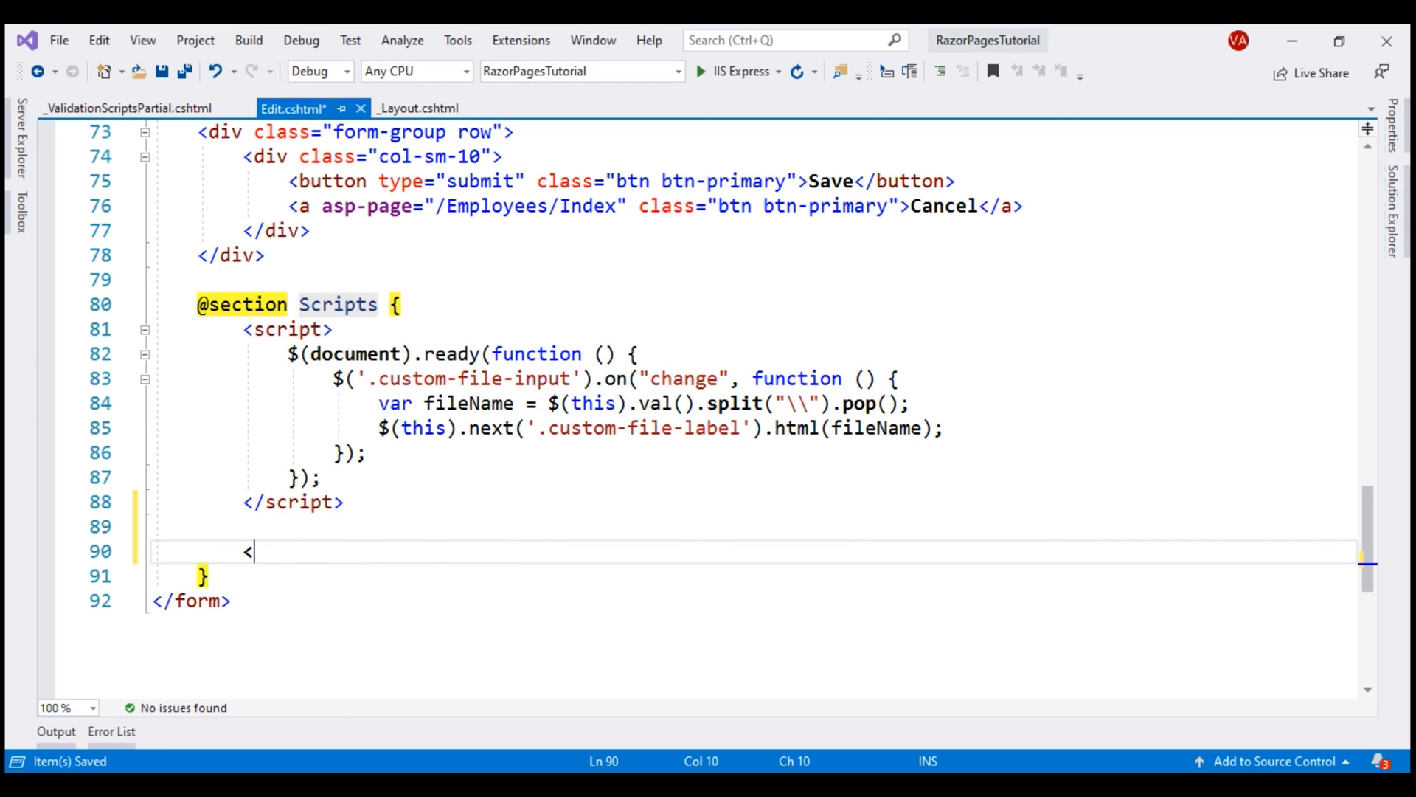
pyautogui.write('partial nam')
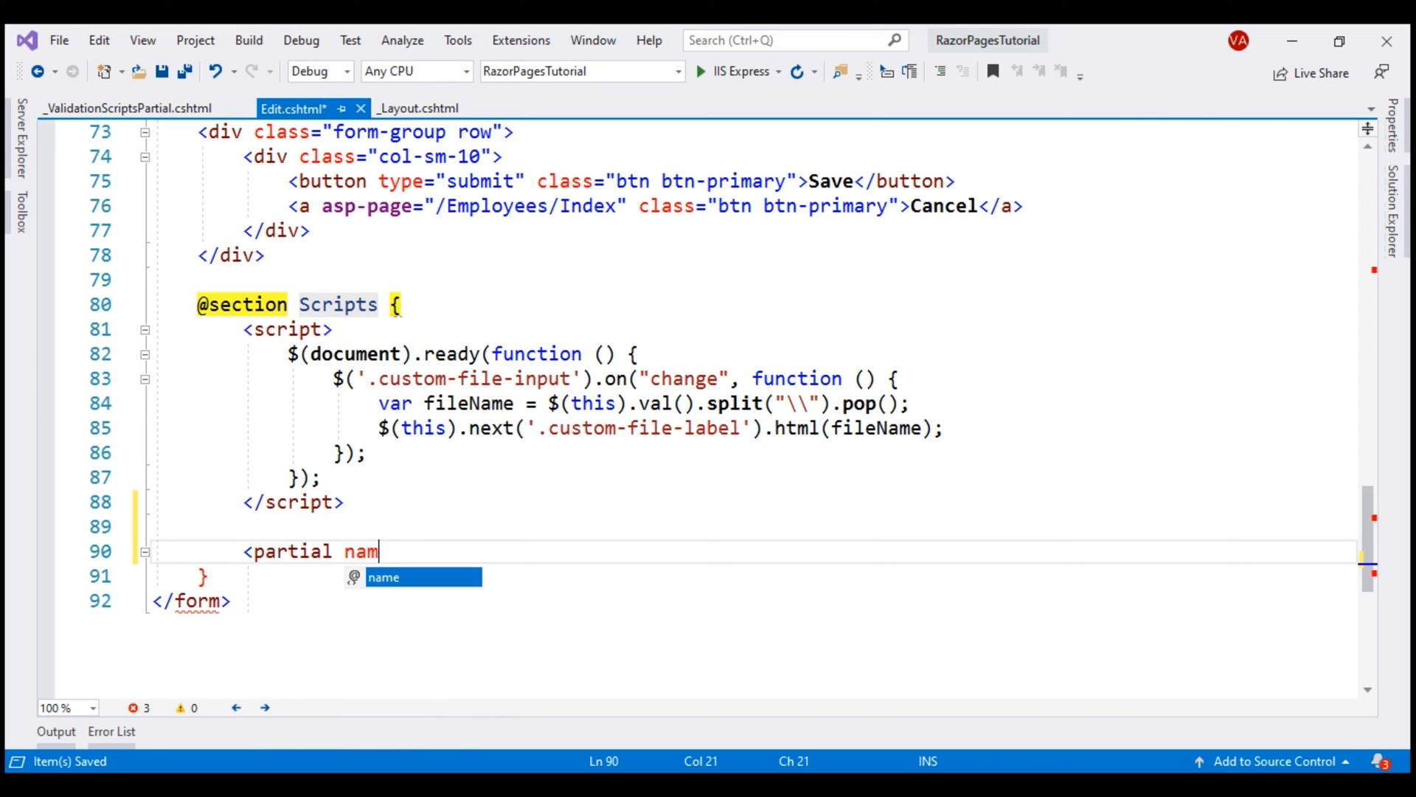
pyautogui.write('e=""')
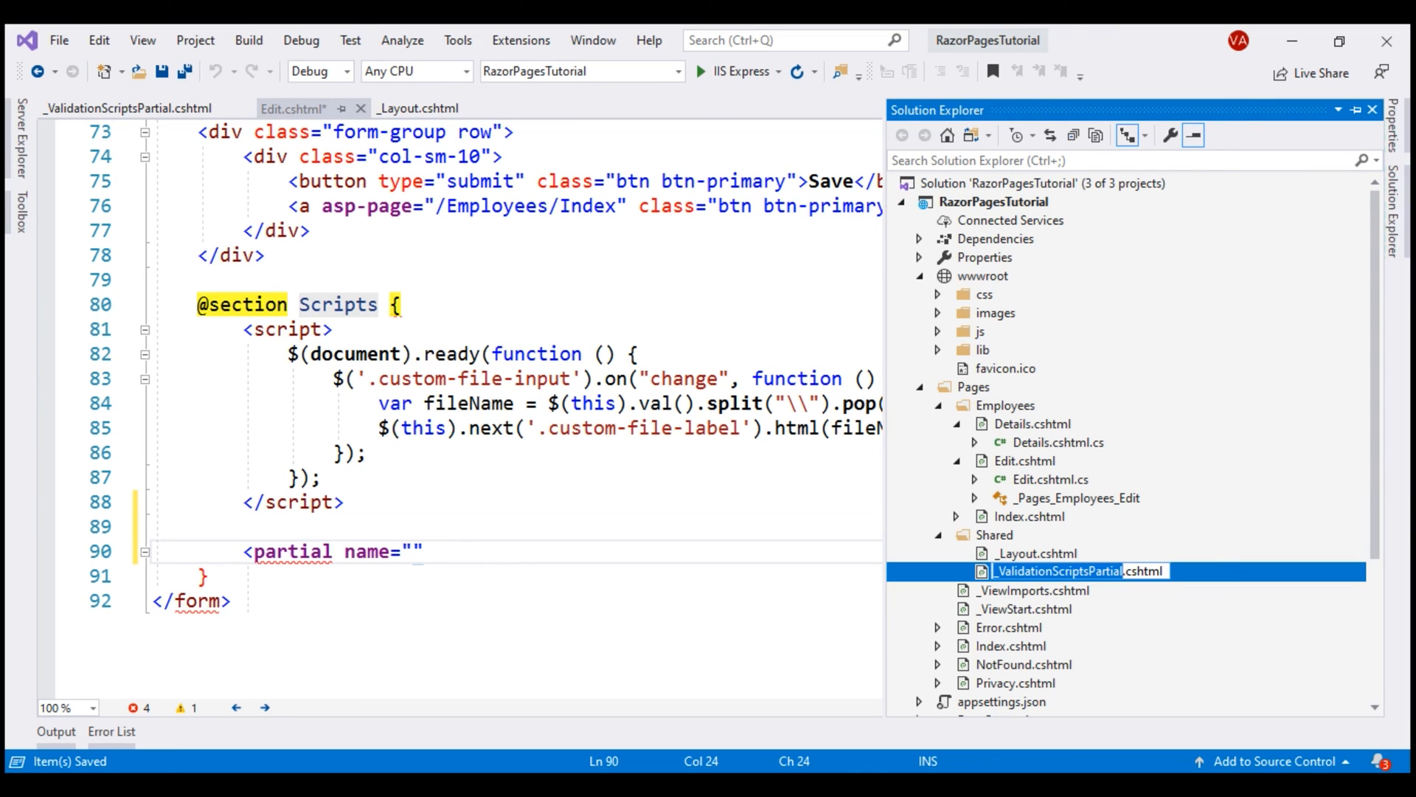
pyautogui.click(294, 108)
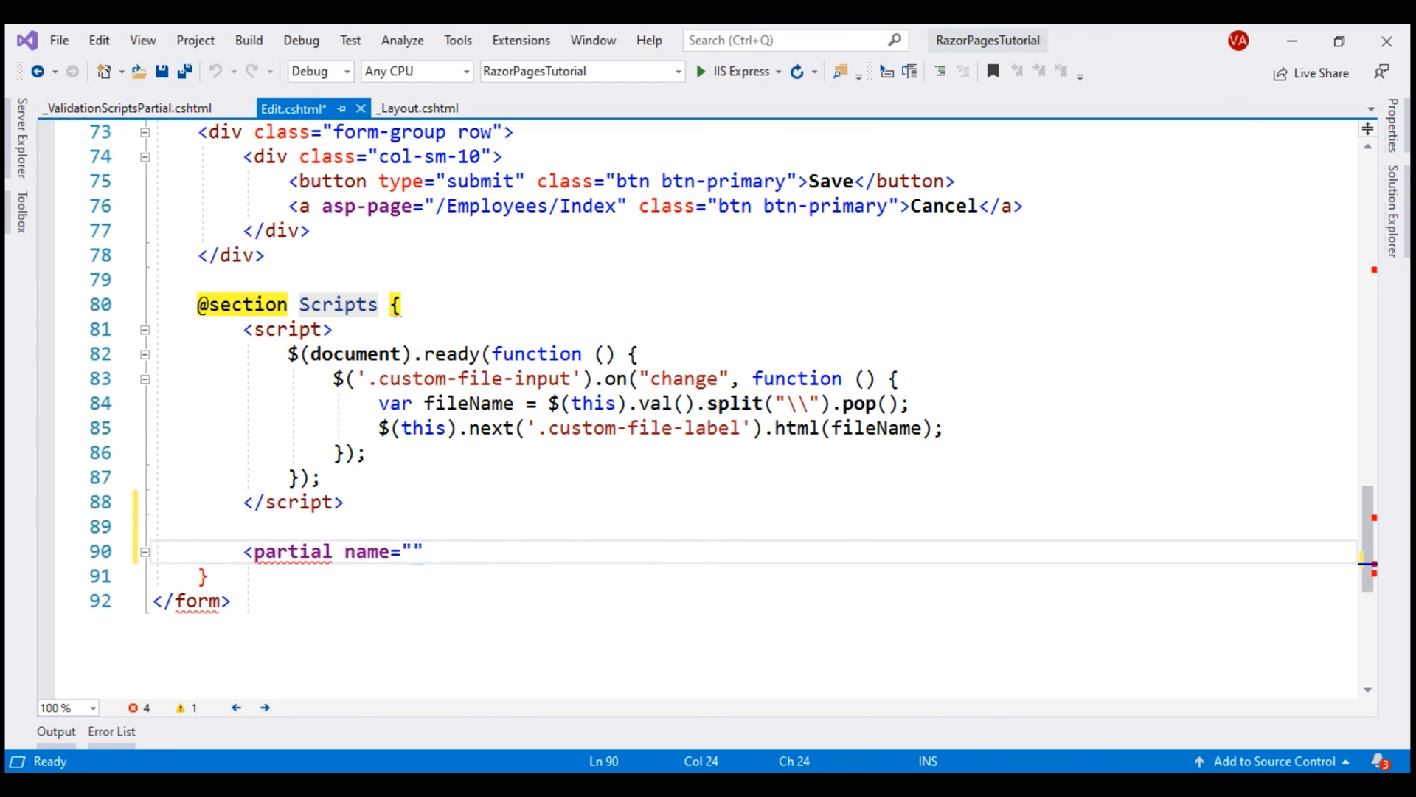
pyautogui.write('_ValidationScriptsPartial" />')
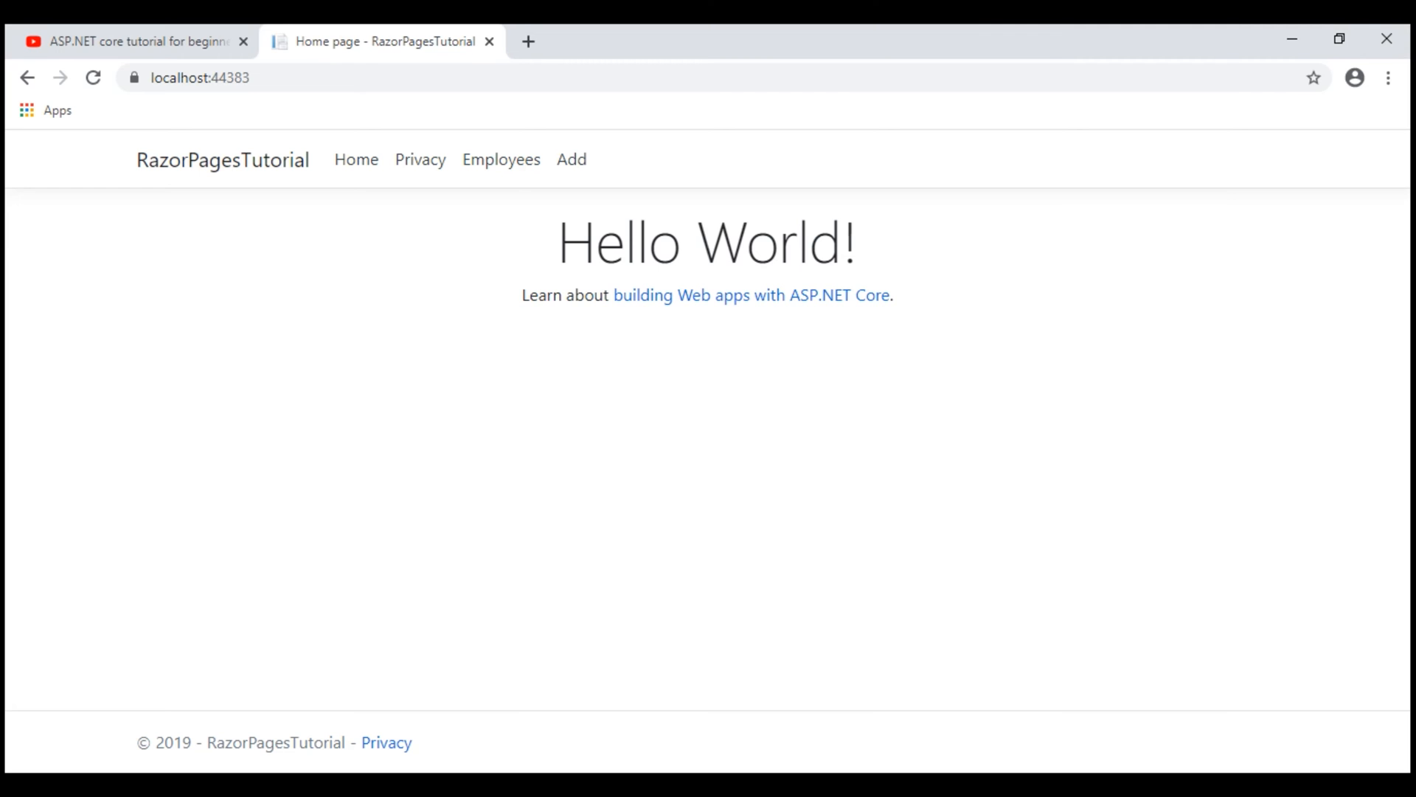
pyautogui.moveTo(571, 160)
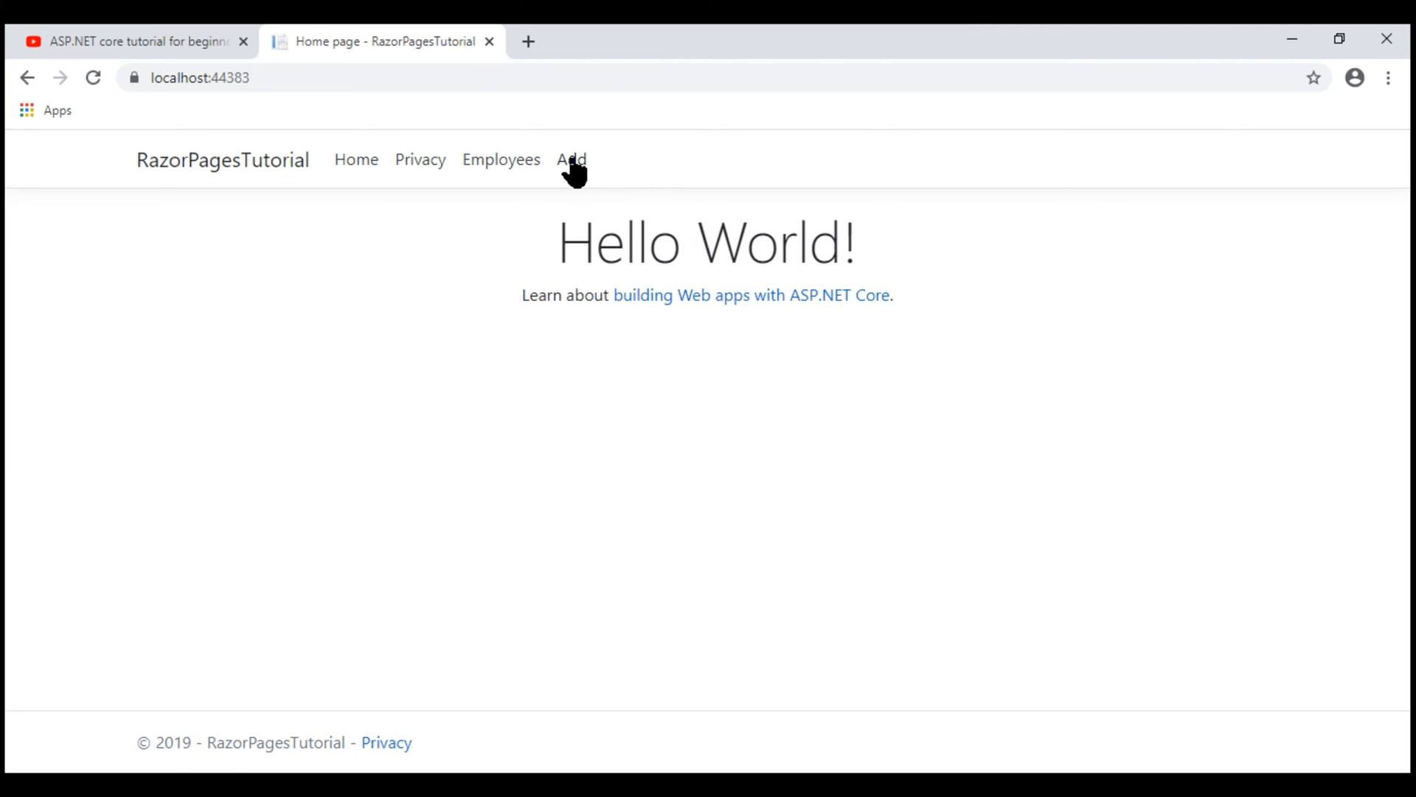
# Submit the empty Add employee form, showing Name, Office Email and Department errors, then type 'Sa' into Name.
pyautogui.click(571, 160)
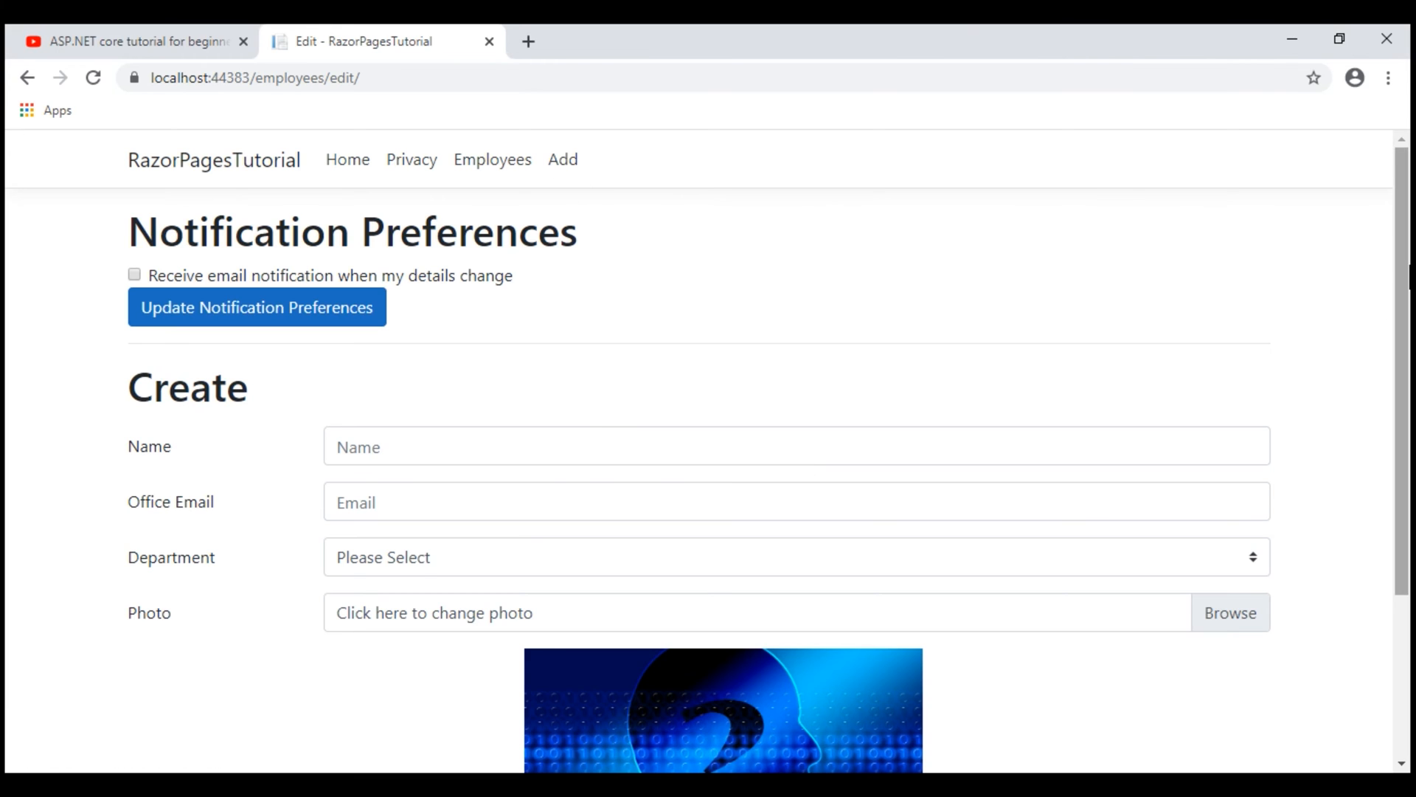
pyautogui.scroll(-3)
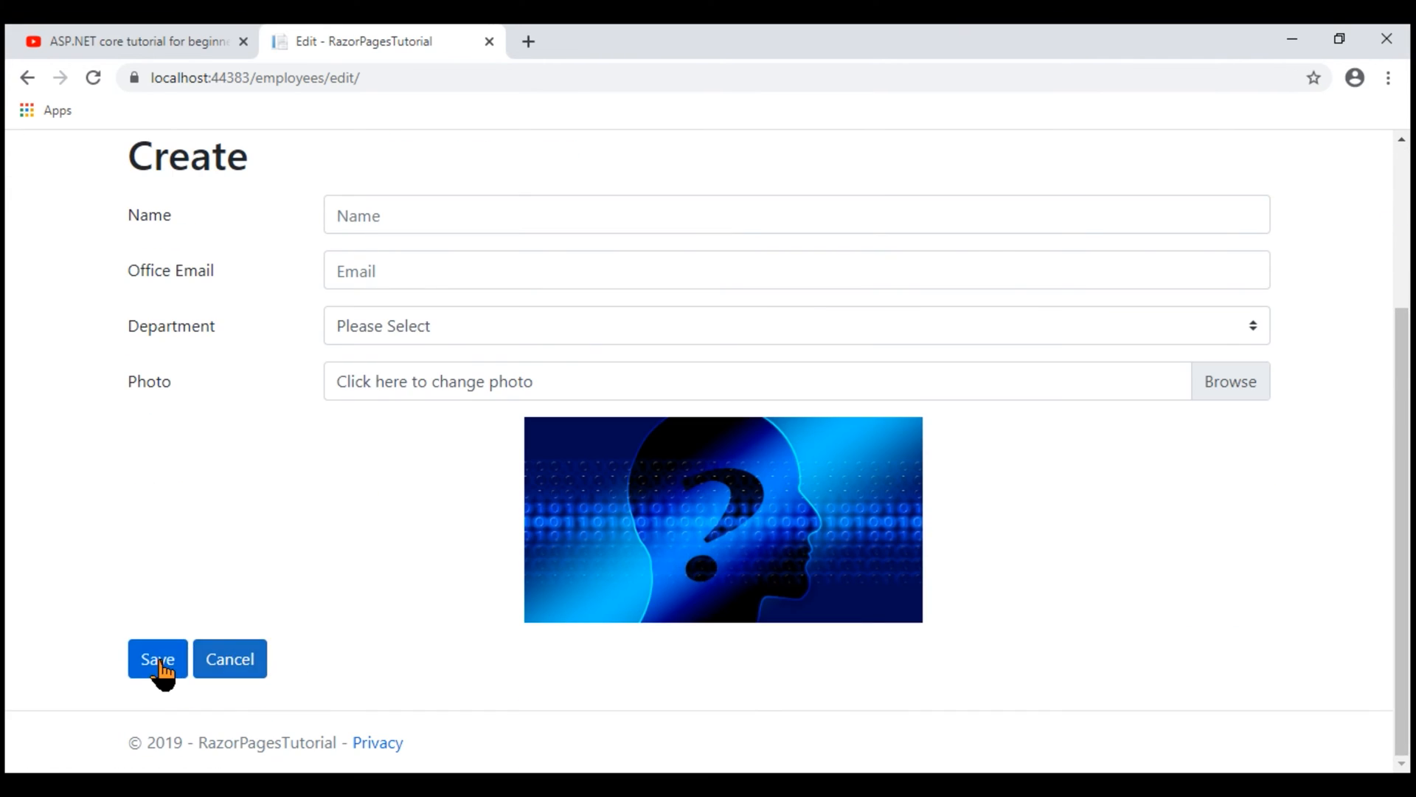
pyautogui.click(156, 659)
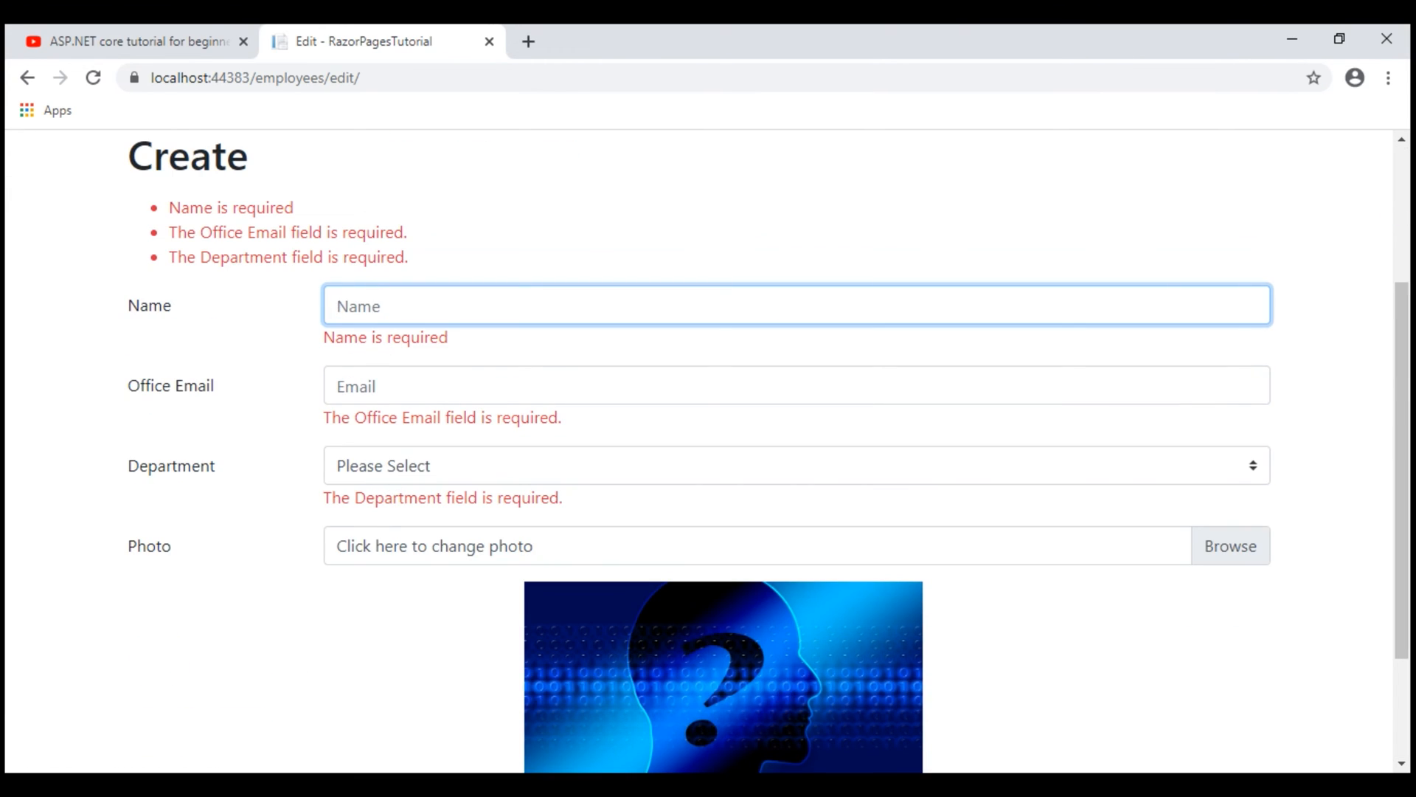
pyautogui.write('Sa')
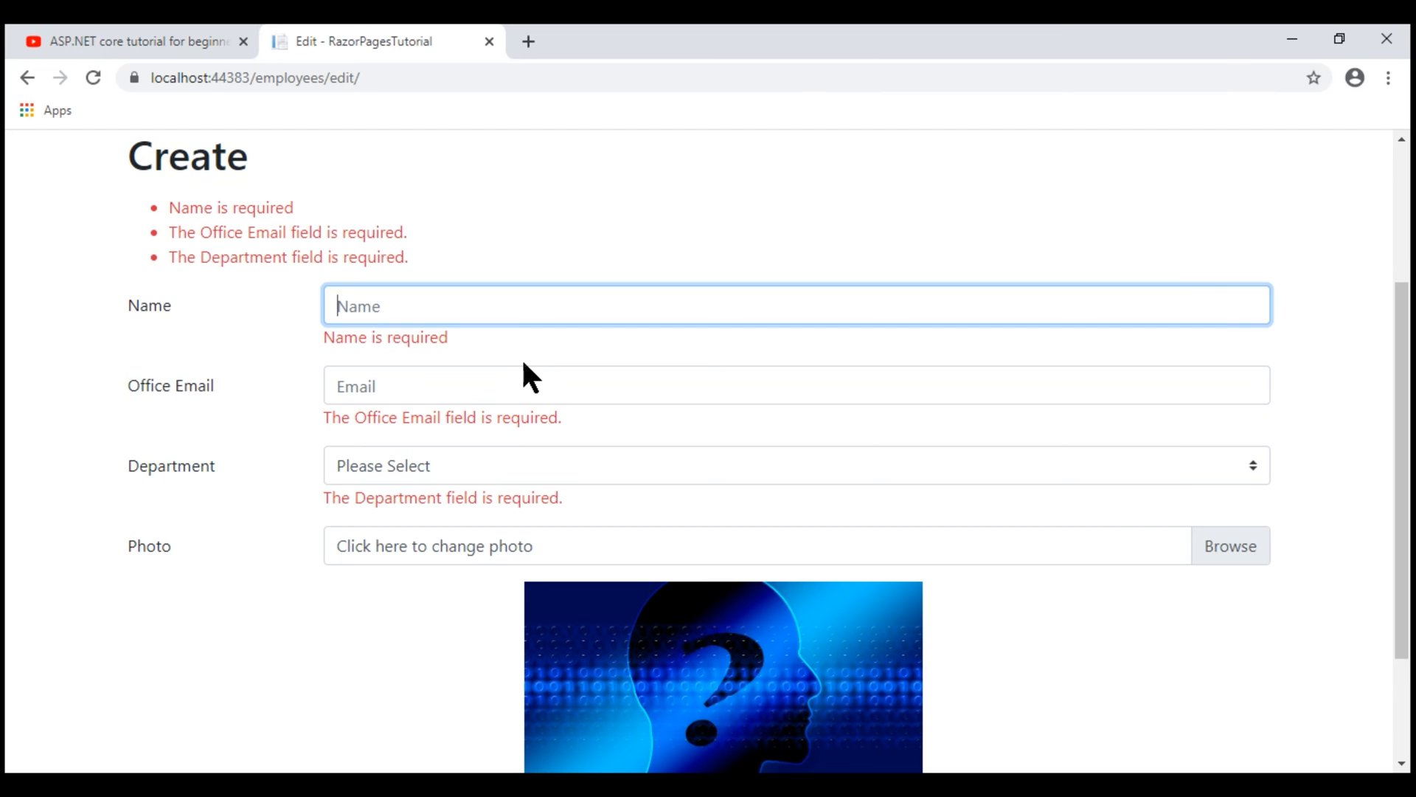
pyautogui.moveTo(619, 583)
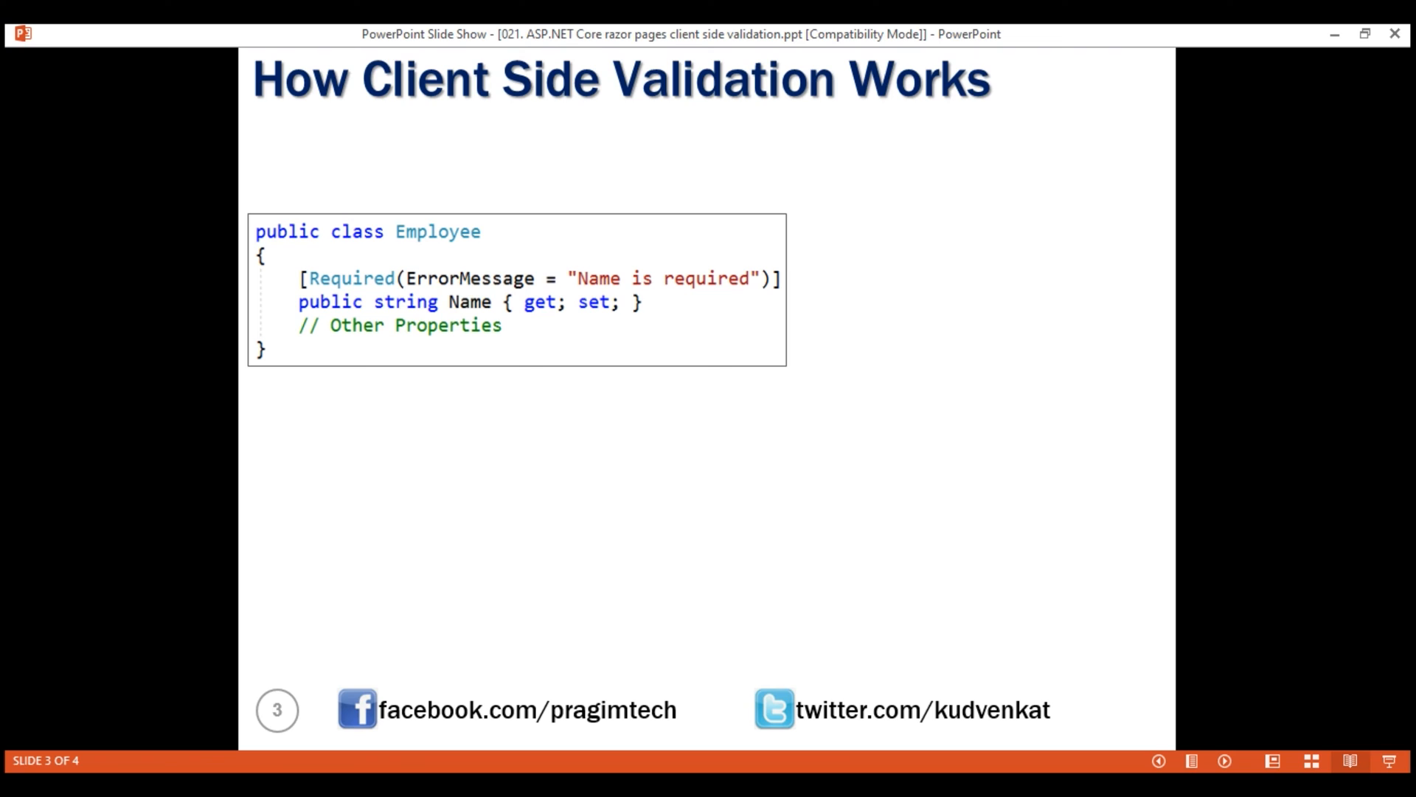
pyautogui.moveTo(667, 289)
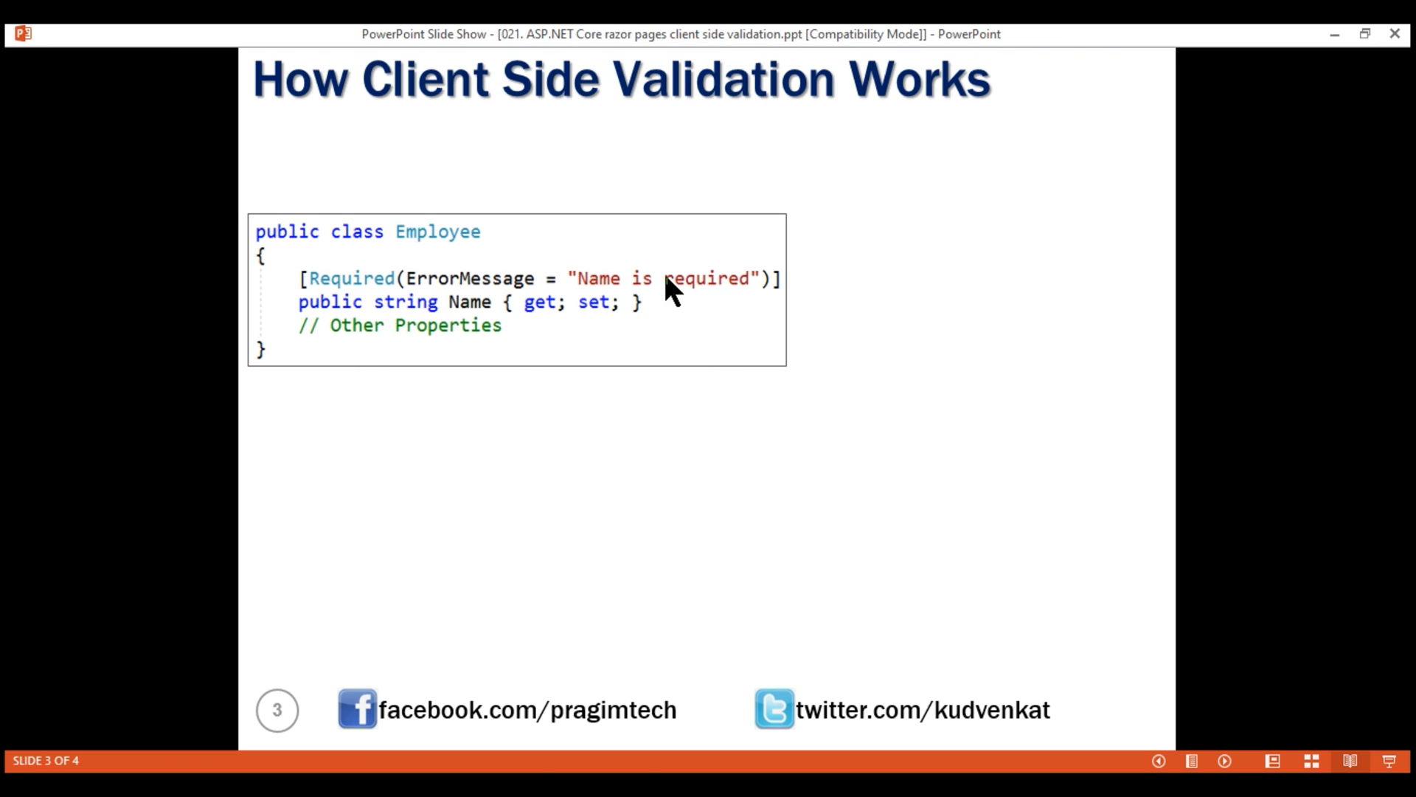
pyautogui.moveTo(599, 325)
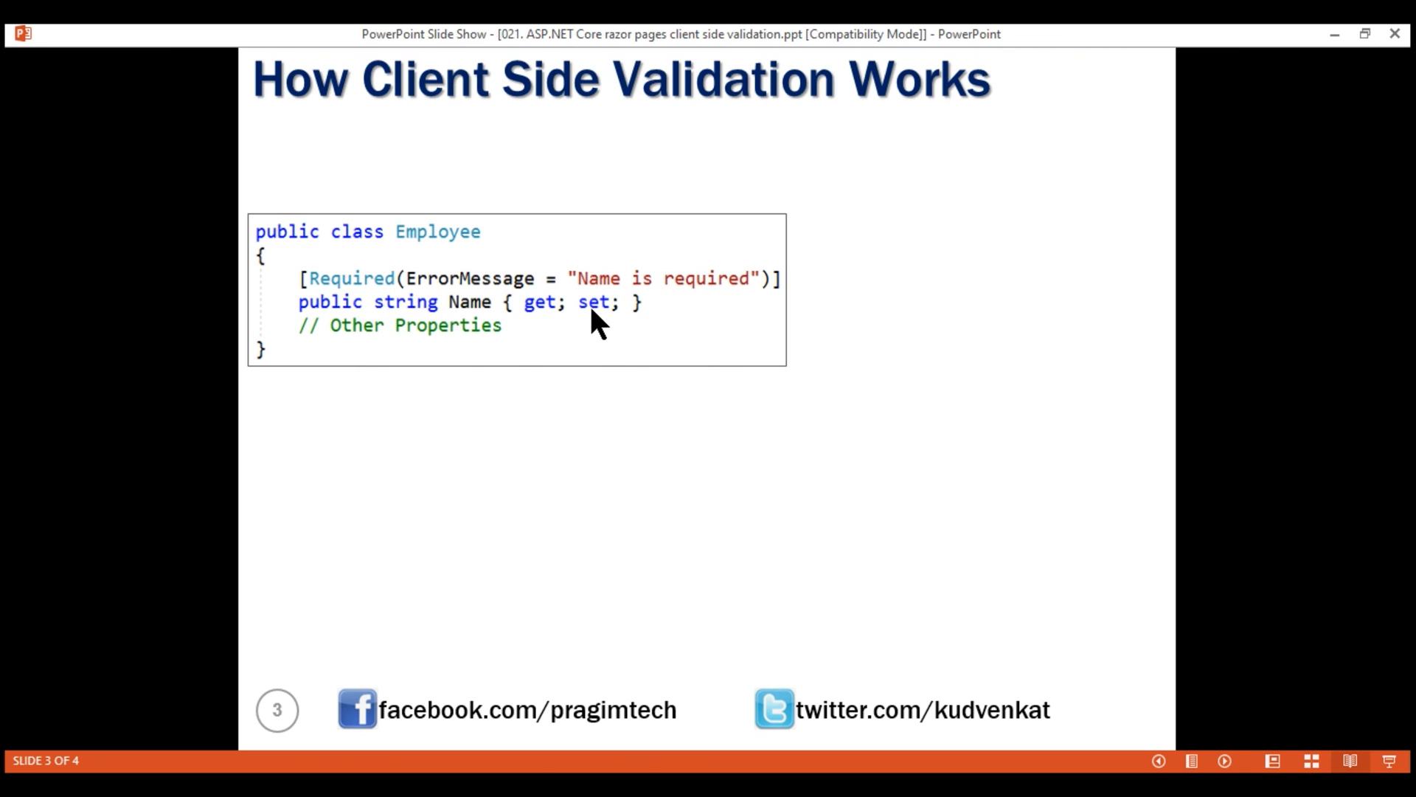
pyautogui.moveTo(636, 330)
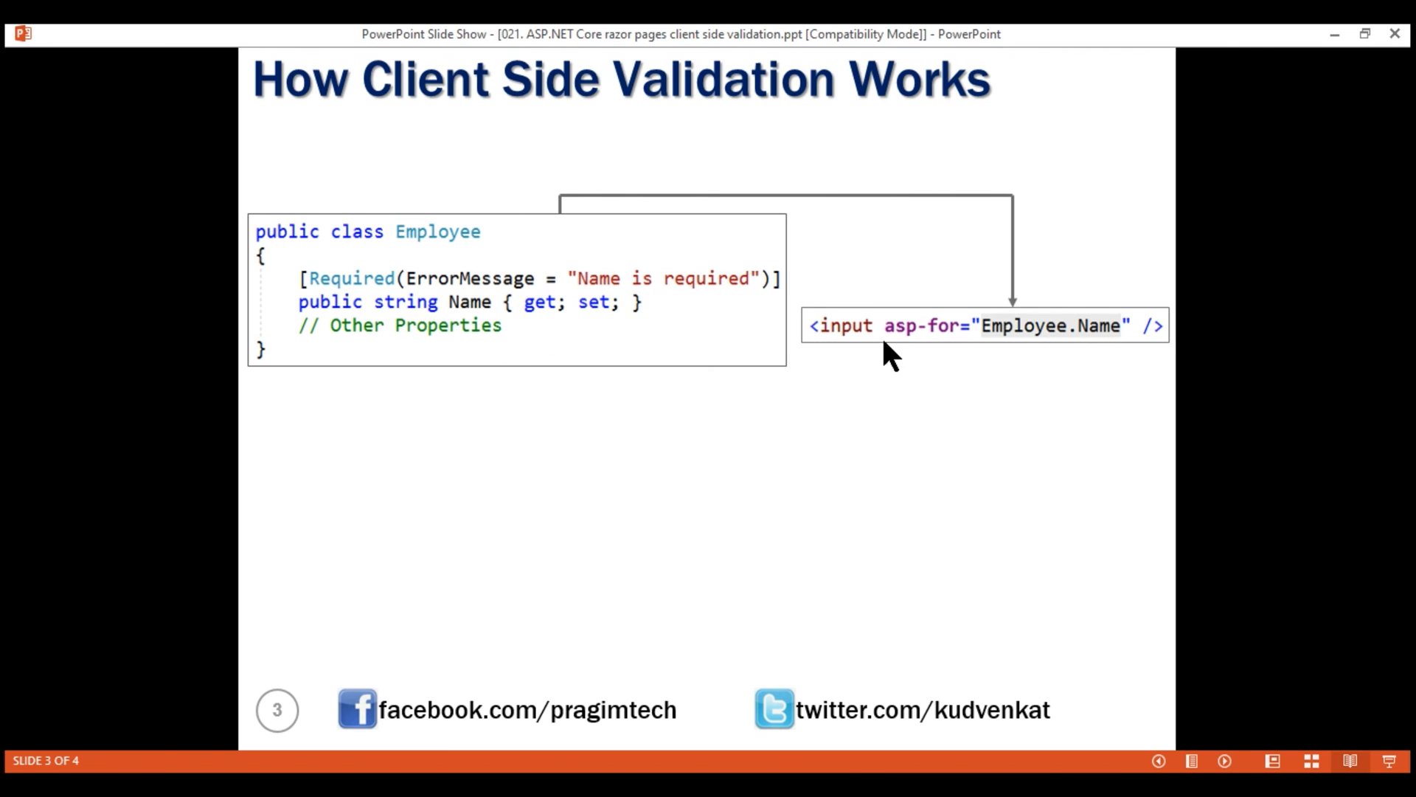
pyautogui.moveTo(885, 338)
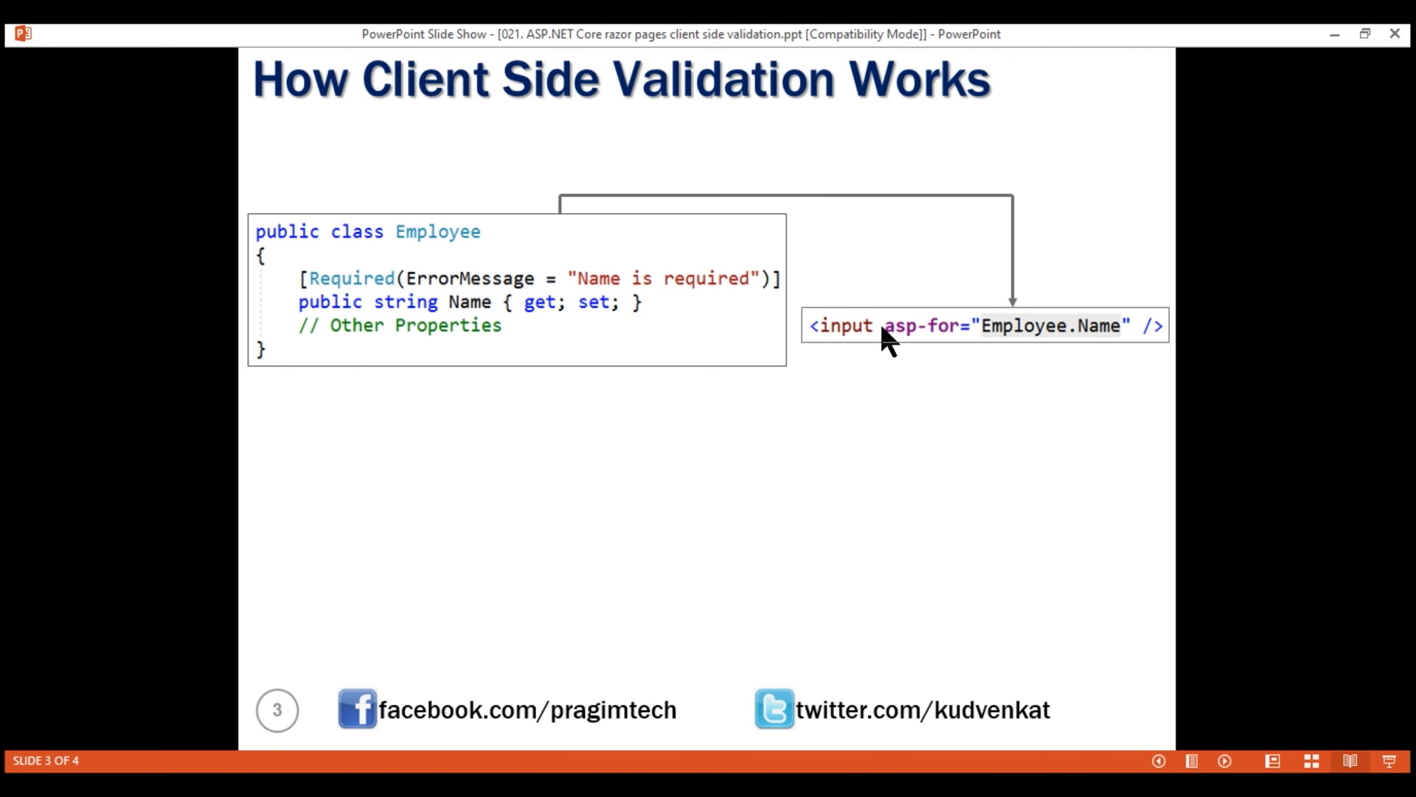
pyautogui.moveTo(551, 343)
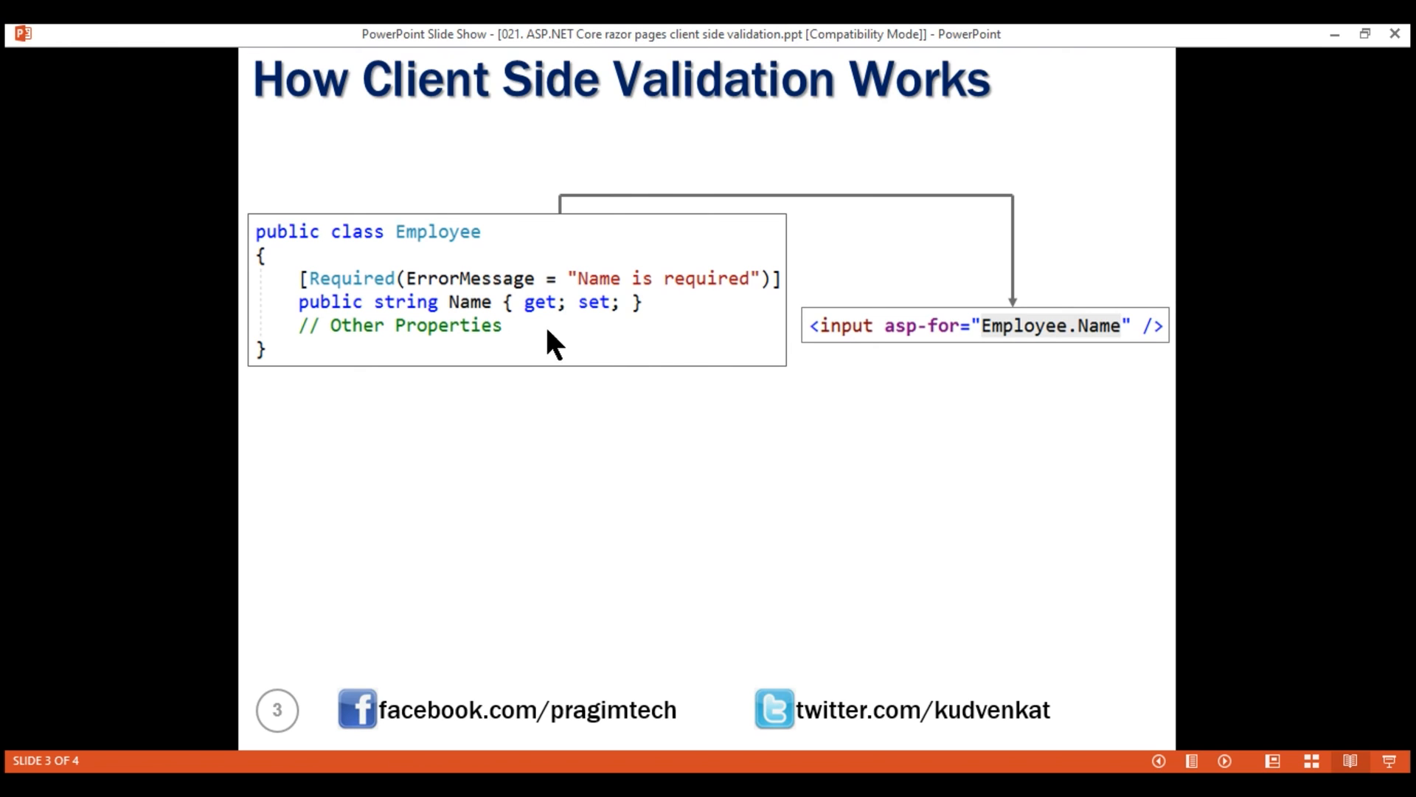
pyautogui.moveTo(930, 335)
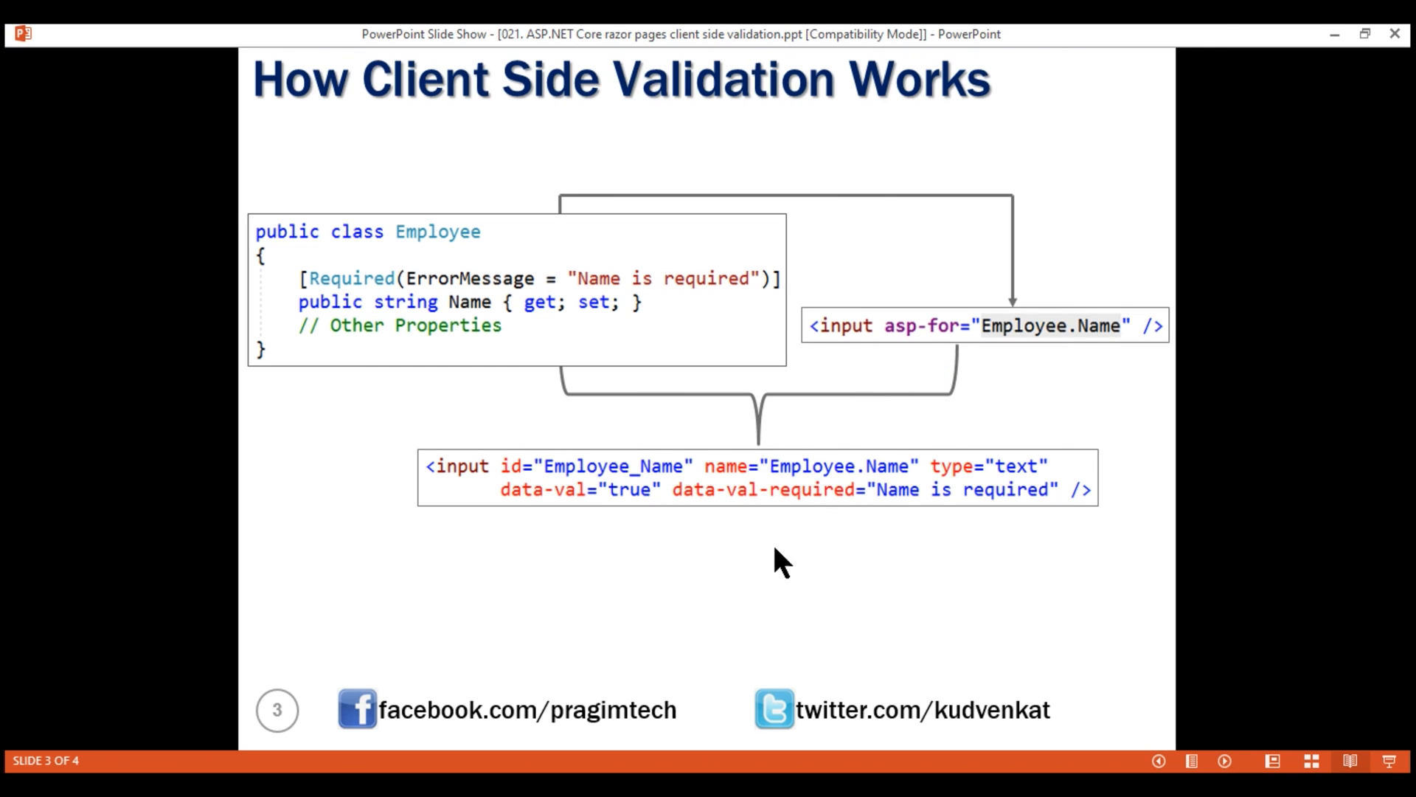
pyautogui.moveTo(906, 500)
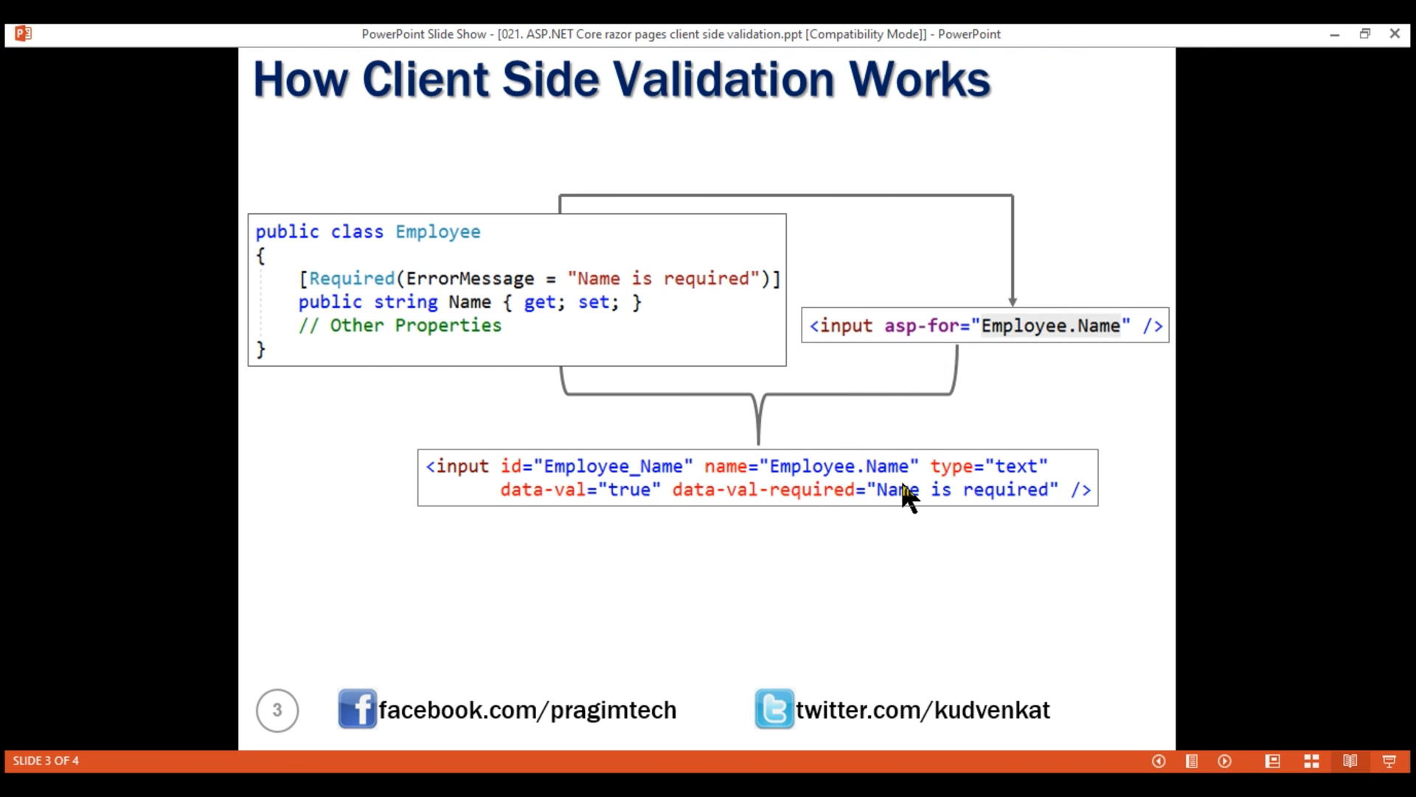
pyautogui.moveTo(985, 451)
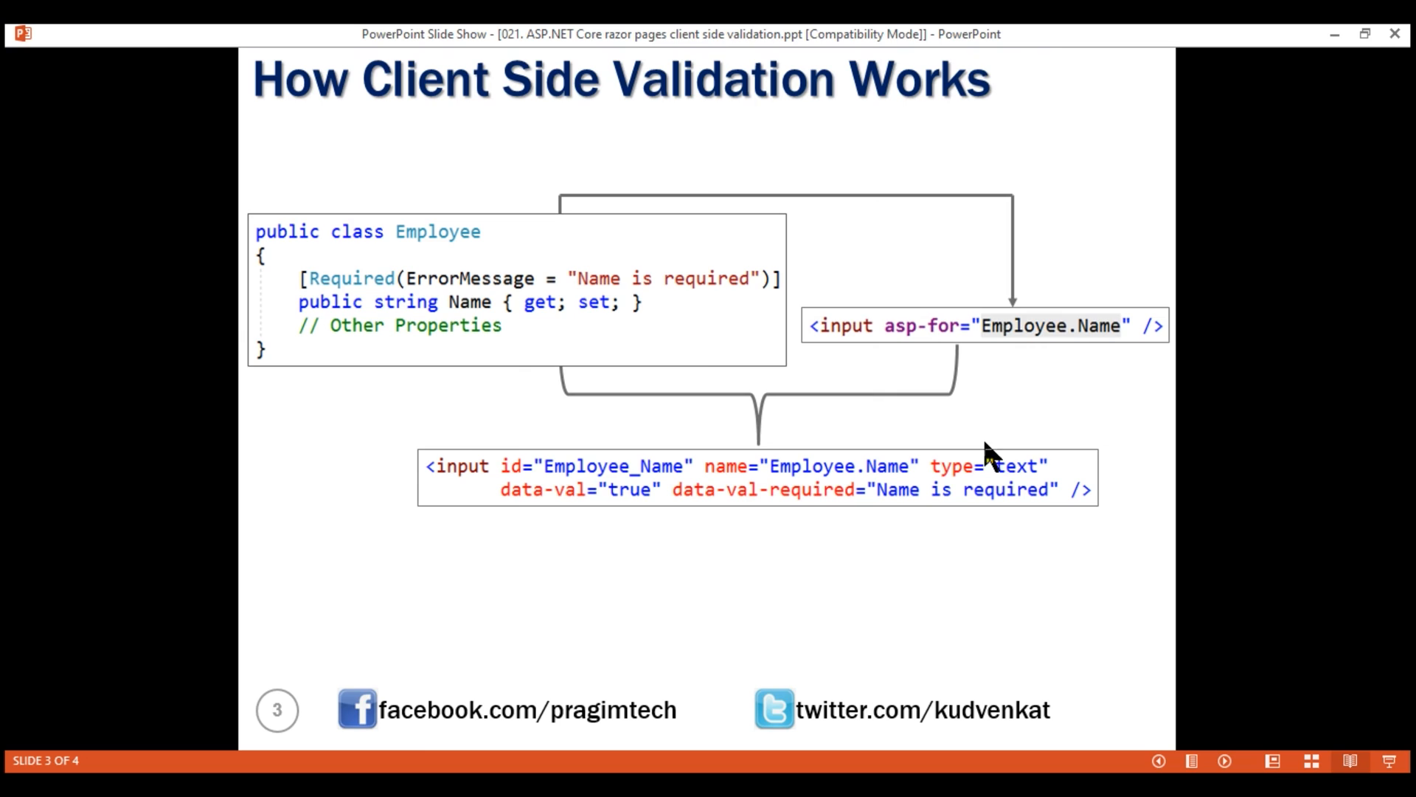
pyautogui.moveTo(501, 320)
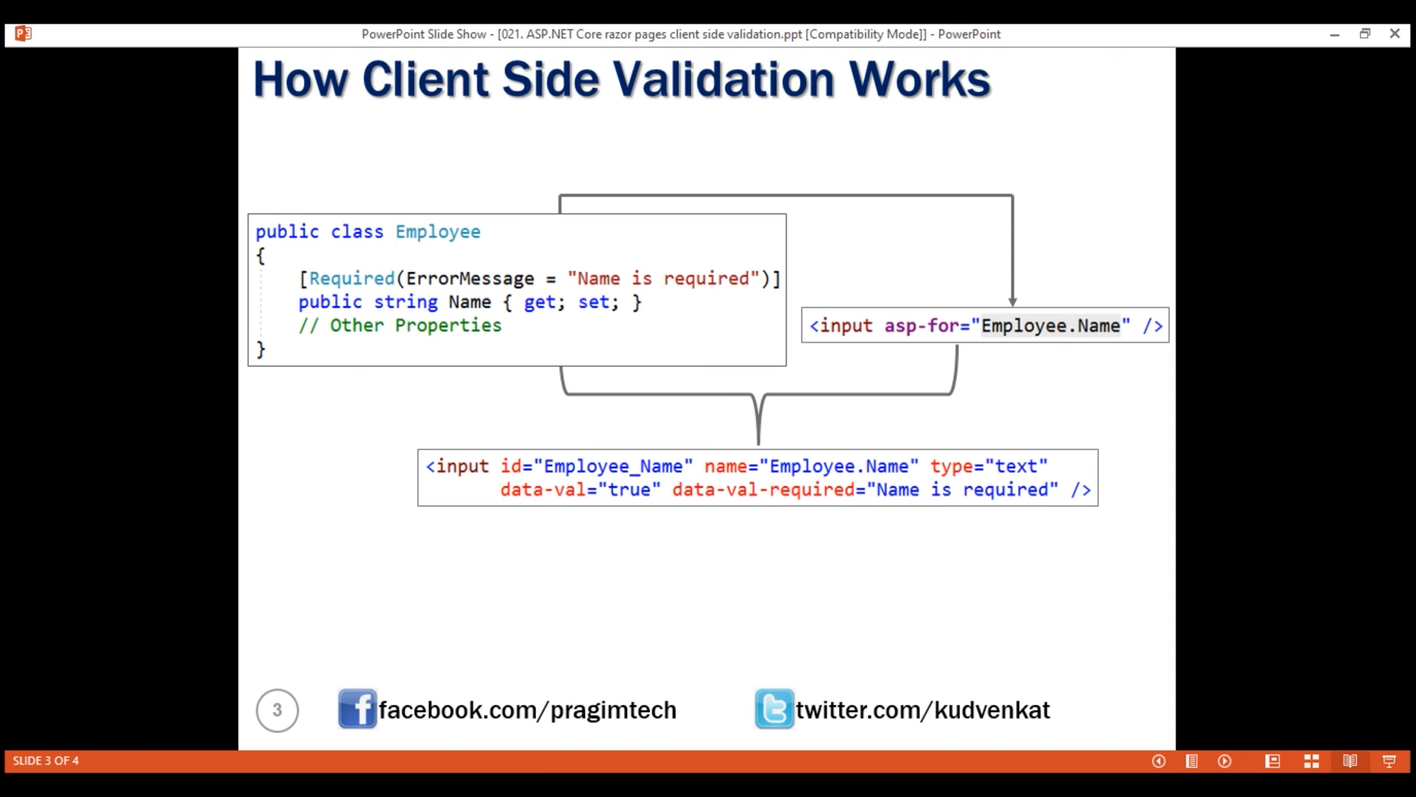
pyautogui.moveTo(630, 513)
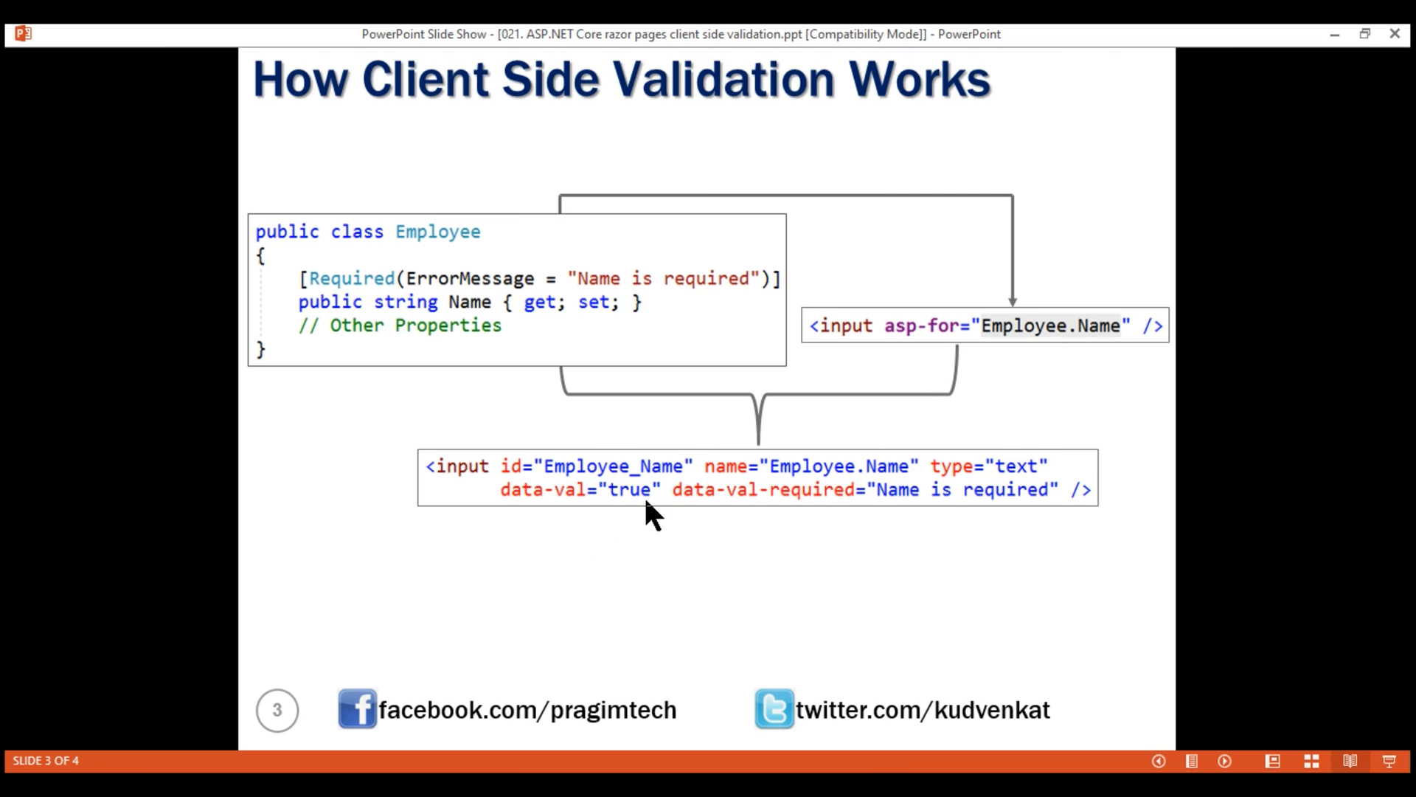
pyautogui.moveTo(800, 524)
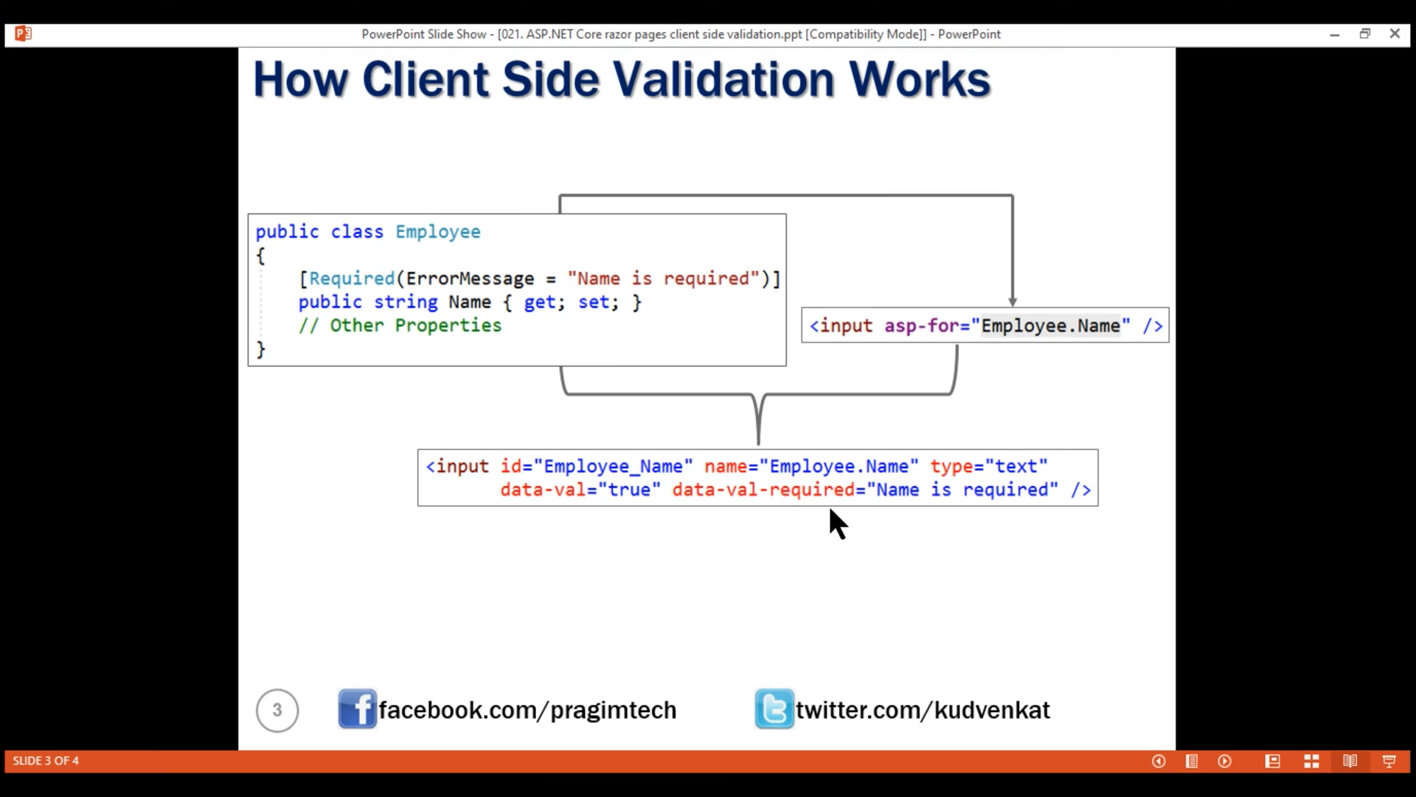
pyautogui.moveTo(829, 462)
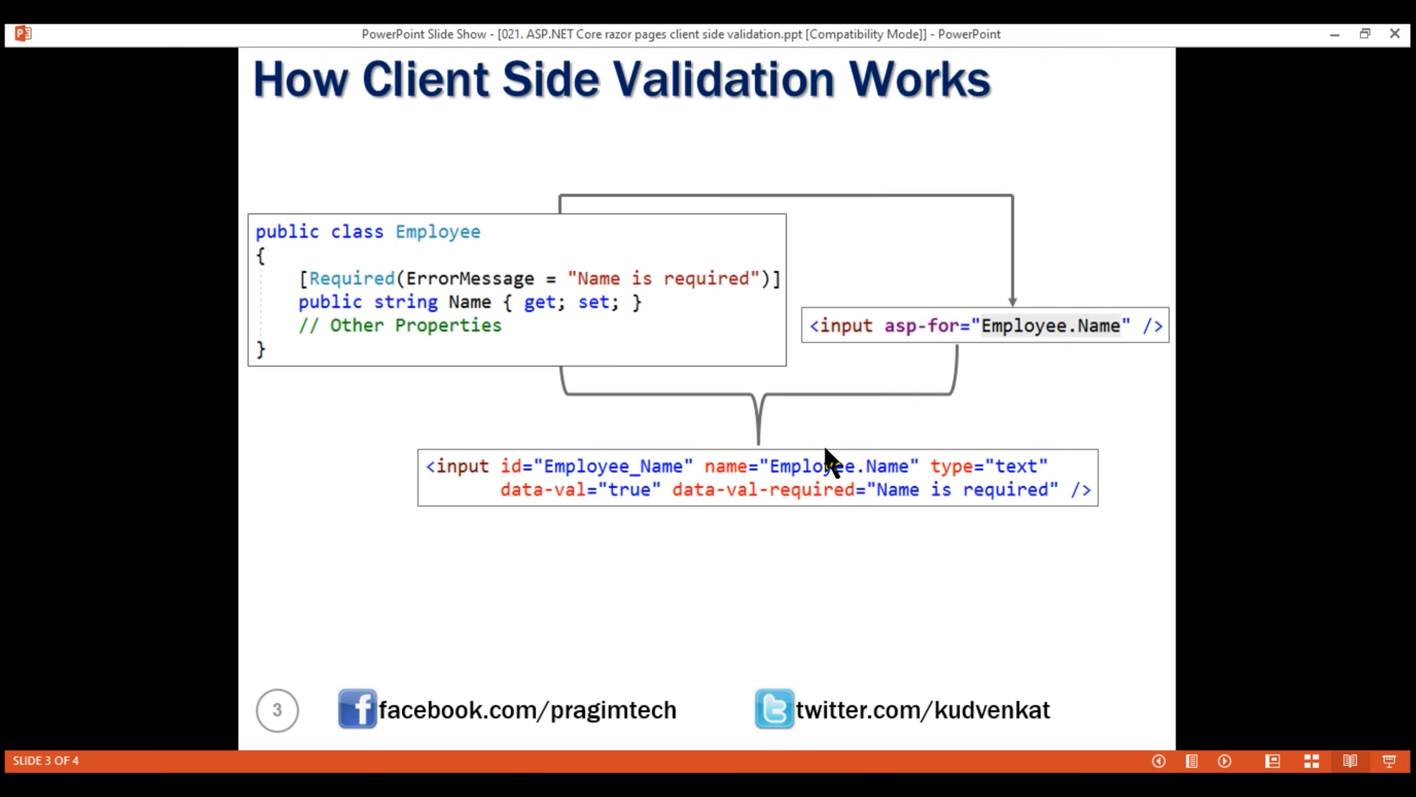
pyautogui.moveTo(939, 510)
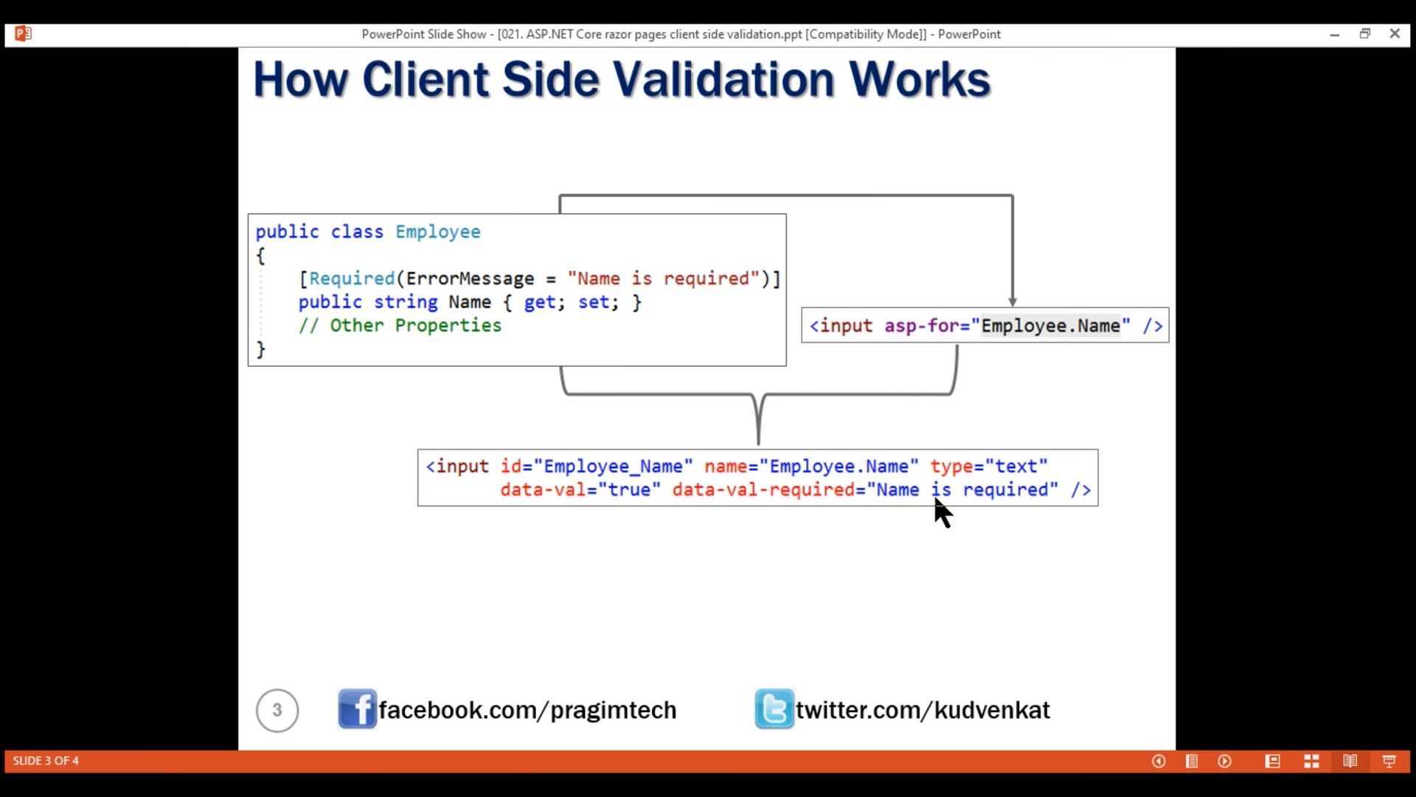
pyautogui.moveTo(588, 310)
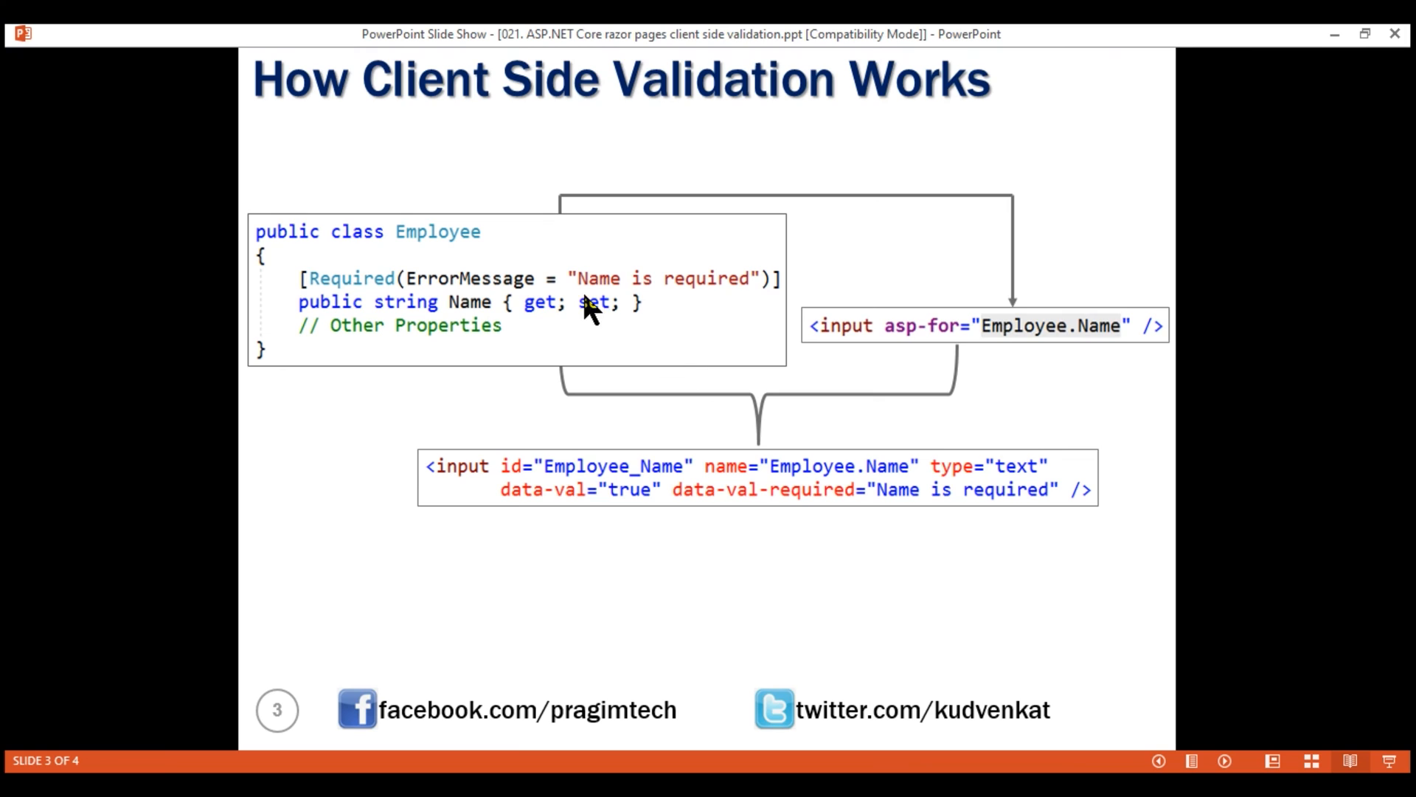
pyautogui.moveTo(730, 383)
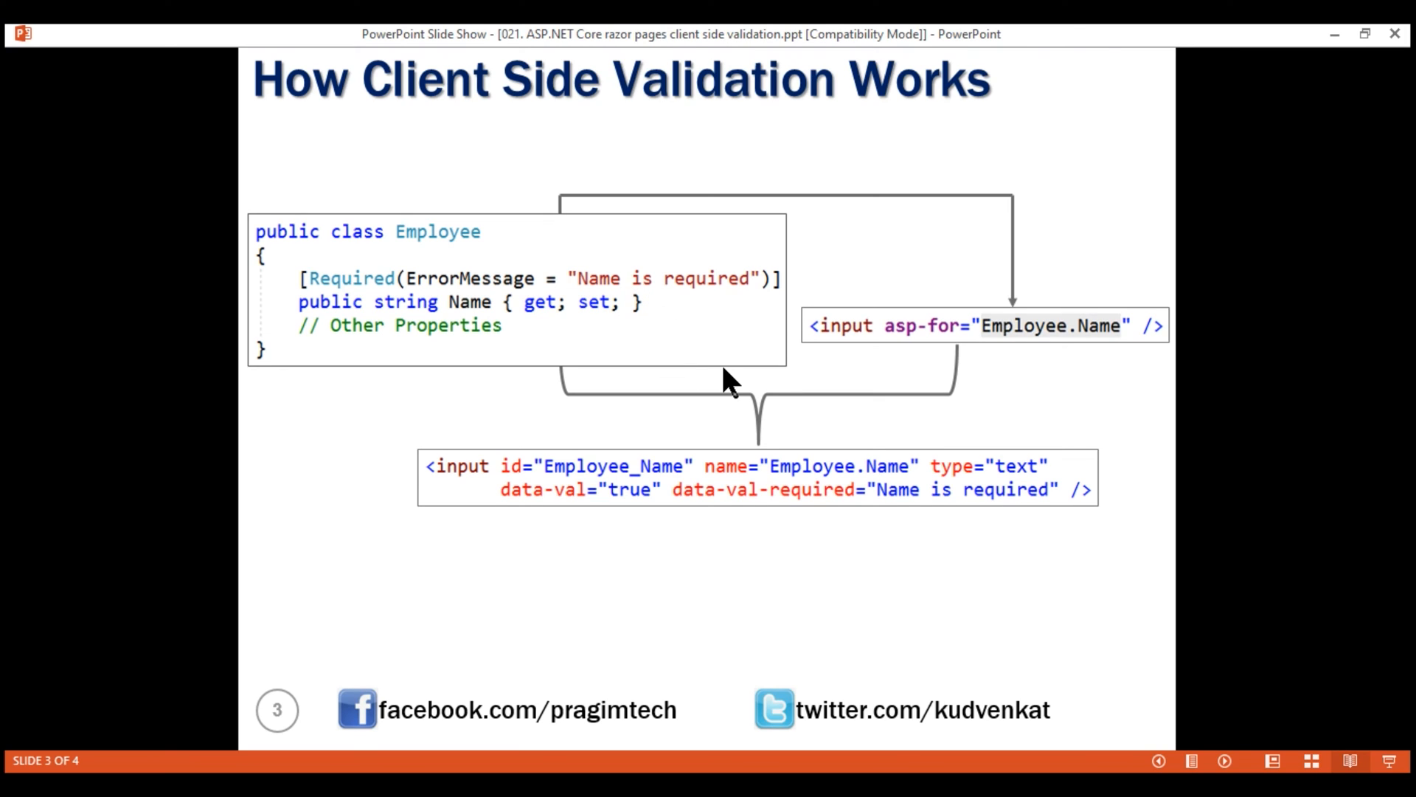
pyautogui.moveTo(890, 510)
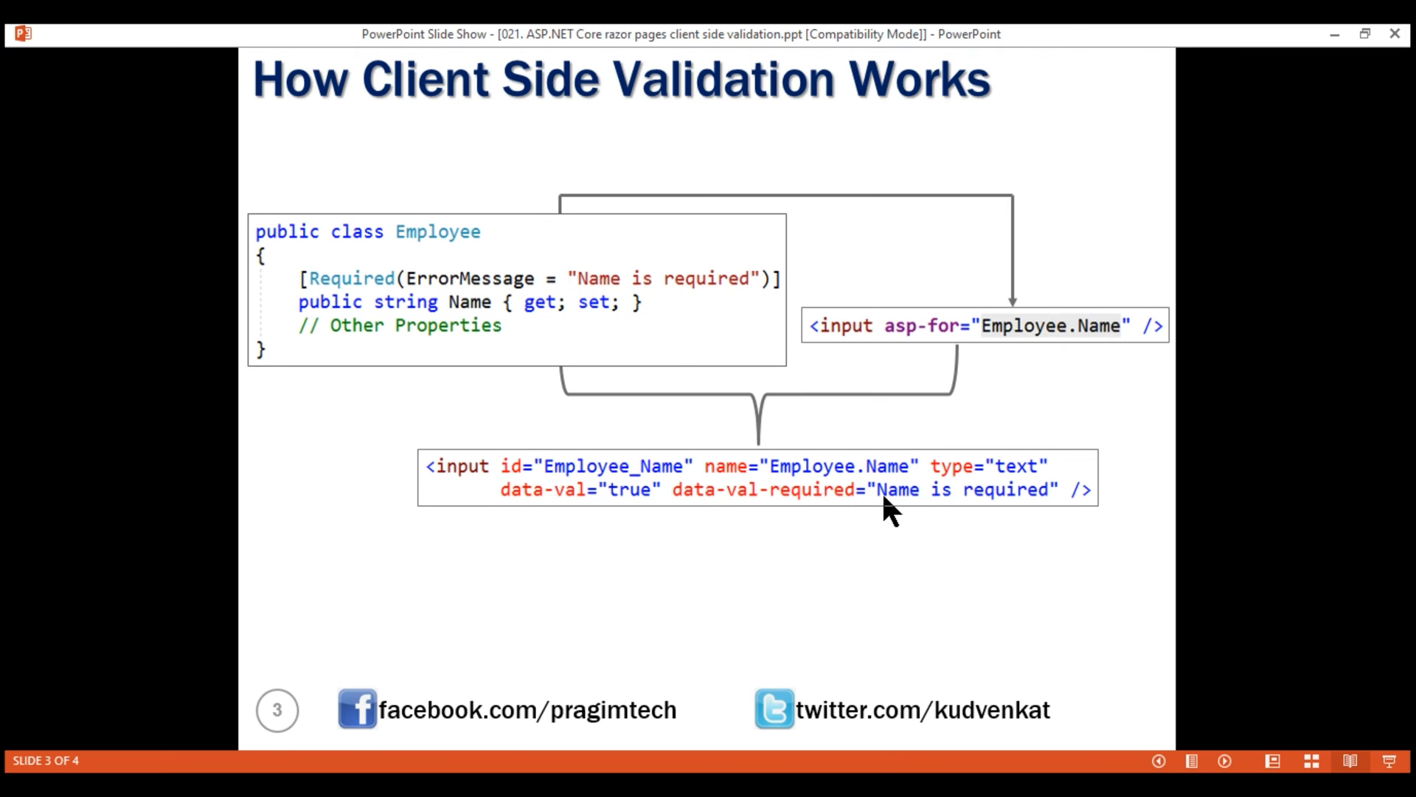
pyautogui.moveTo(462, 298)
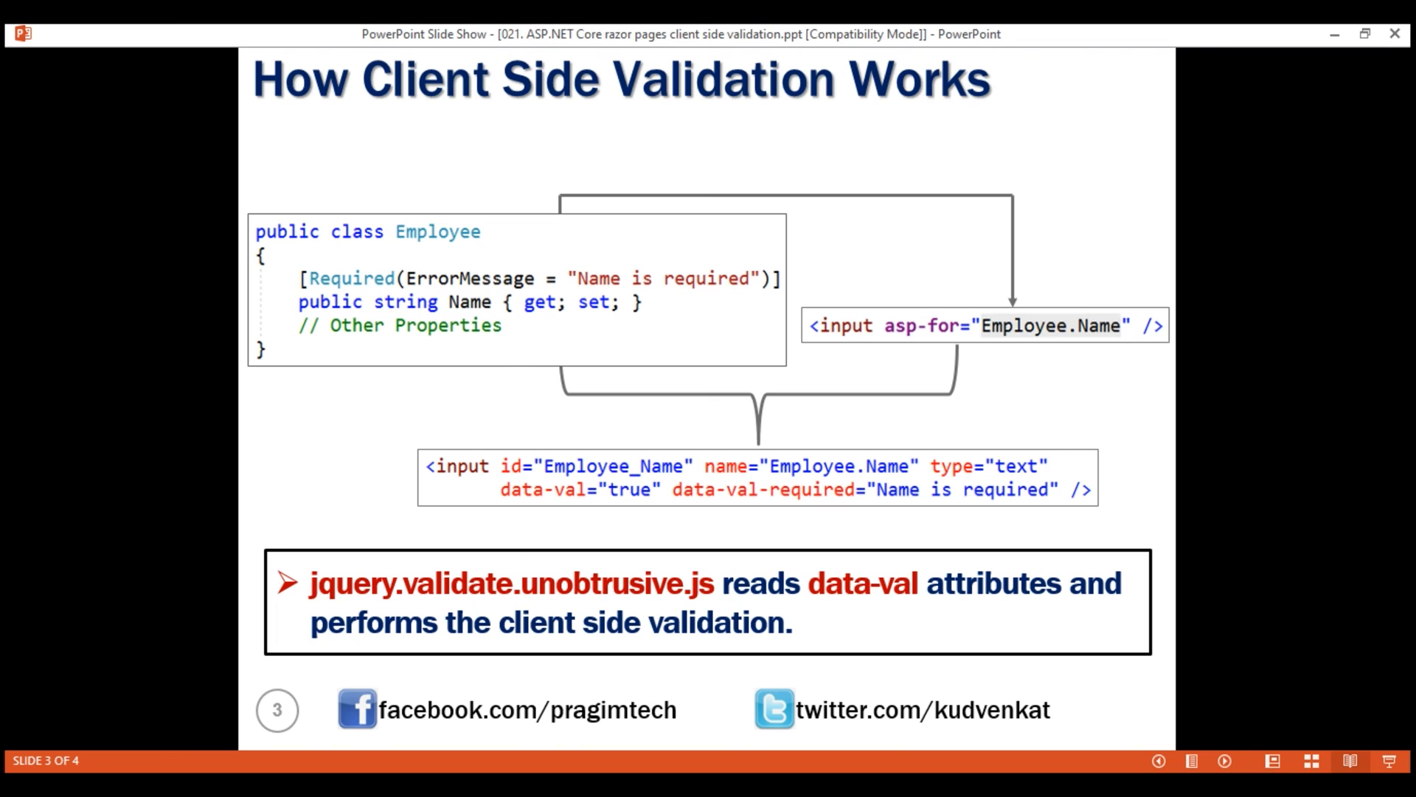
# Advance to slide 4, 'Client Side Validation - Not Working'.
pyautogui.press('right')
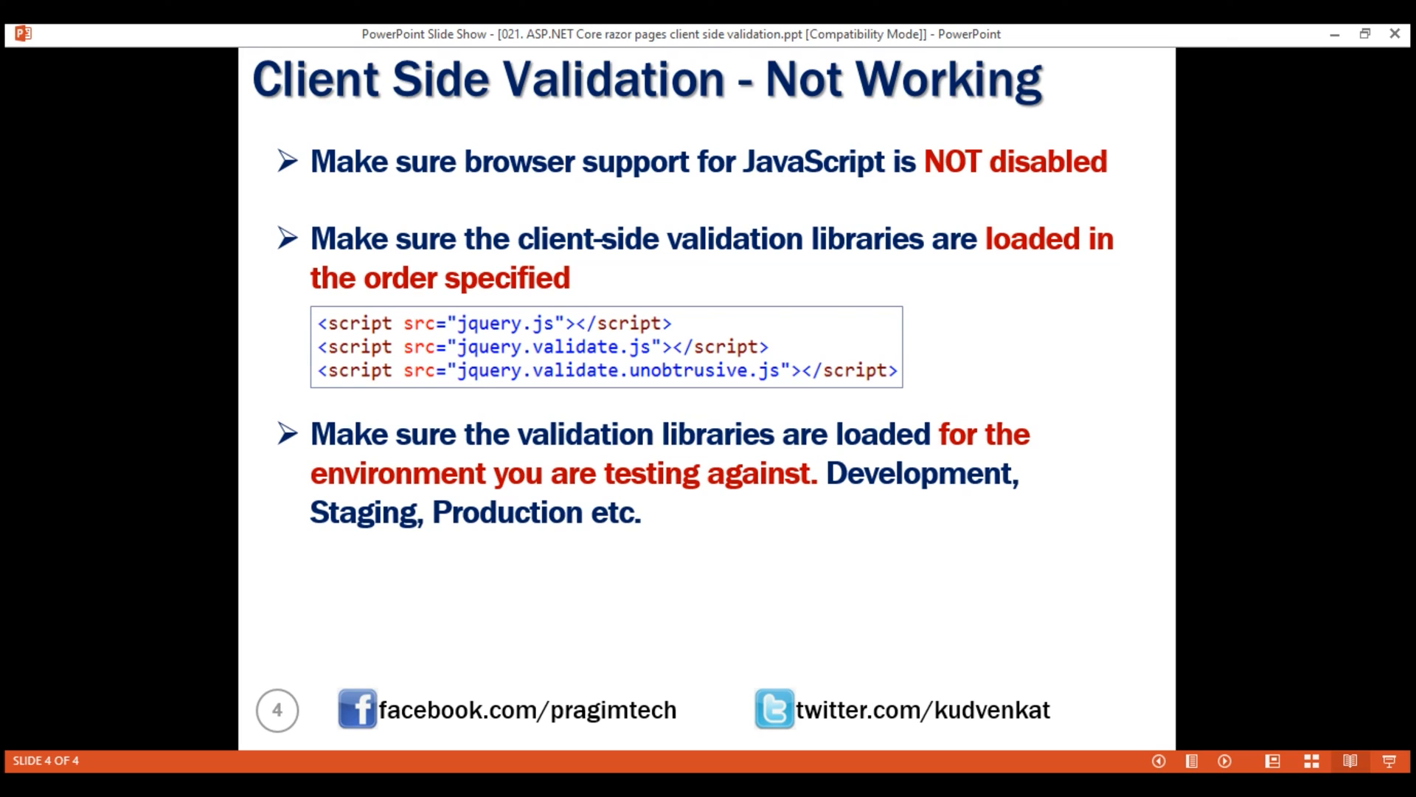
pyautogui.moveTo(770, 768)
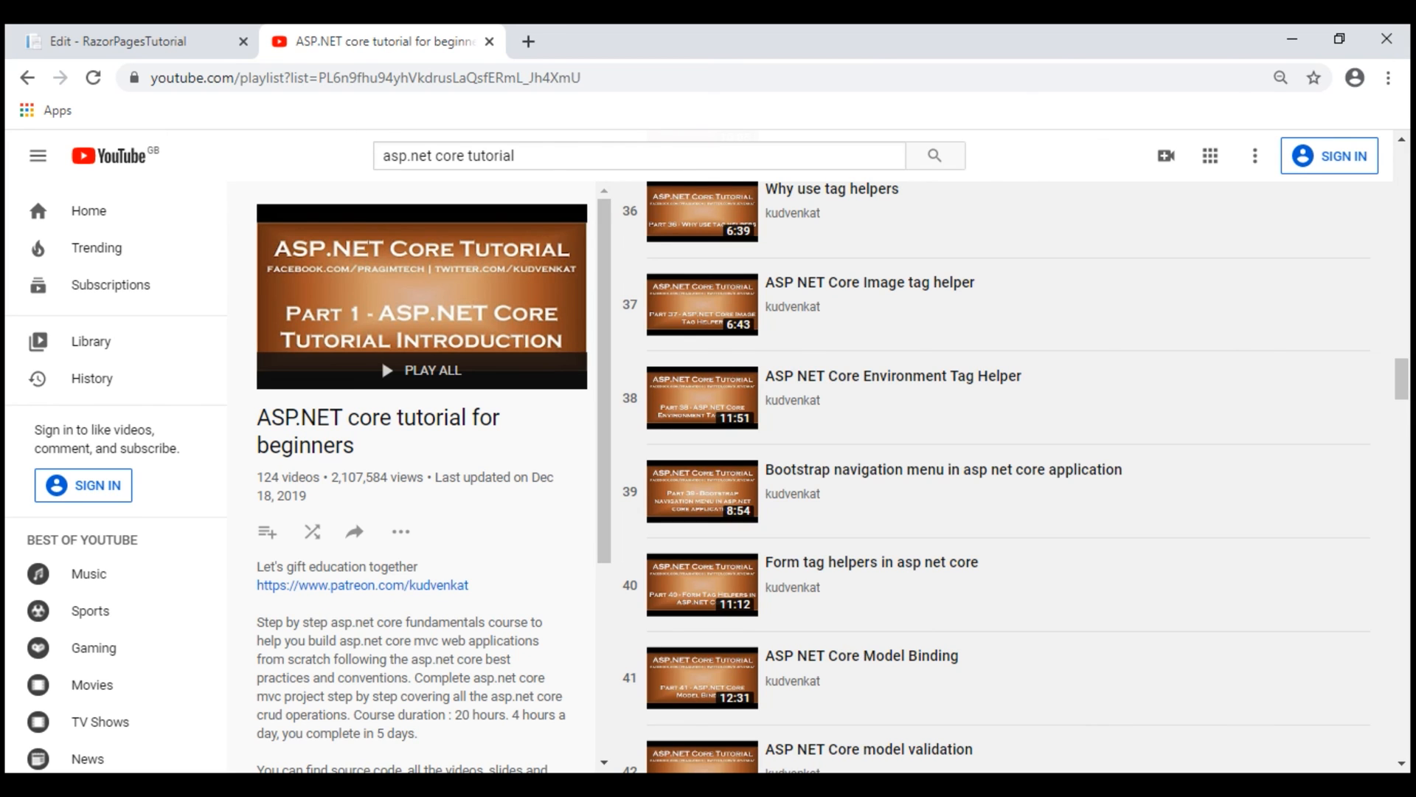
pyautogui.moveTo(845, 406)
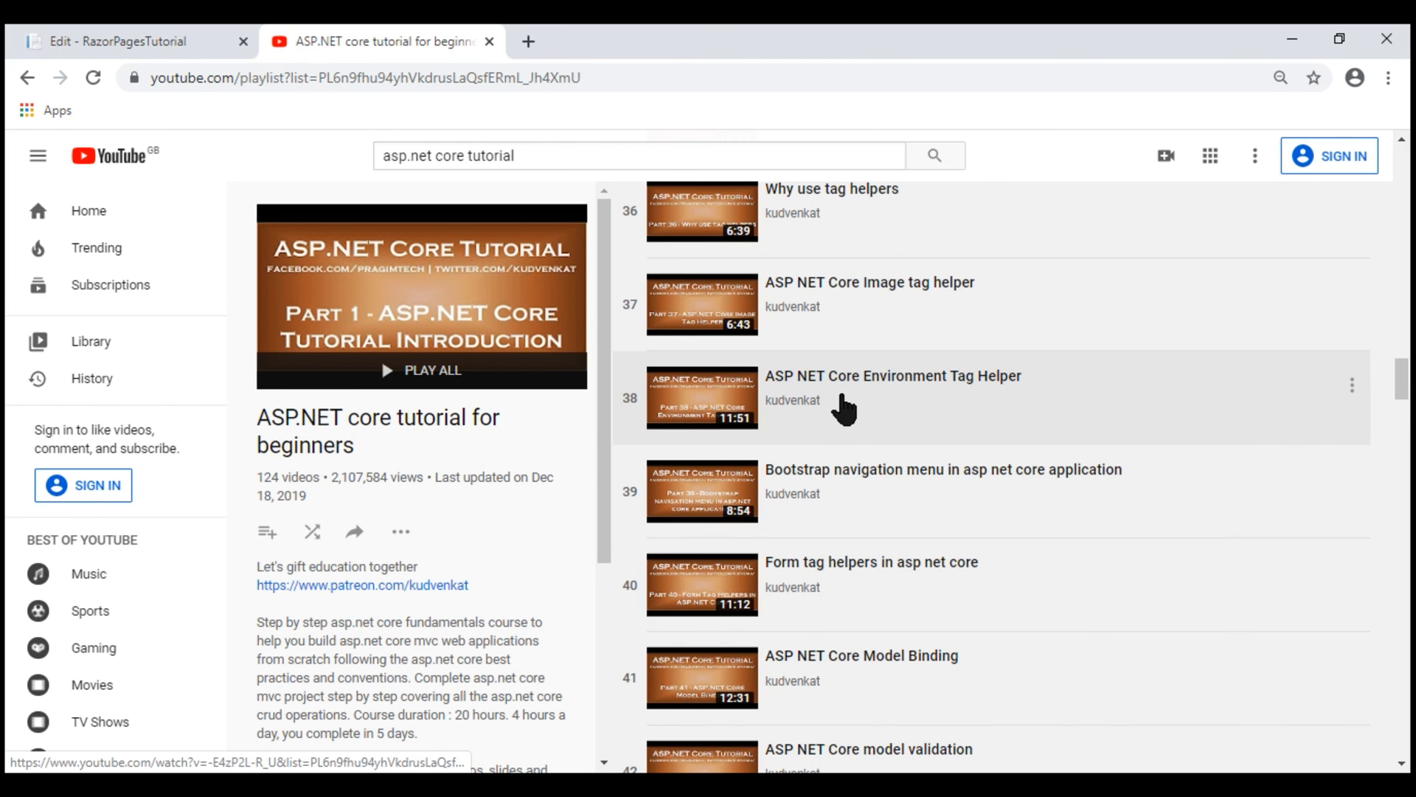